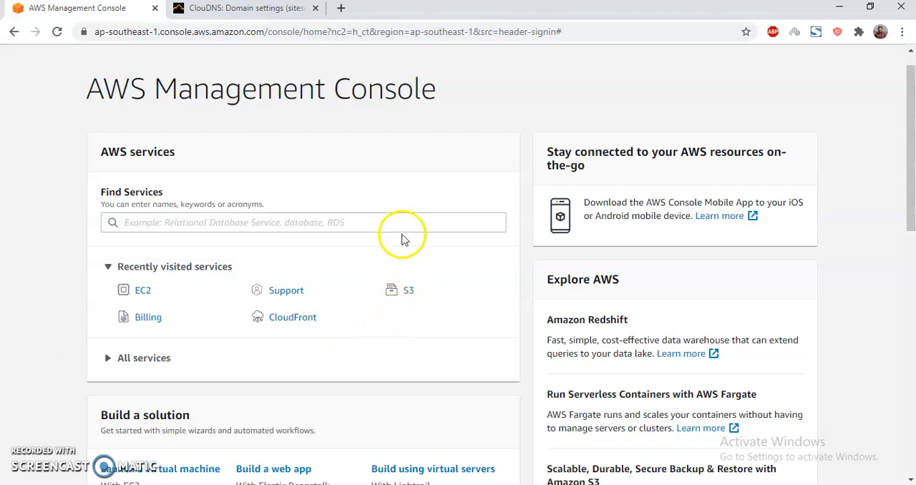
- Find and open the S3 service from the console's service search
click(301, 222)
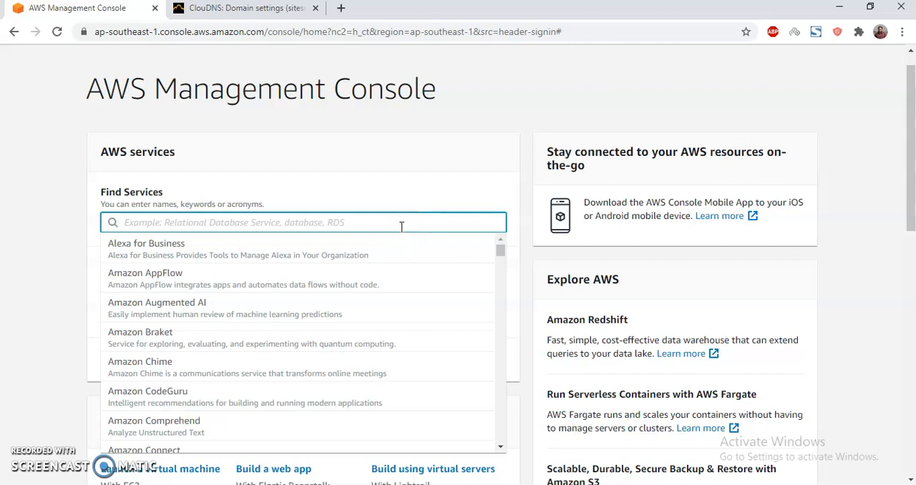
text(S3)
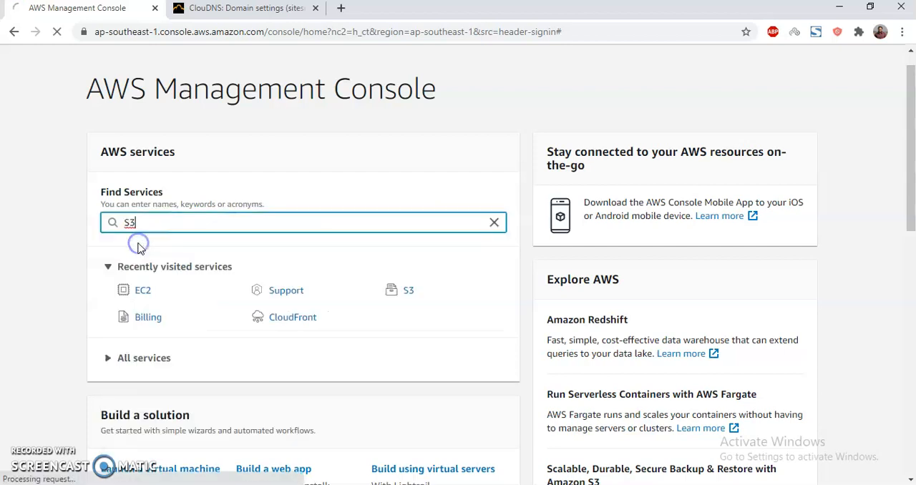
click(410, 289)
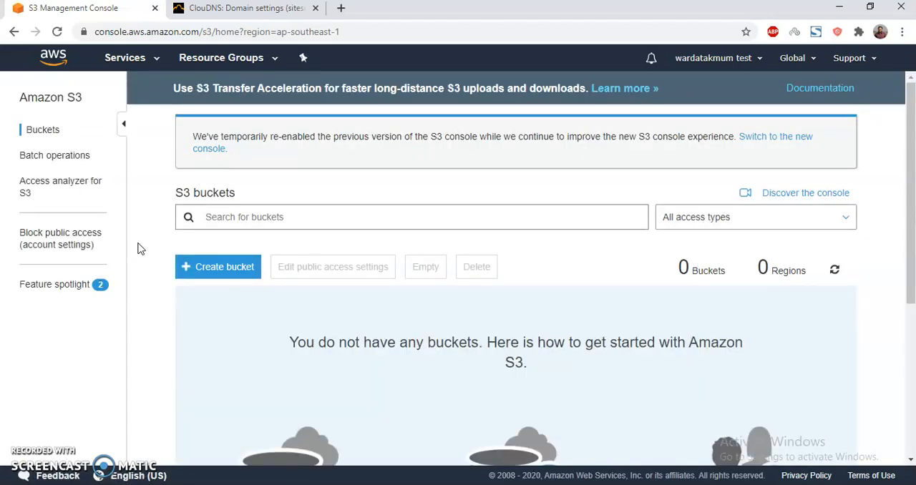
- Start a new bucket named sample-website-hosting and continue to its permission settings
click(218, 267)
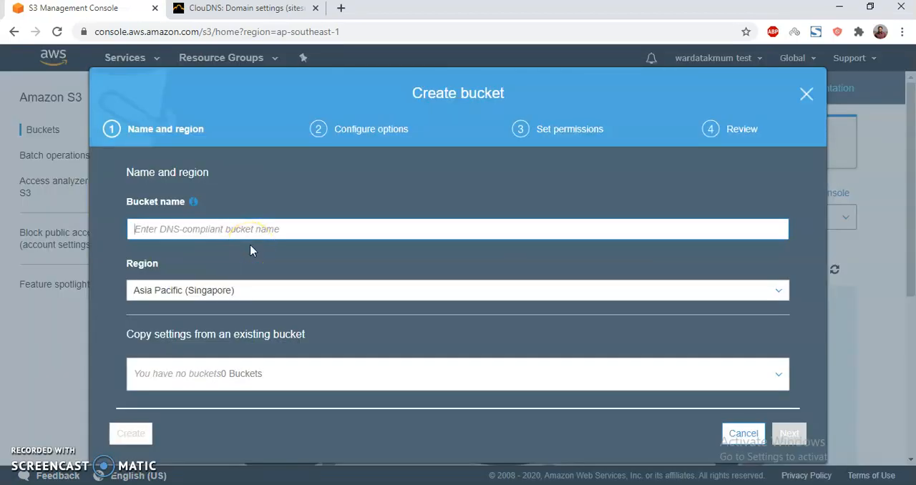
text(sample-website-hosting)
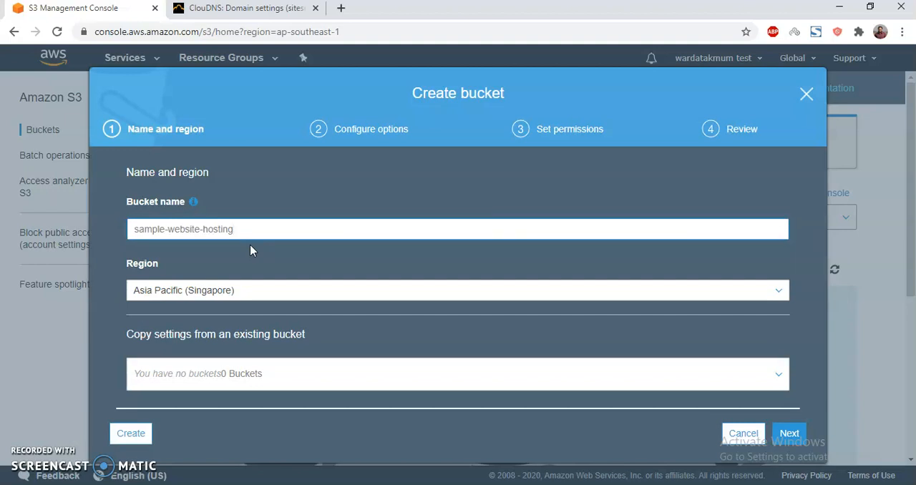
click(790, 433)
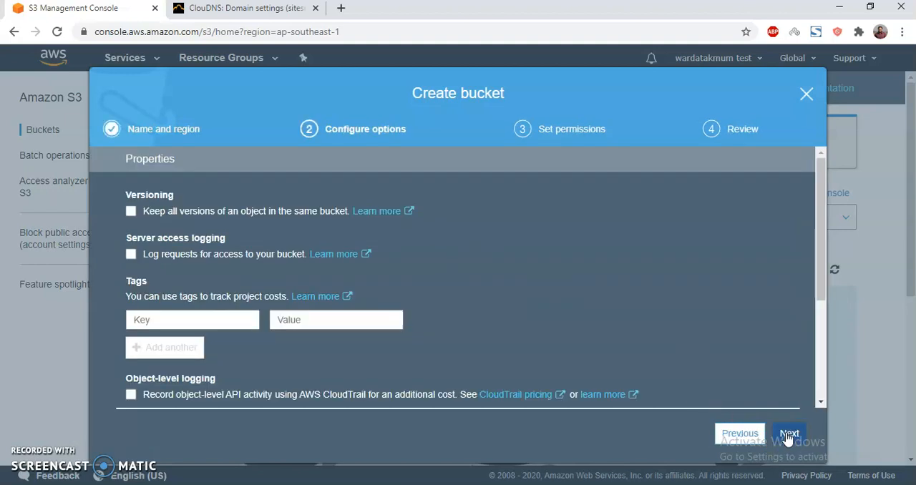
scroll(down, 3)
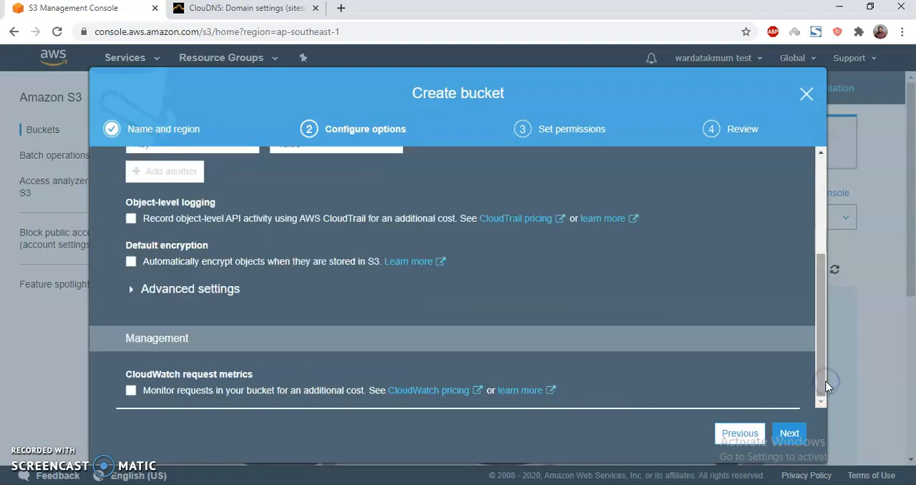
click(790, 432)
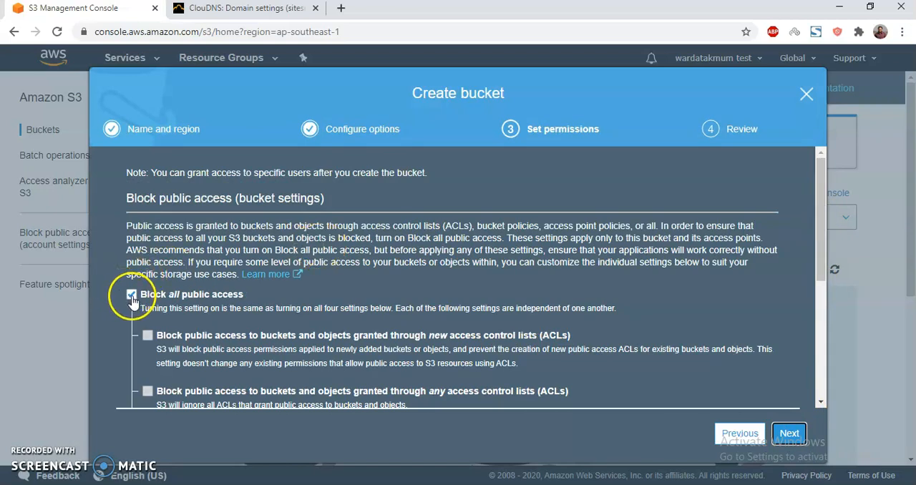
- Turn off Block all public access, acknowledge the warning, and create the bucket
click(131, 295)
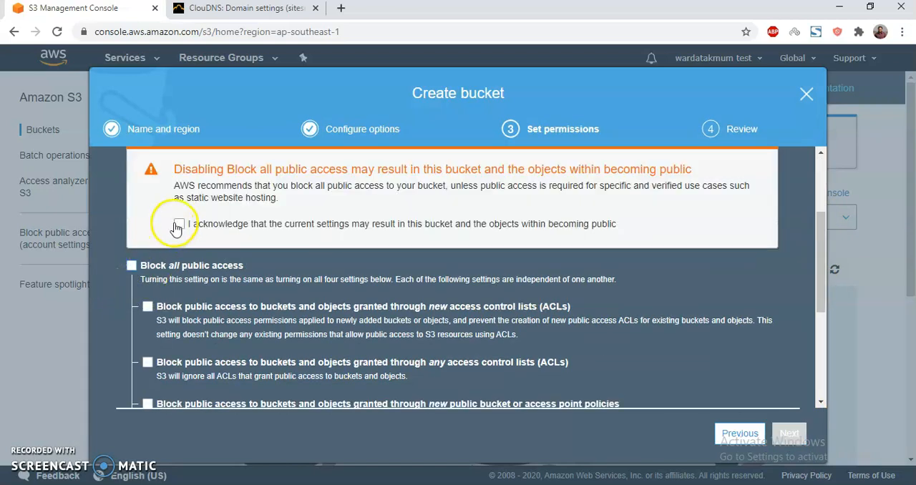
click(177, 223)
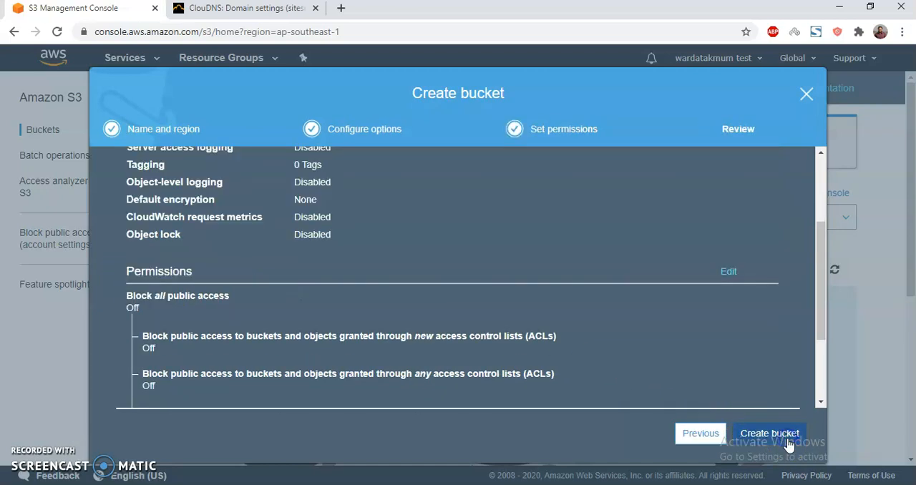
click(770, 432)
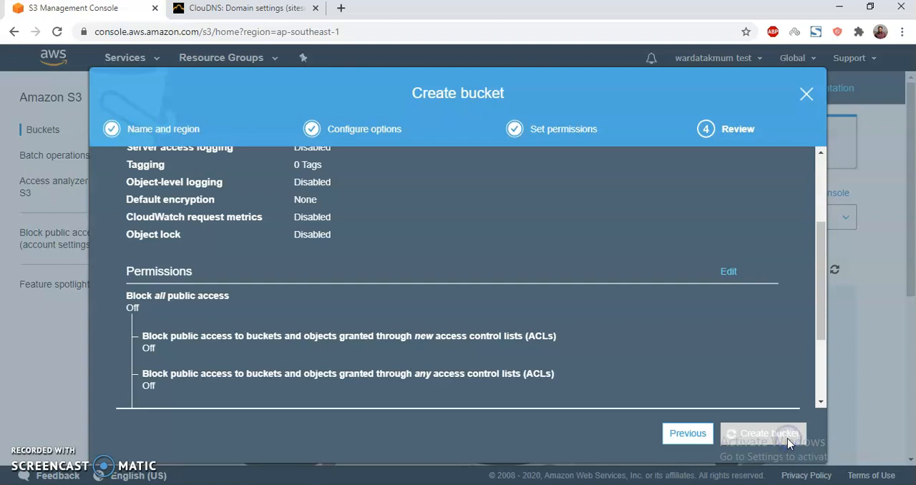
click(763, 432)
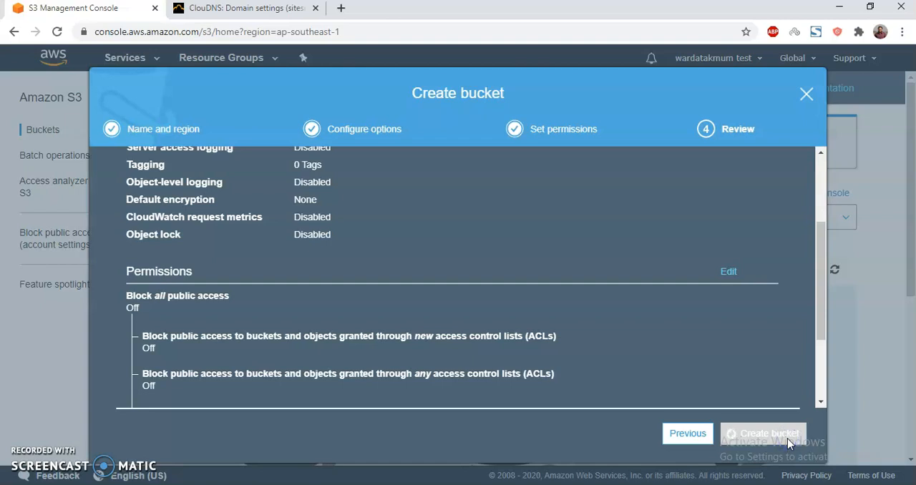
click(762, 432)
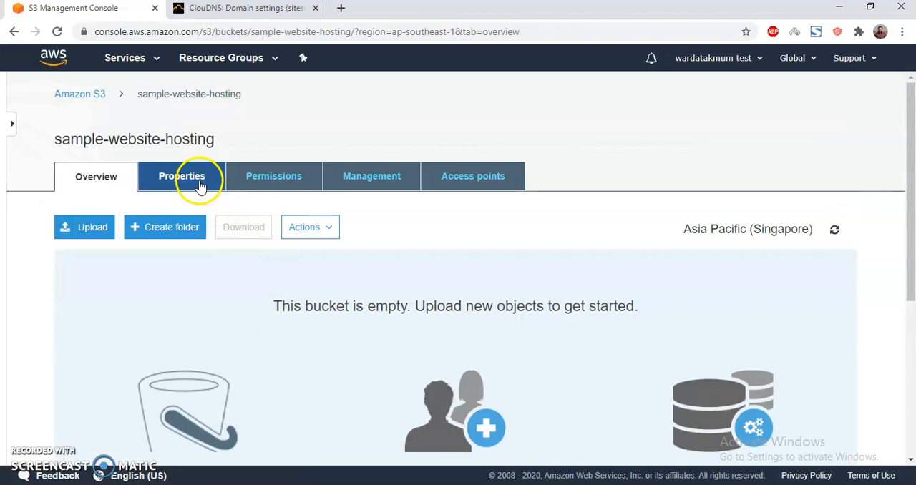
- Enable website hosting in the bucket's Static website hosting properties with index.html as index document
click(180, 176)
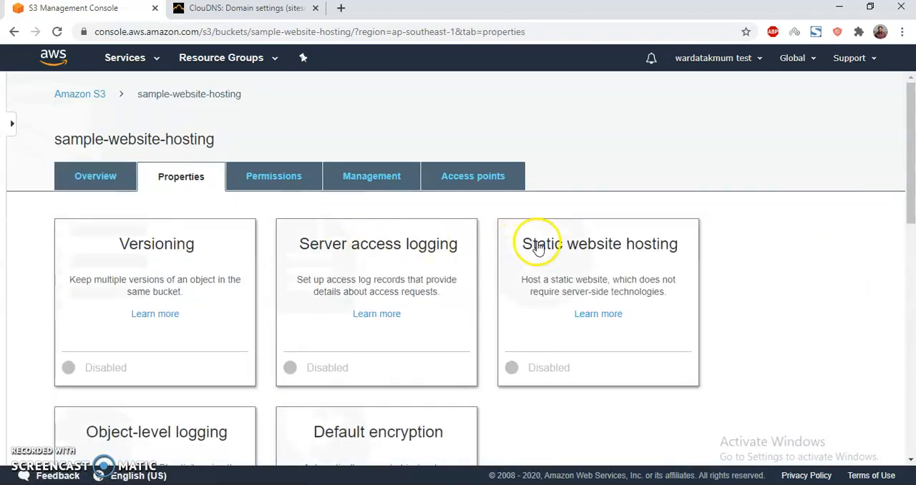
click(598, 244)
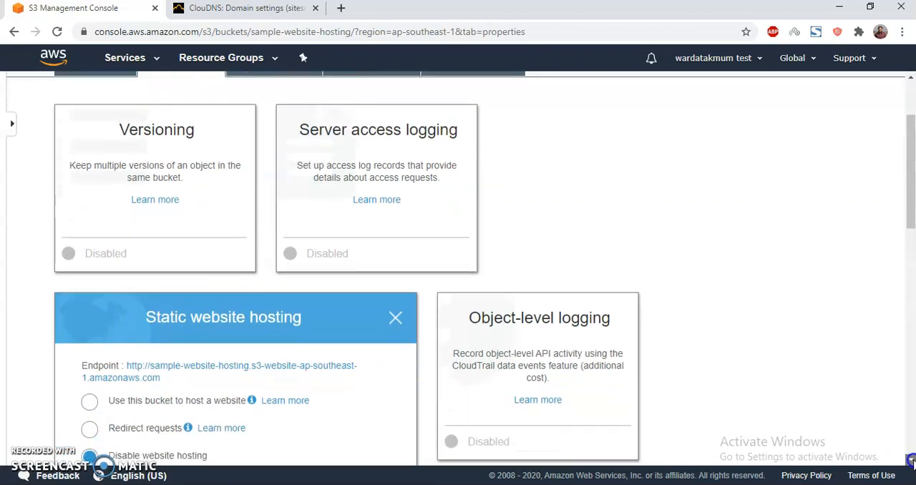
scroll(down, 3)
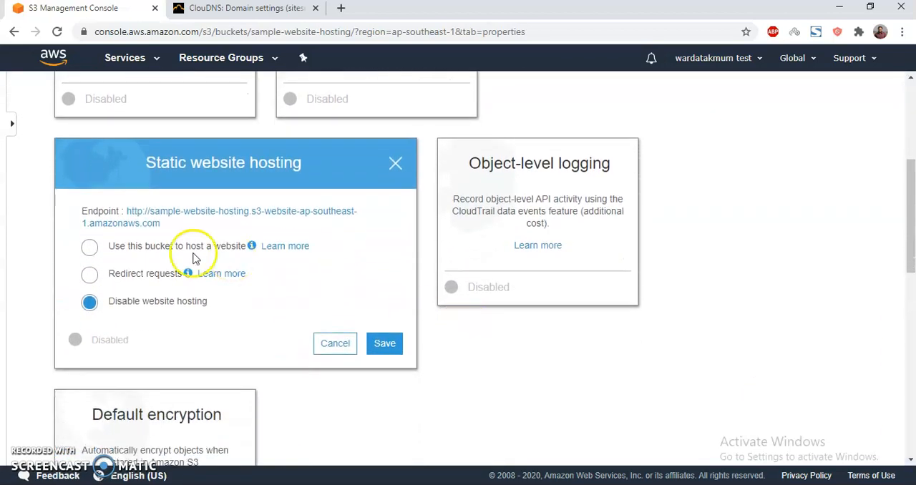
click(88, 246)
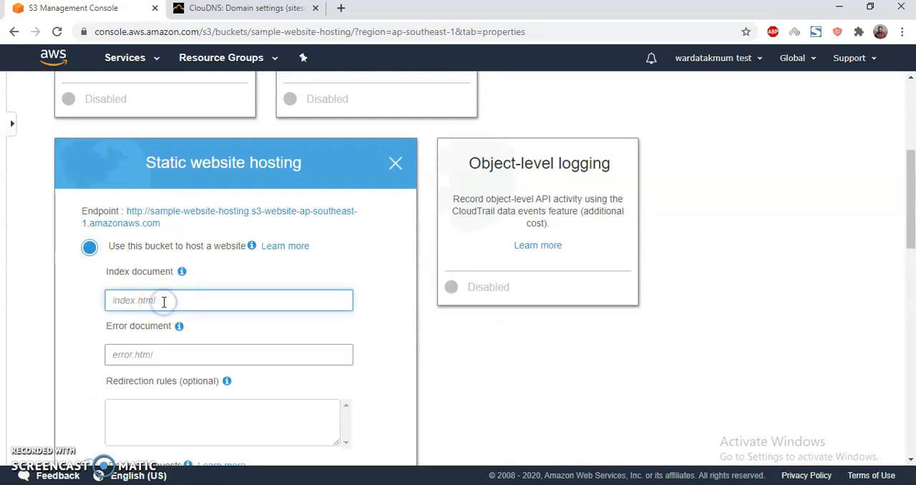
text(index.html)
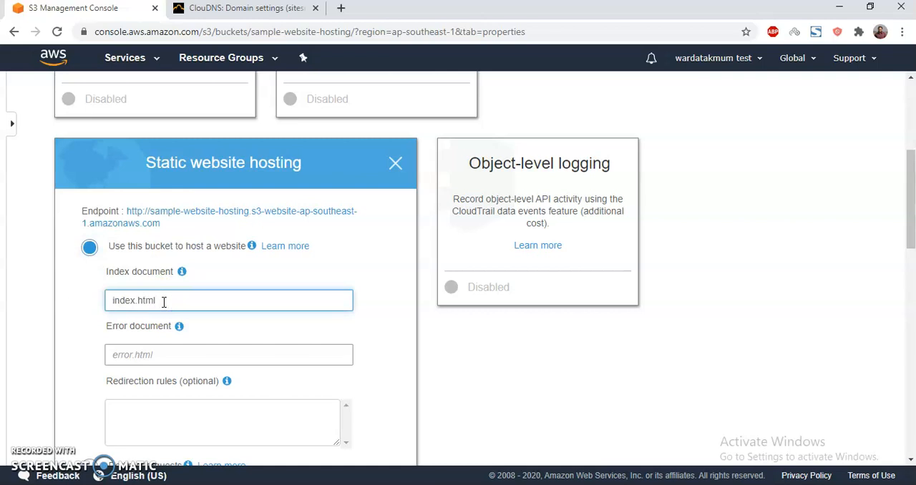
- Set index.html as the error document too and save the hosting settings
click(181, 355)
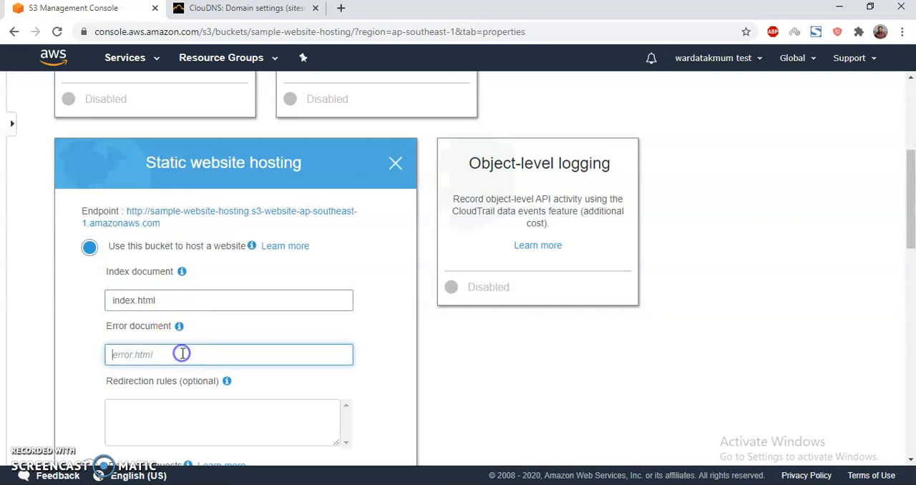
text(index)
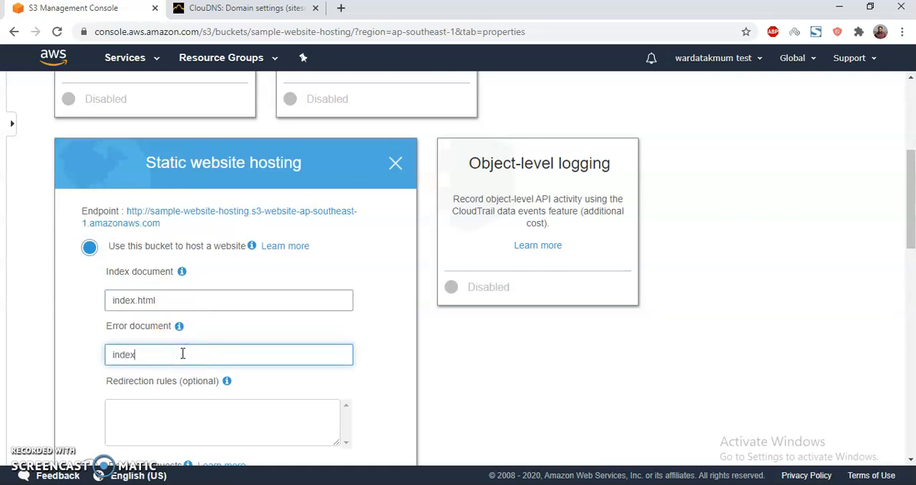
text(.html)
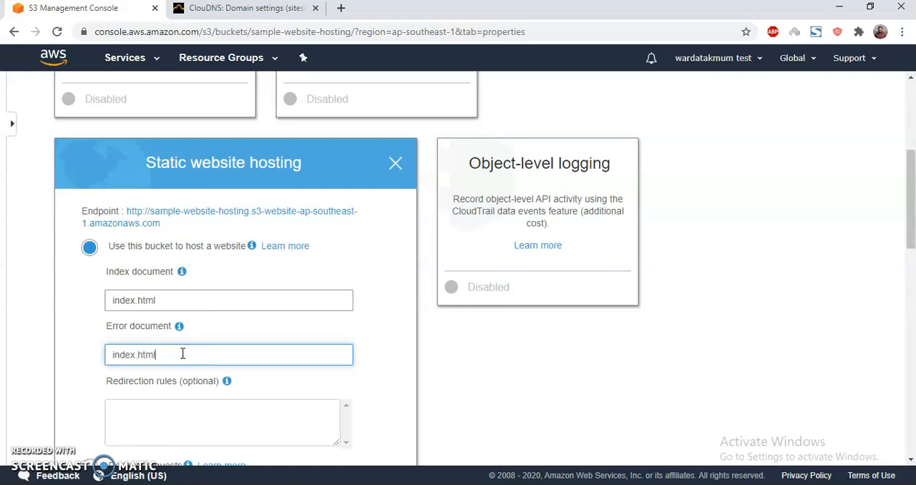
mouse_move(560, 352)
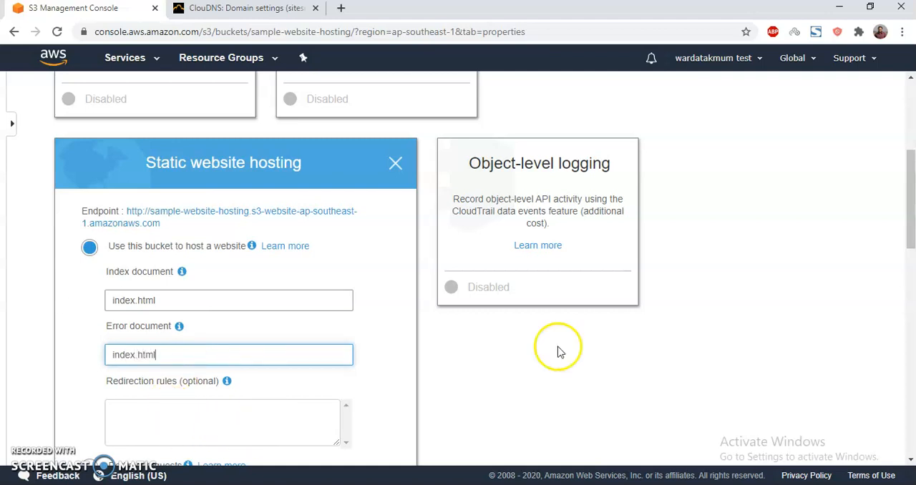
scroll(down, 3)
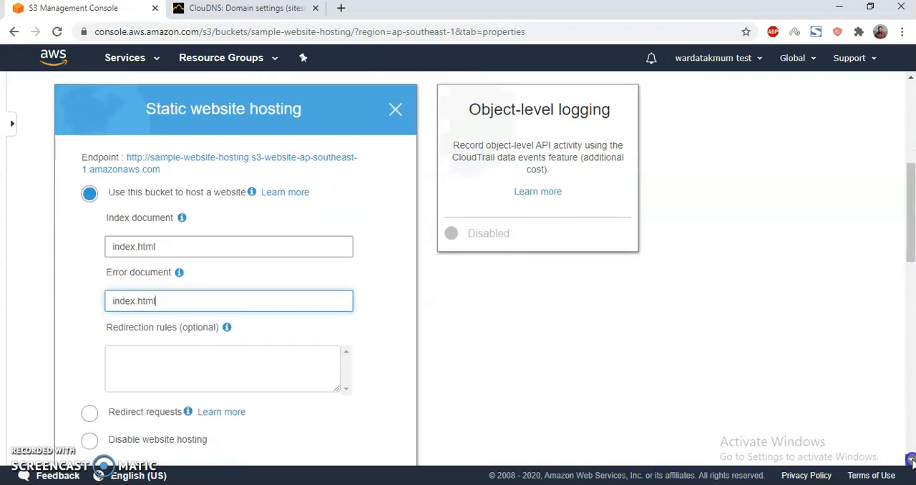
scroll(down, 3)
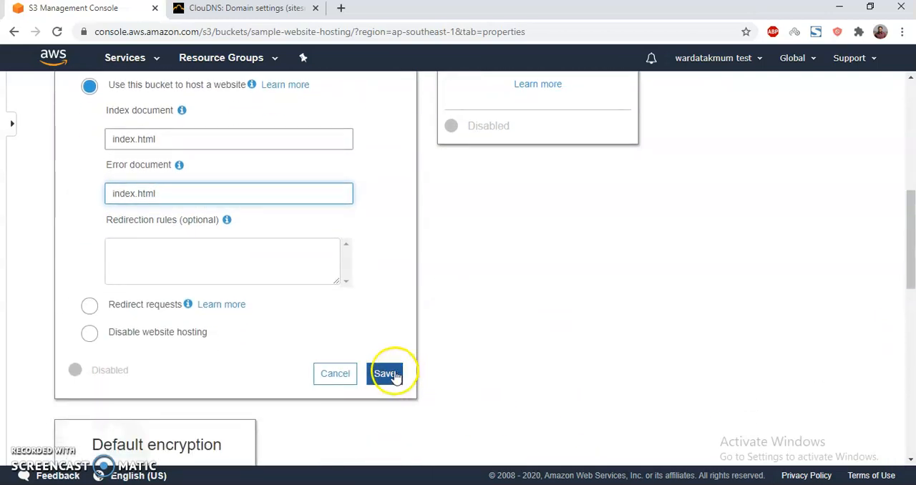
click(387, 372)
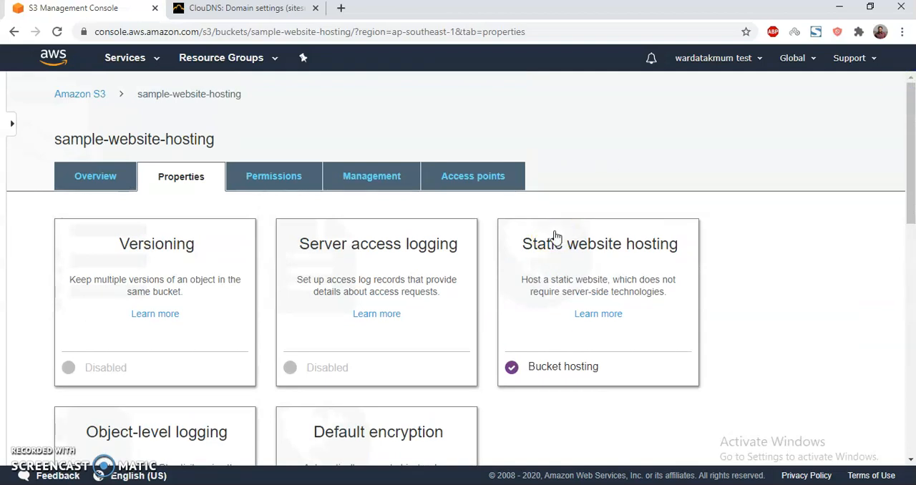
click(94, 176)
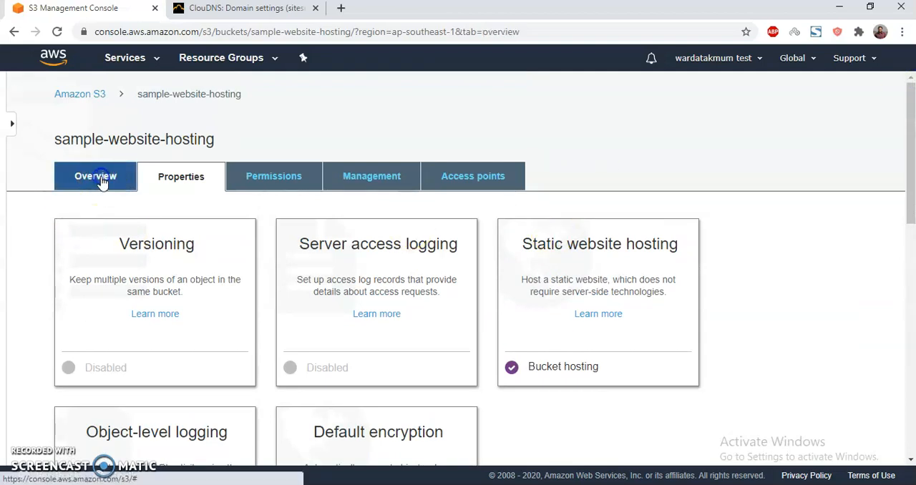
- Start an upload and browse to Documents > projects > reactjs > onepage
click(95, 176)
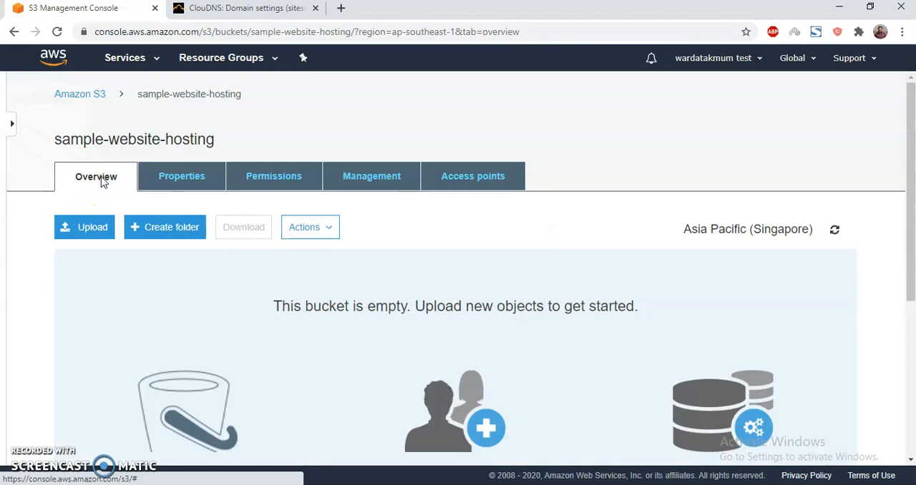
click(83, 226)
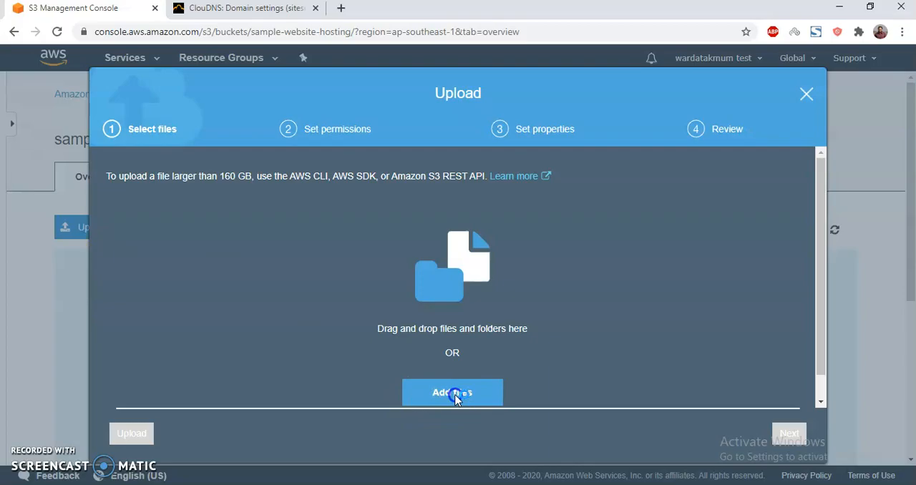
click(452, 392)
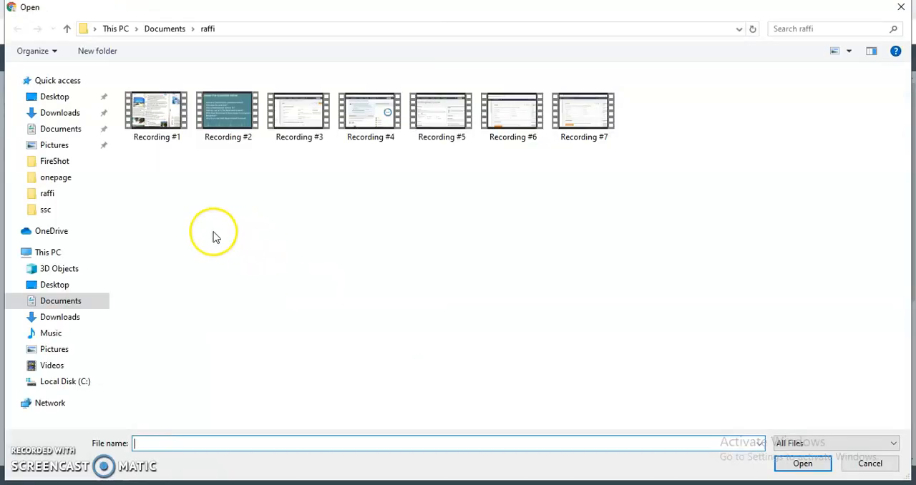
click(60, 128)
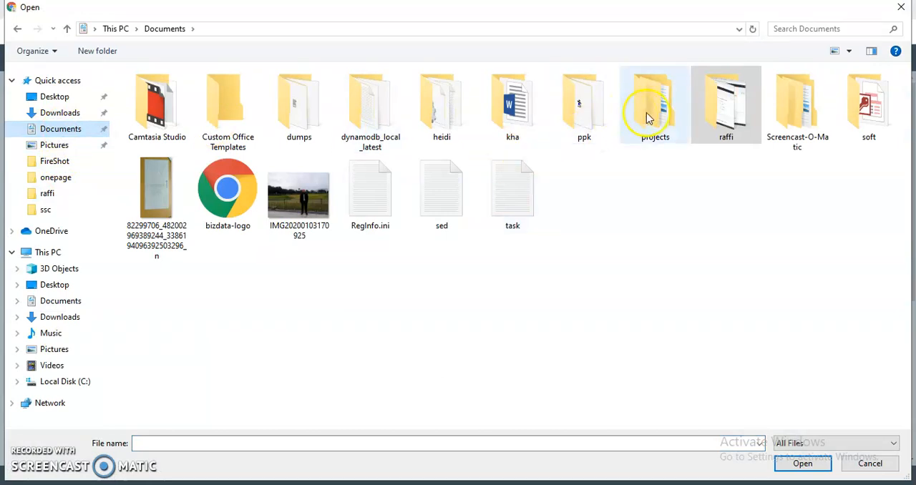
double_click(655, 103)
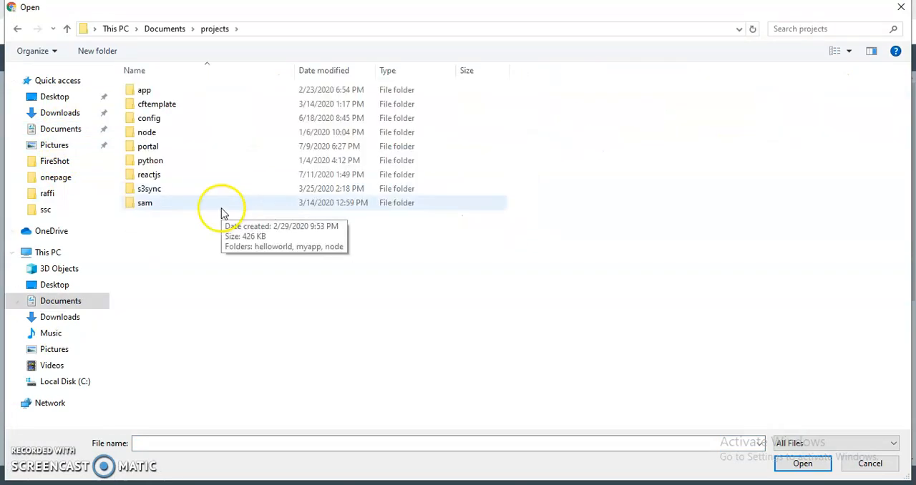
double_click(149, 175)
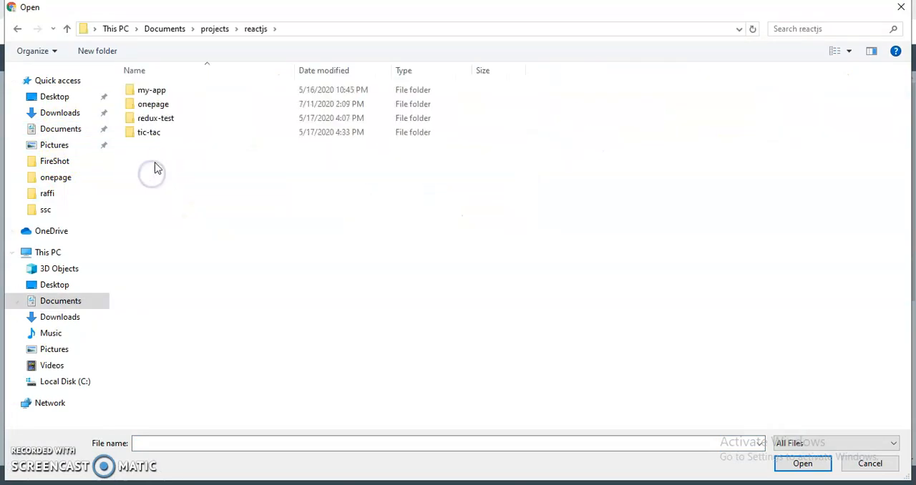
double_click(151, 103)
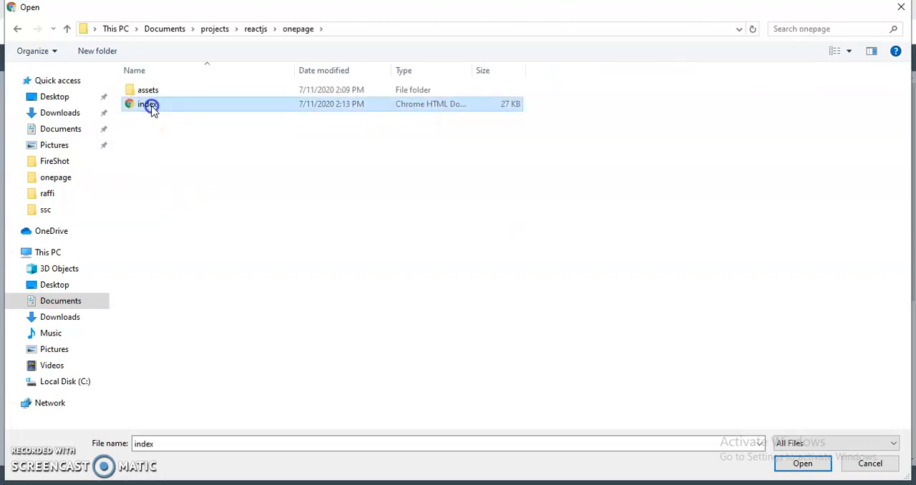
- Upload index.html from the onepage folder into the bucket
click(801, 464)
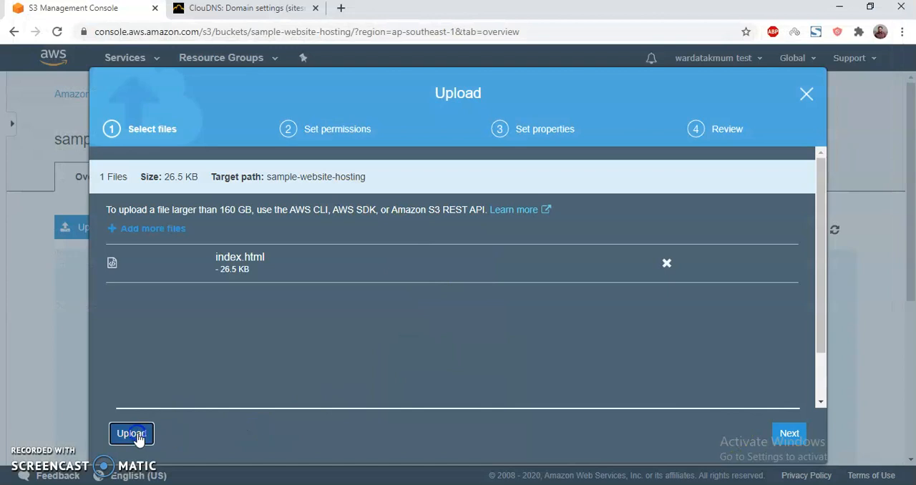
click(132, 434)
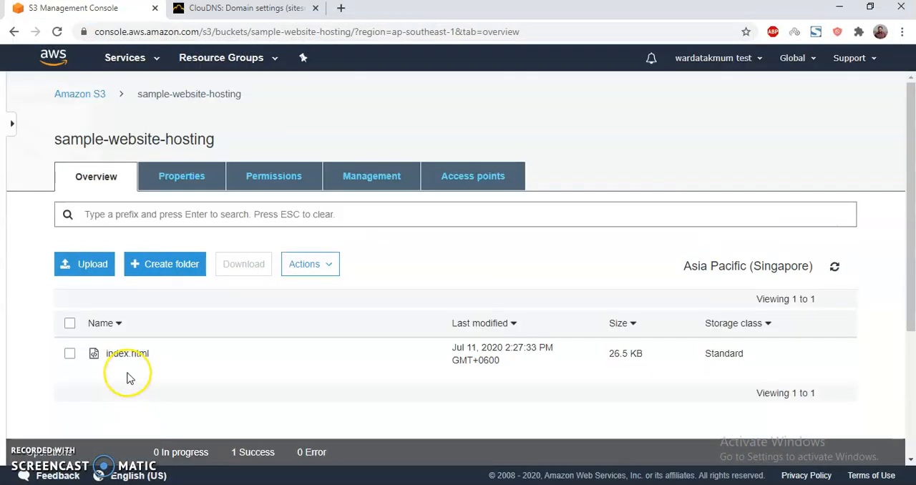
mouse_move(316, 472)
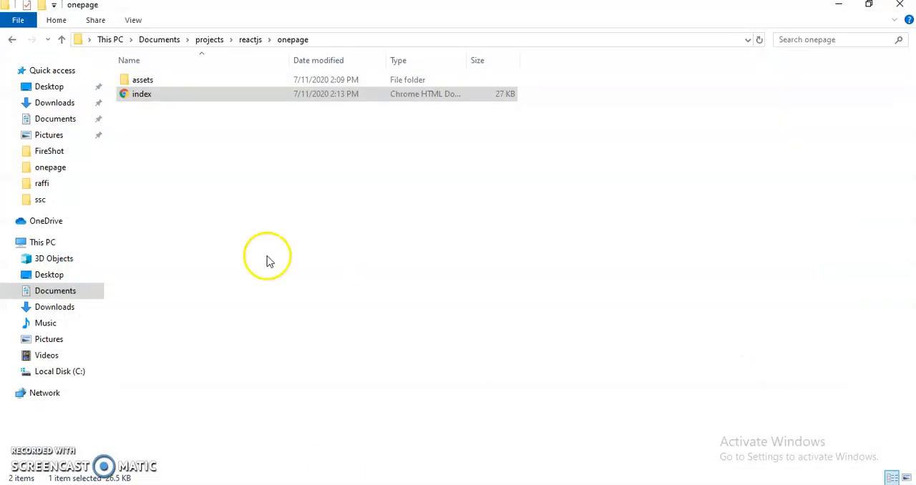
- Create an assets folder in the bucket and start an upload inside it
click(143, 80)
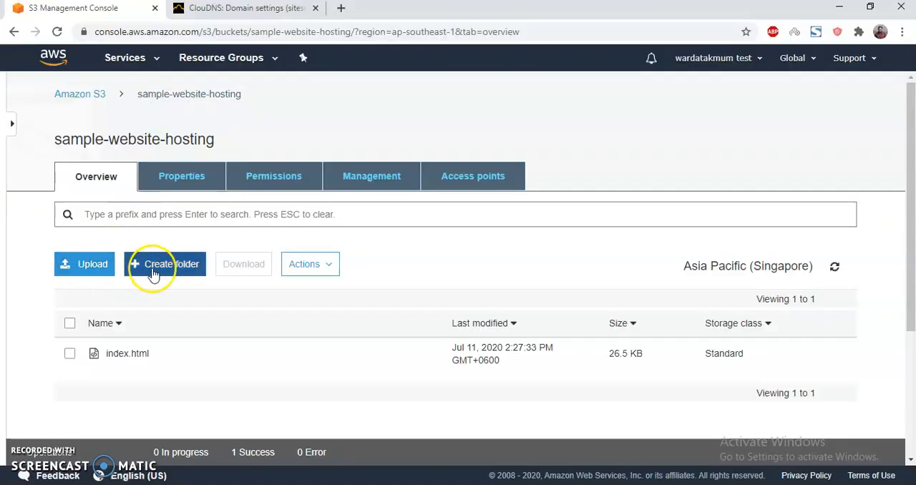
click(165, 263)
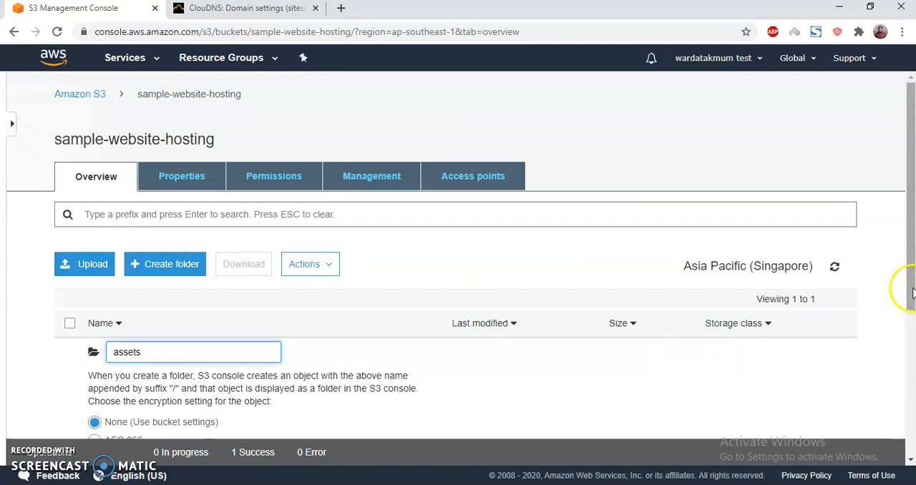
scroll(down, 3)
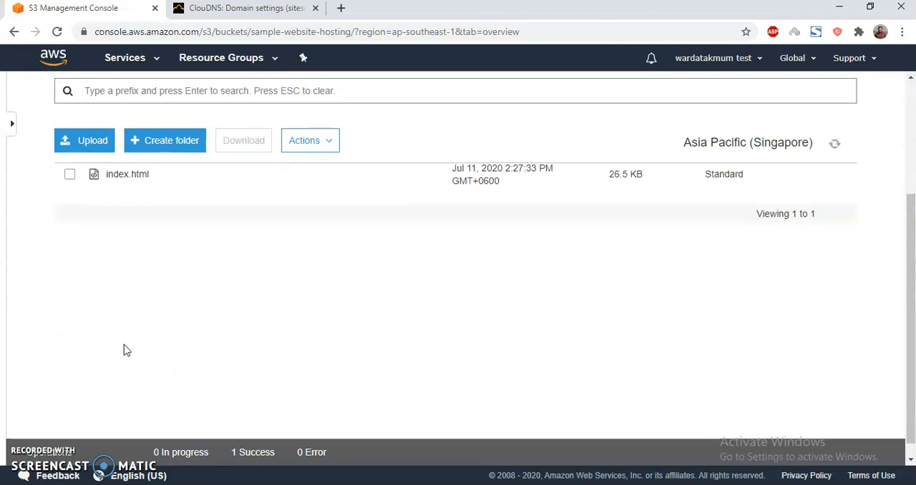
click(835, 141)
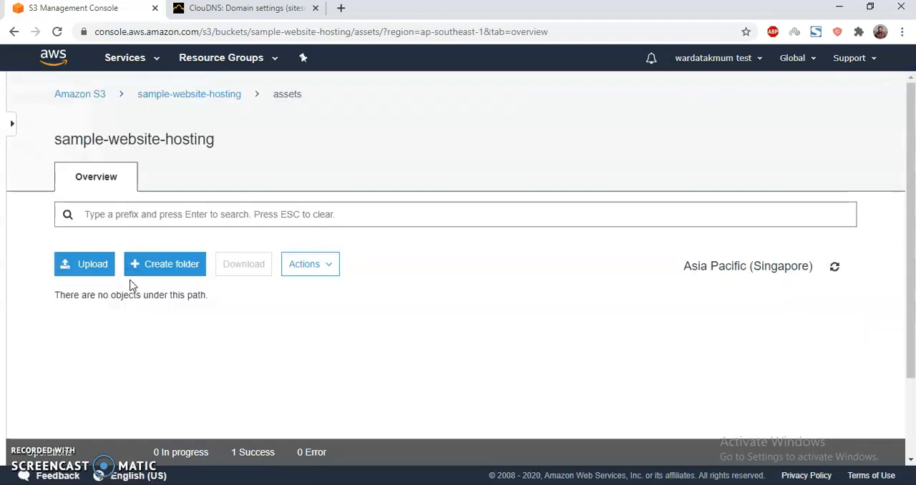
mouse_move(92, 263)
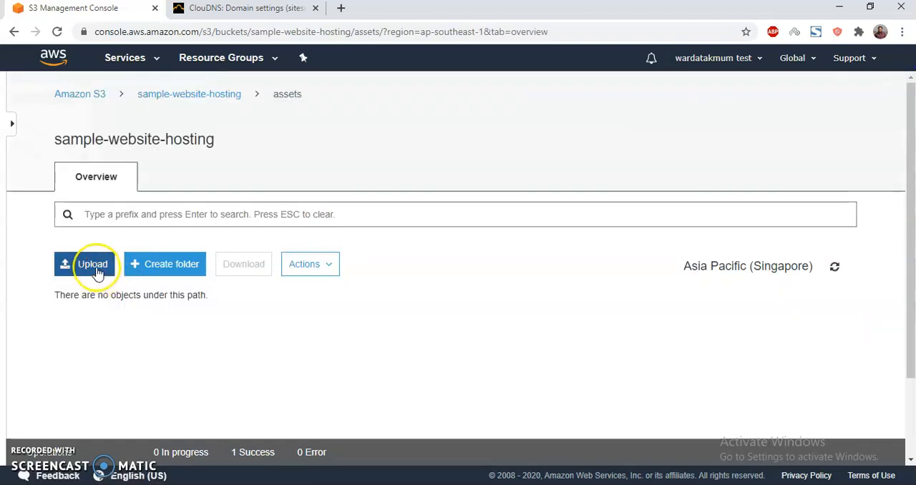
click(91, 263)
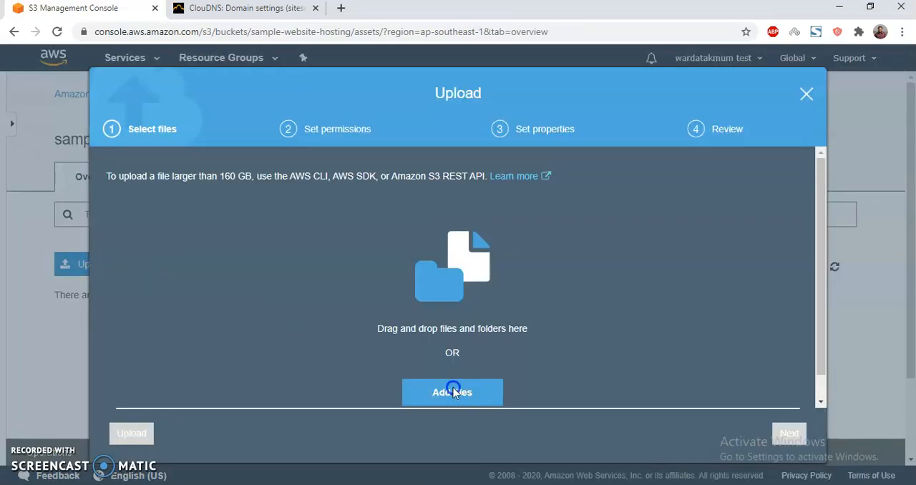
- Browse the local assets folder, cancel that upload, and add the assets contents as folders instead
click(452, 392)
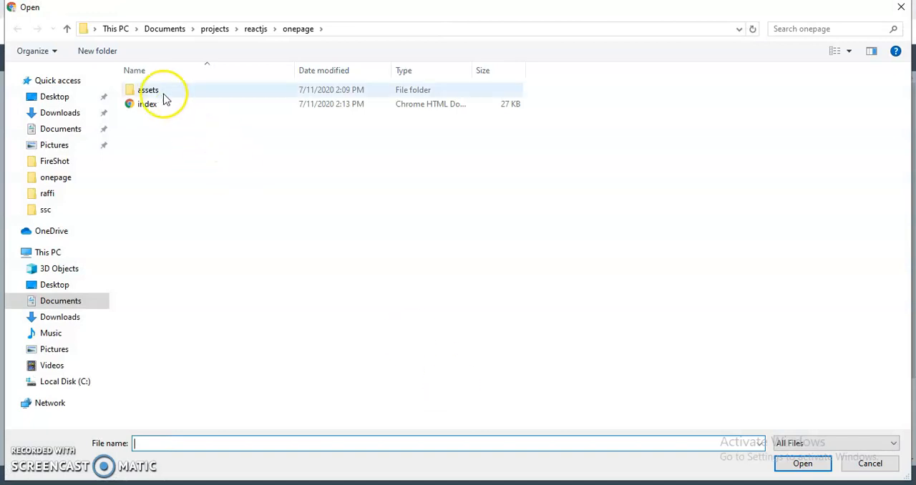
double_click(149, 88)
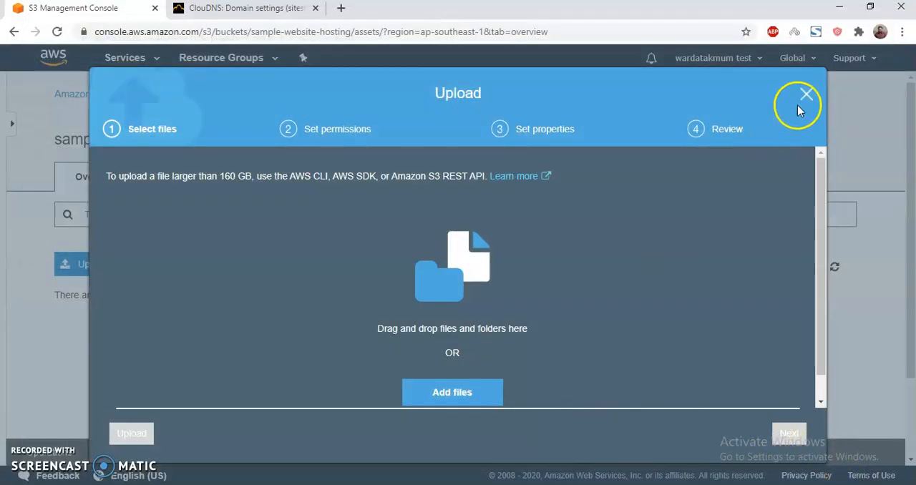
click(806, 94)
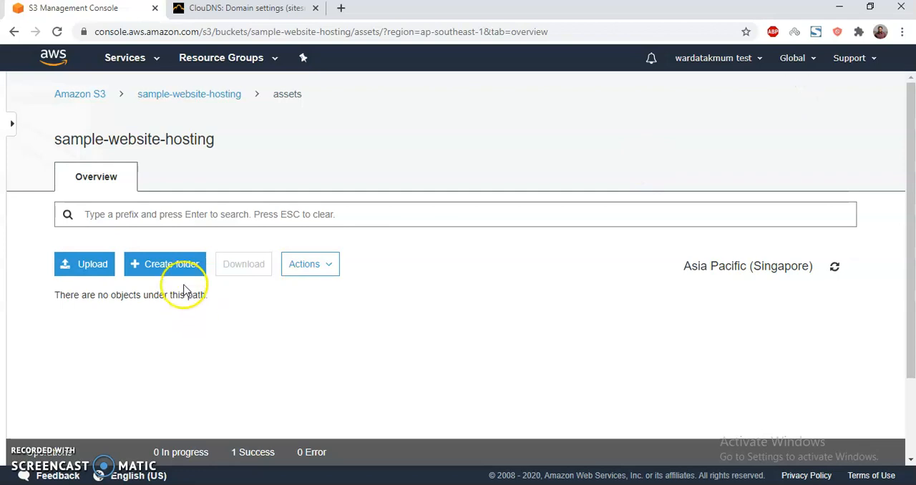
click(165, 263)
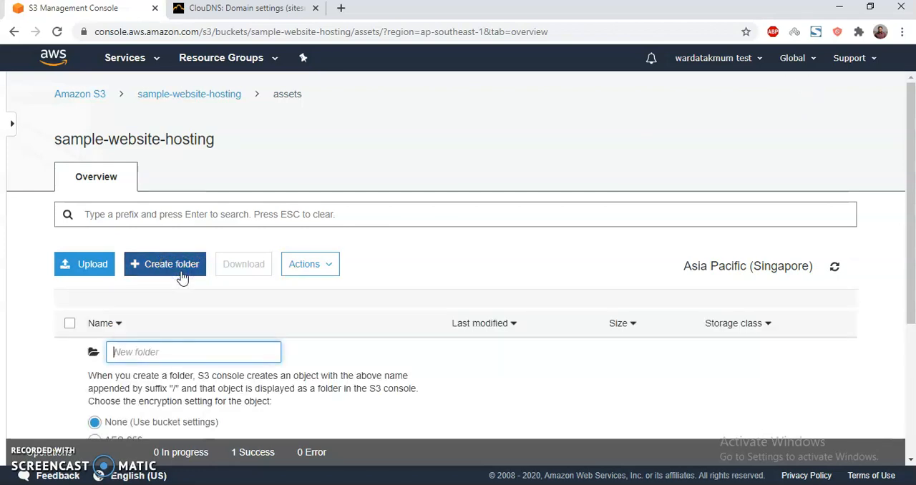
mouse_move(72, 383)
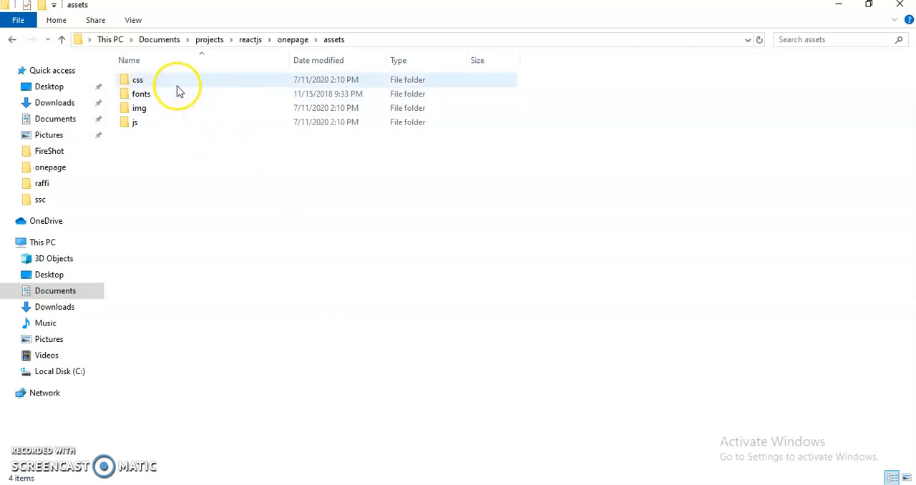
mouse_move(185, 132)
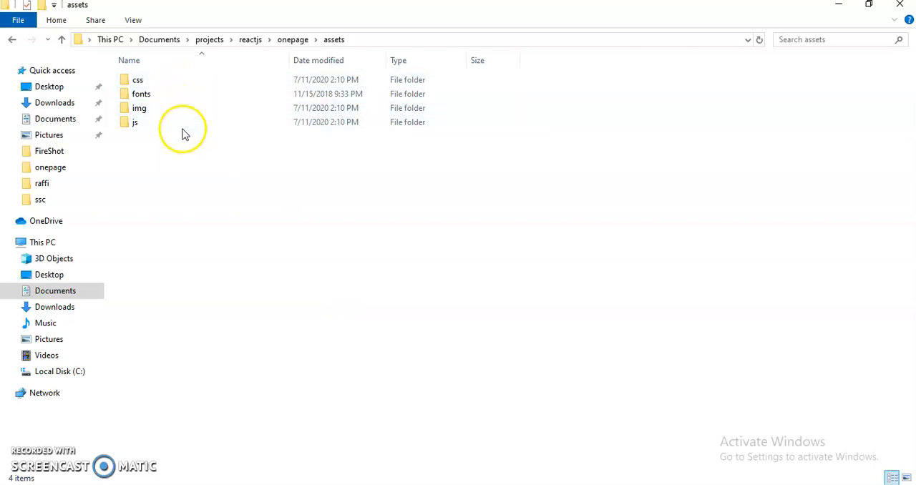
click(83, 9)
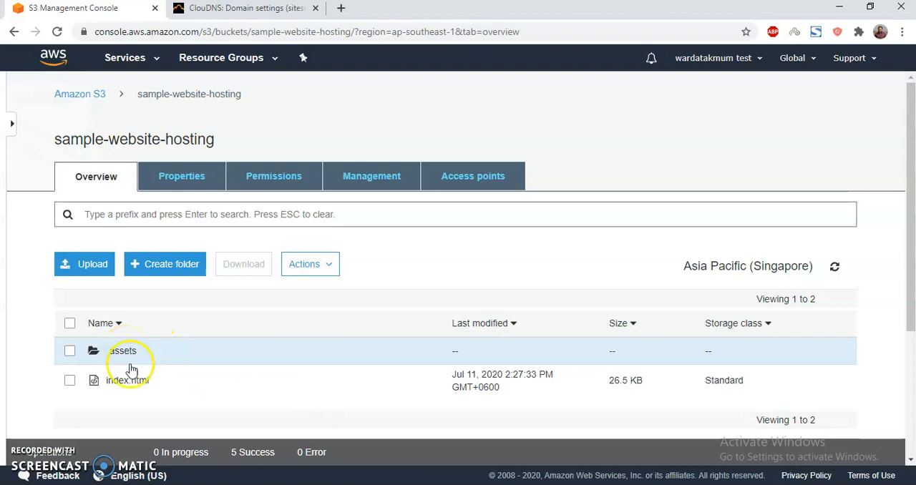
- Make index.html publicly readable via Actions > Make public
click(69, 380)
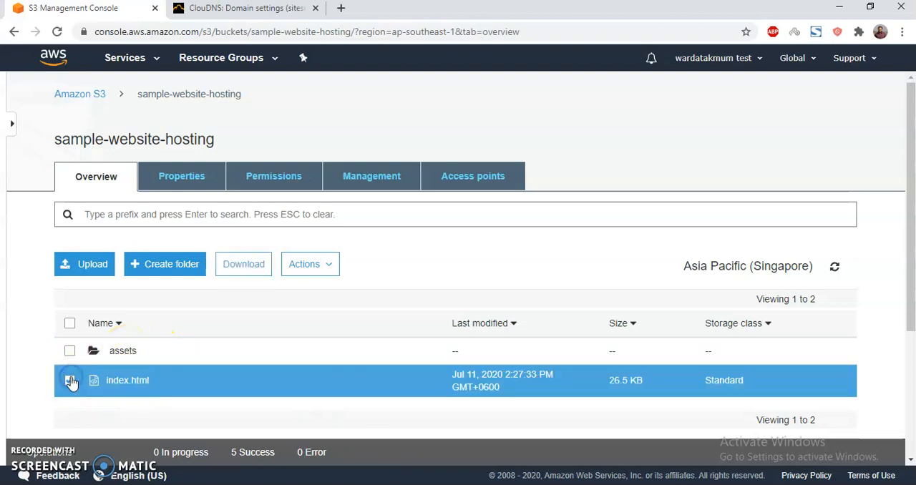
click(69, 380)
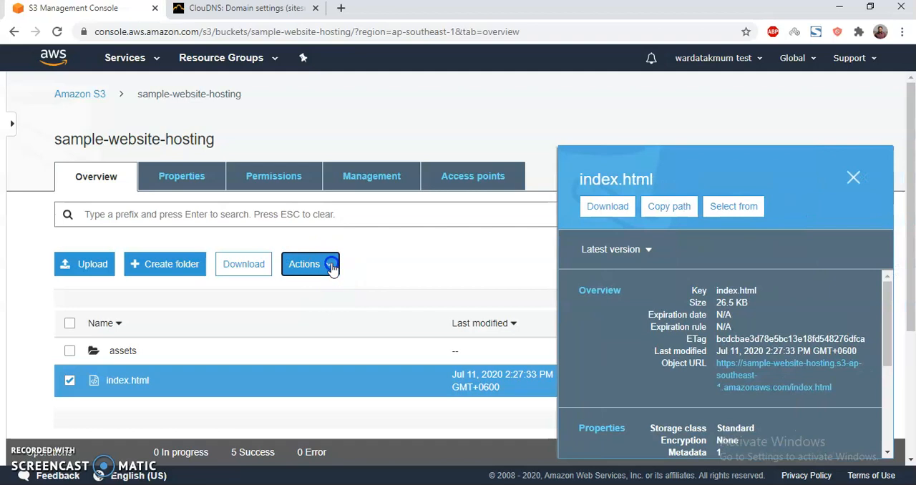
click(309, 263)
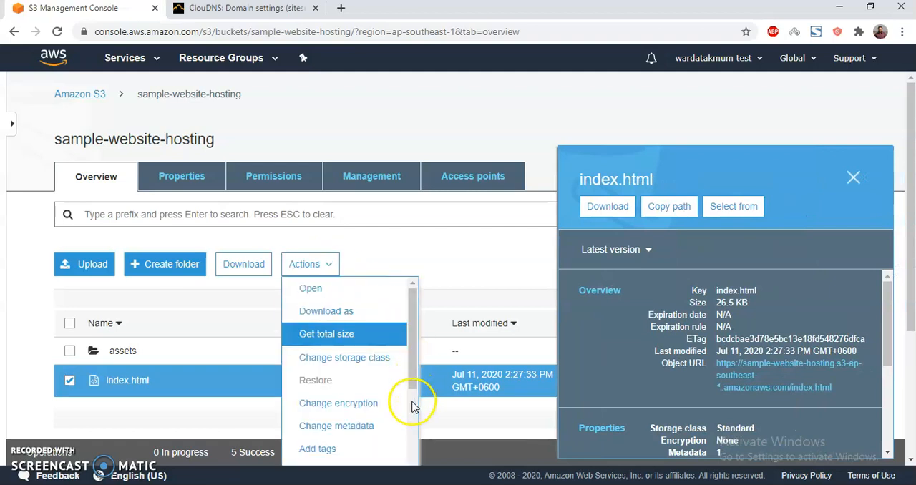
scroll(down, 3)
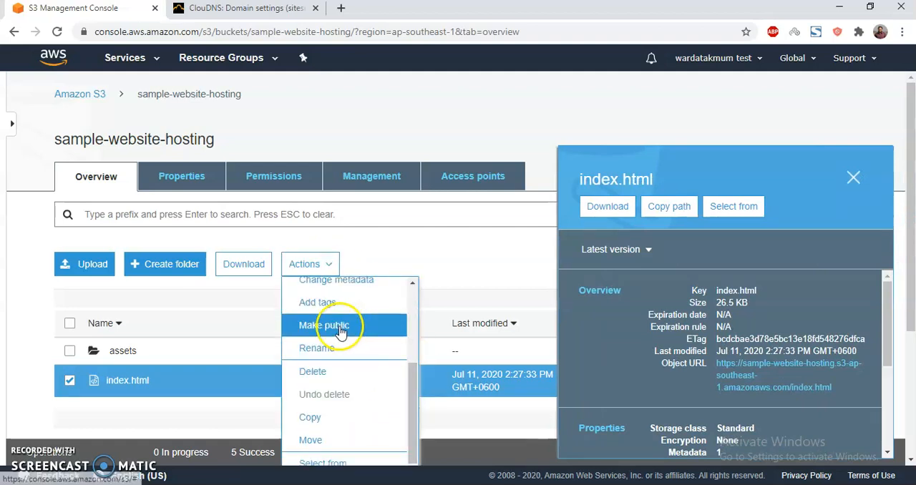
click(324, 327)
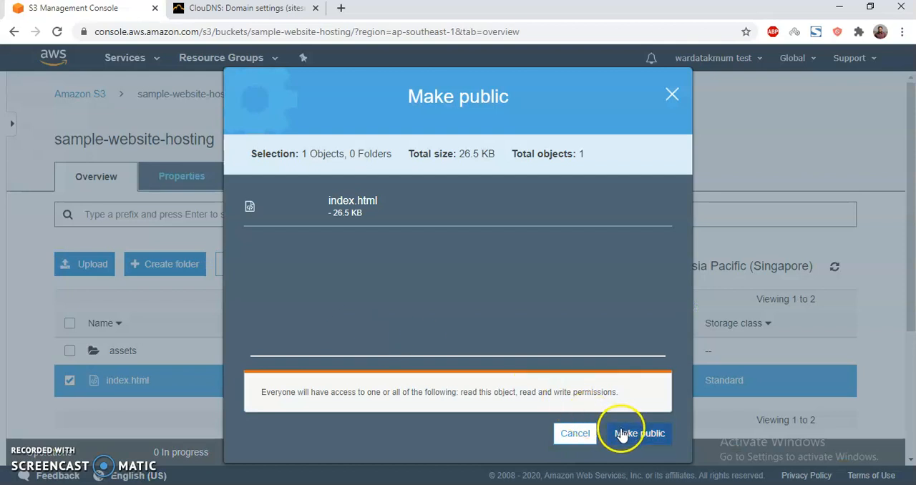
click(638, 432)
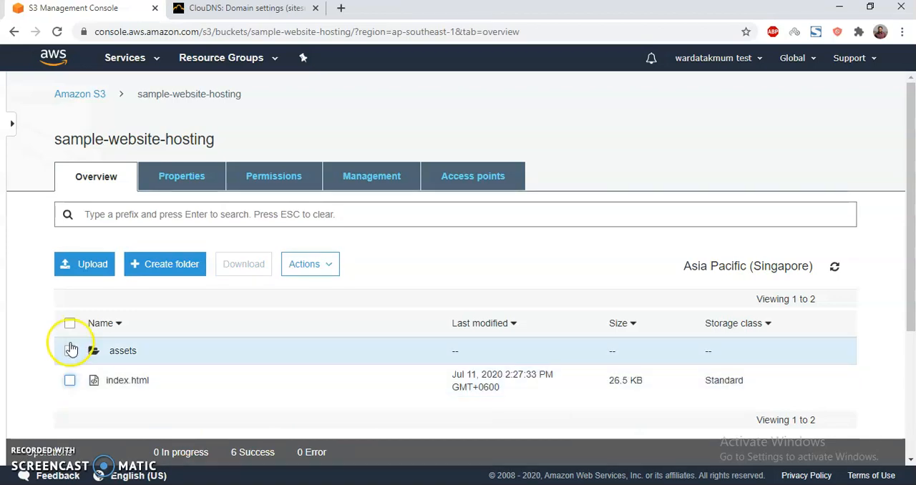
- Make the assets folder public the same way, then deselect it
click(68, 350)
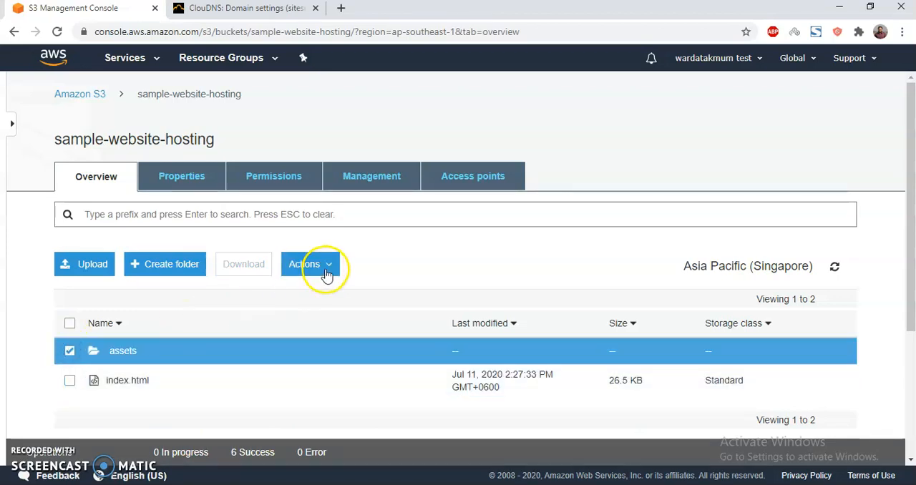
click(303, 264)
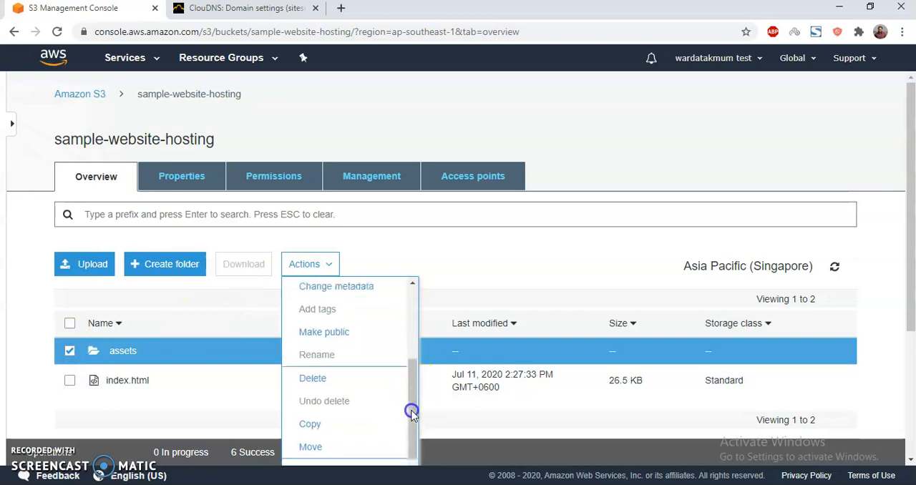
click(324, 332)
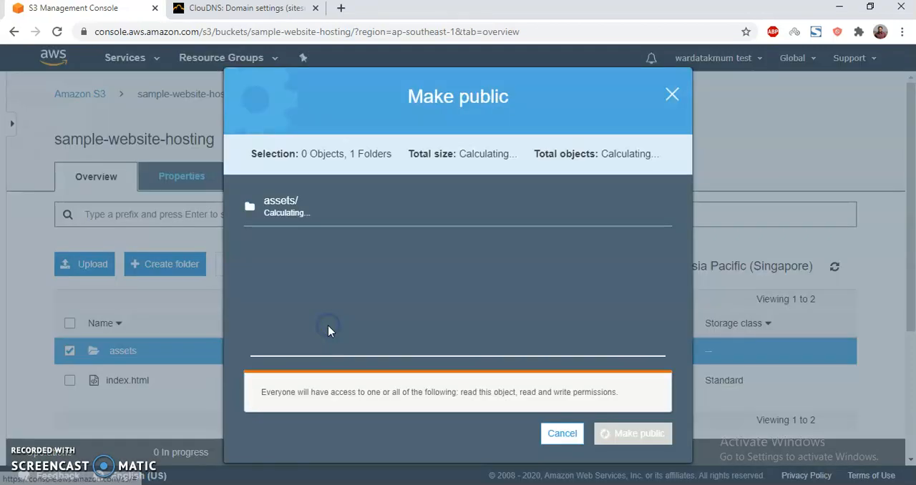
mouse_move(492, 361)
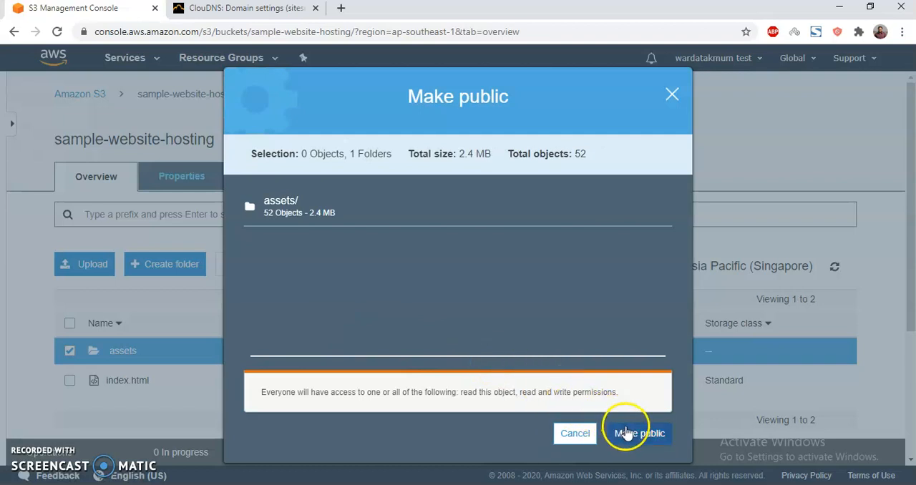
click(638, 432)
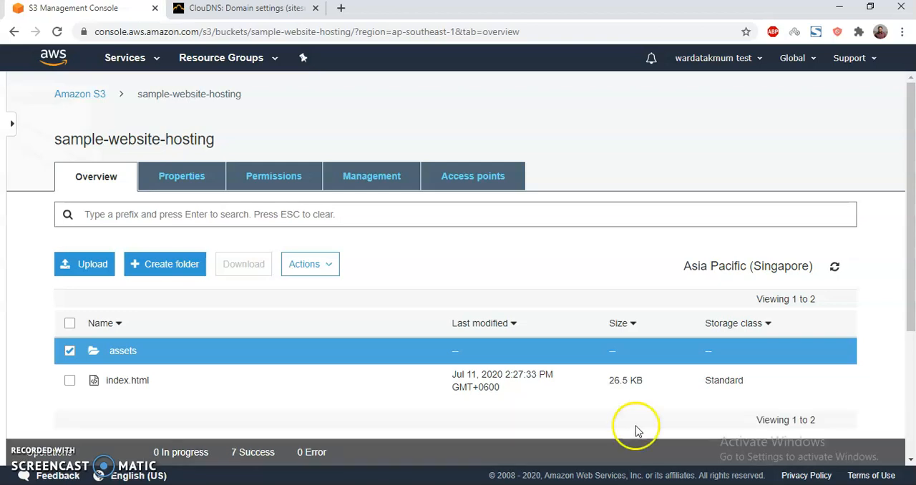
scroll(down, 3)
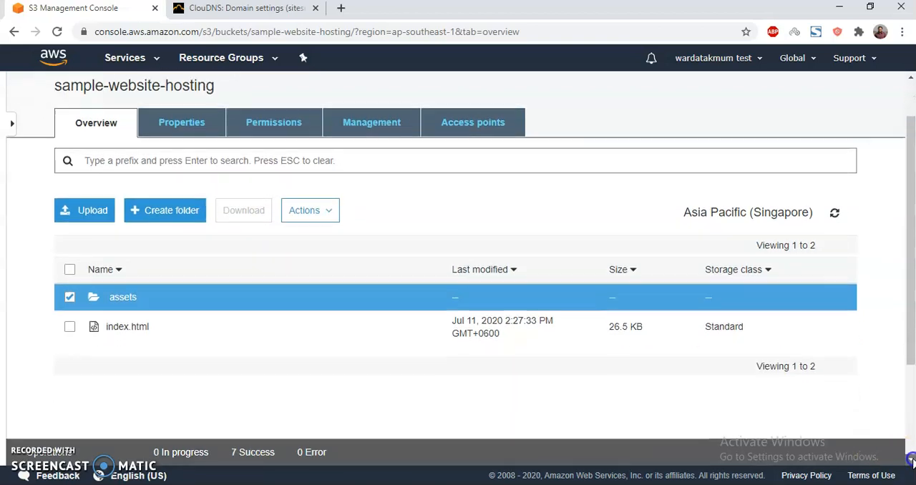
scroll(down, 3)
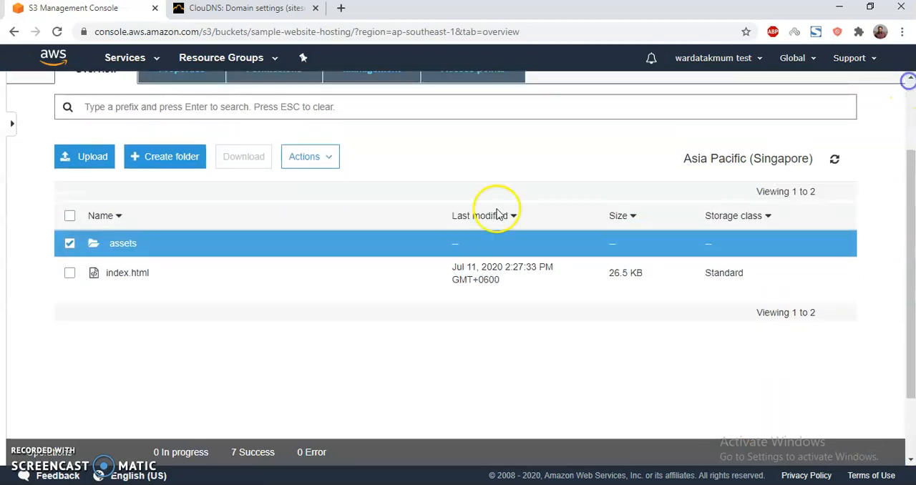
click(68, 244)
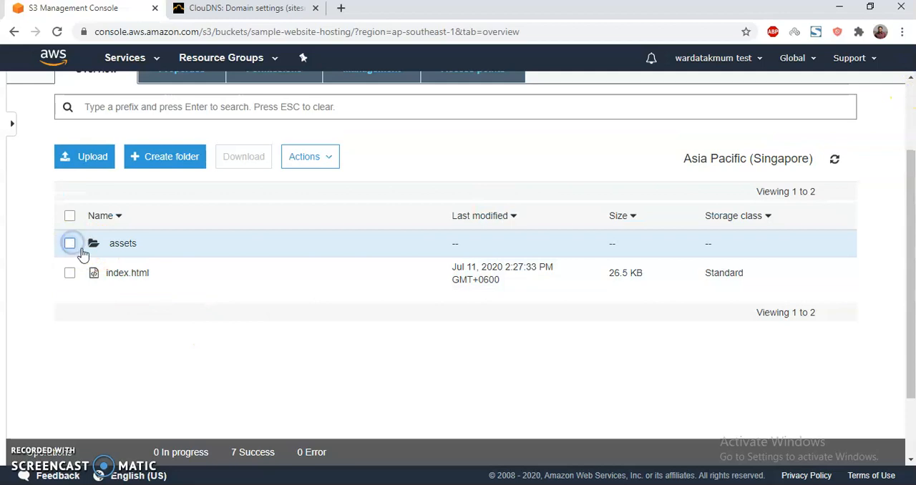
- Load index.html from its S3 Object URL in a new tab, then return to the S3 console
click(127, 272)
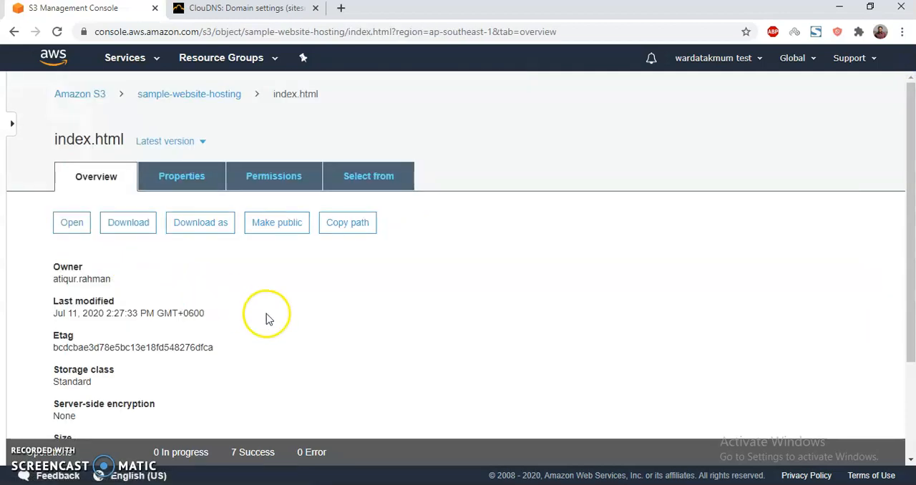
scroll(down, 3)
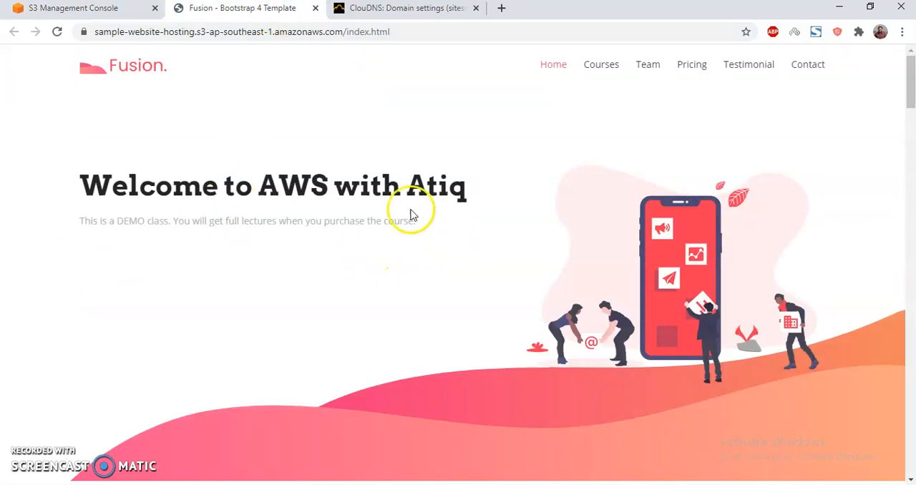
mouse_move(221, 60)
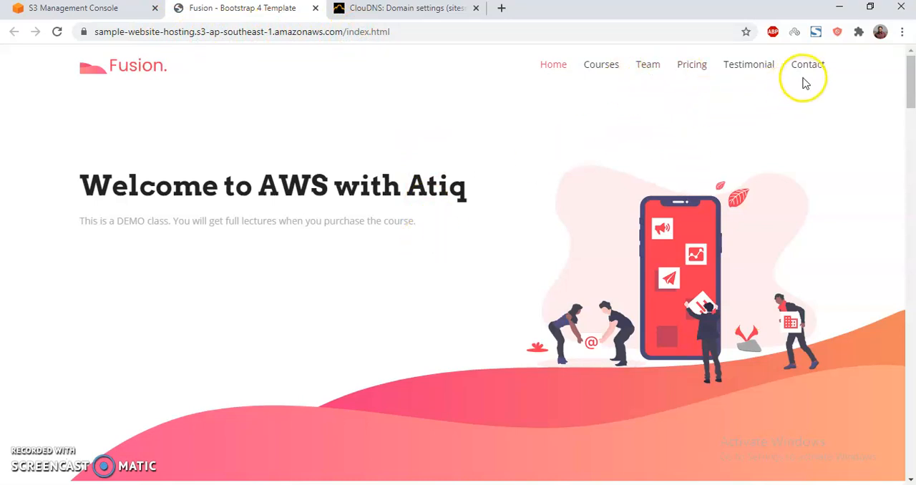
mouse_move(266, 39)
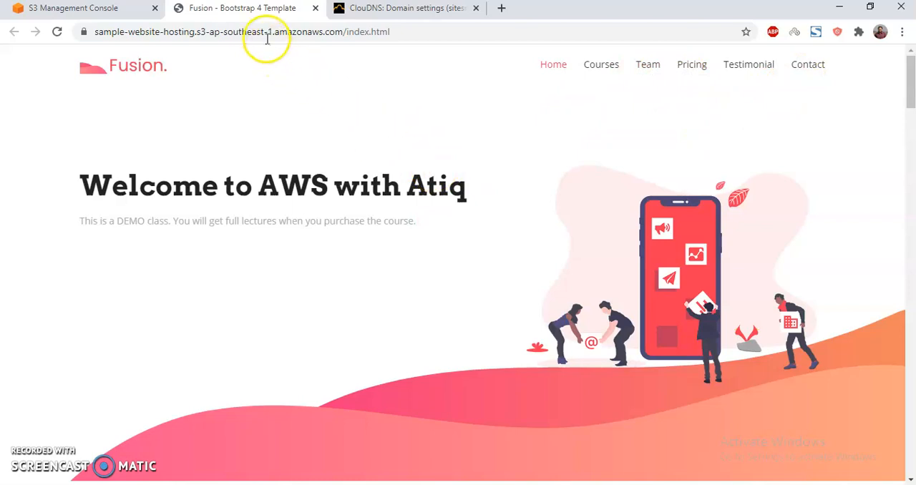
mouse_move(303, 174)
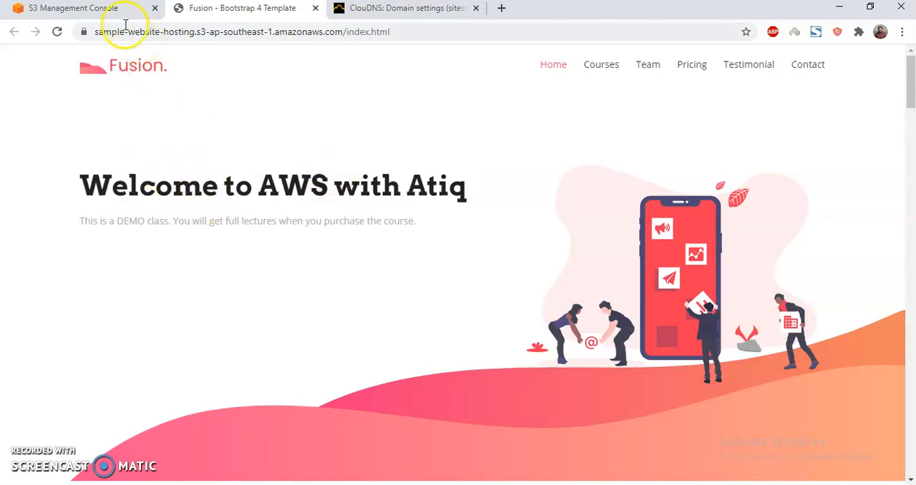
click(72, 8)
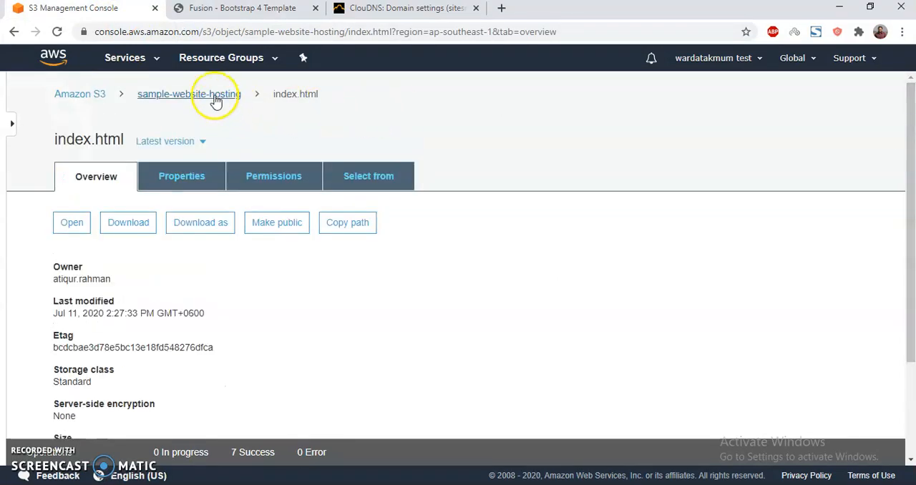
- Search Services for 'cloudfront' and switch to the CloudFront console in a new tab
click(189, 94)
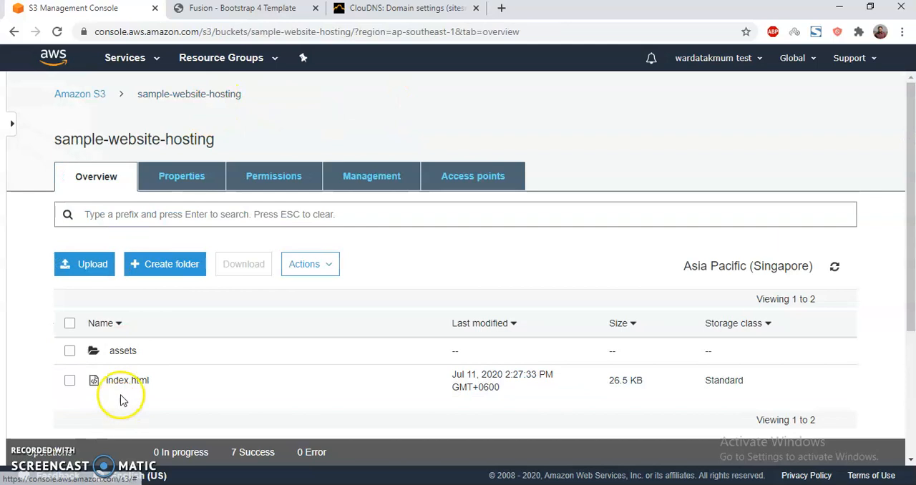
click(125, 58)
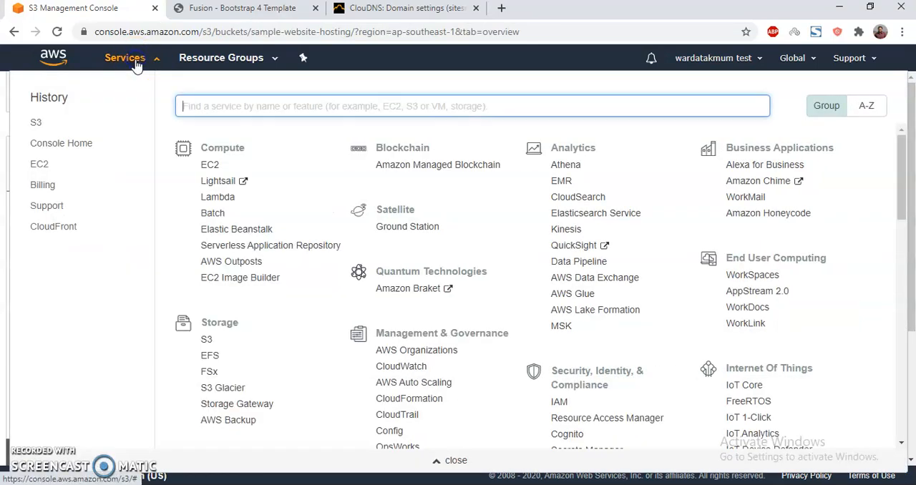
text(cloudfr)
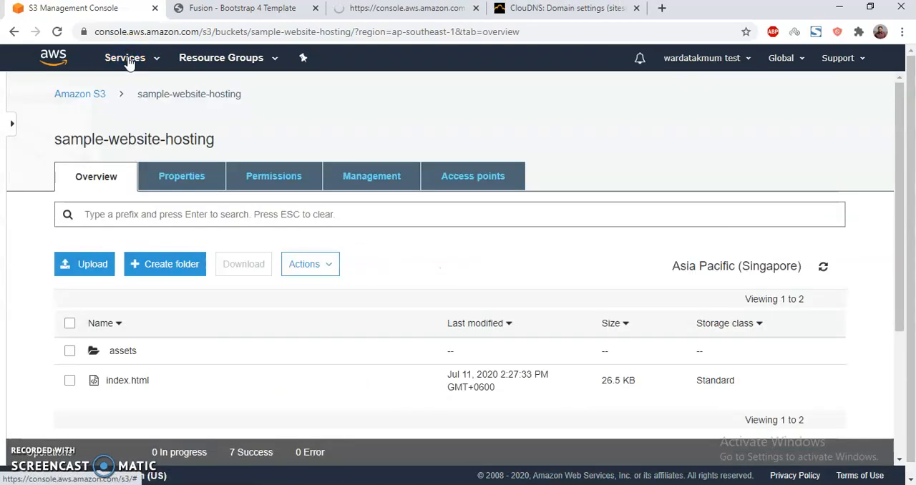
click(408, 9)
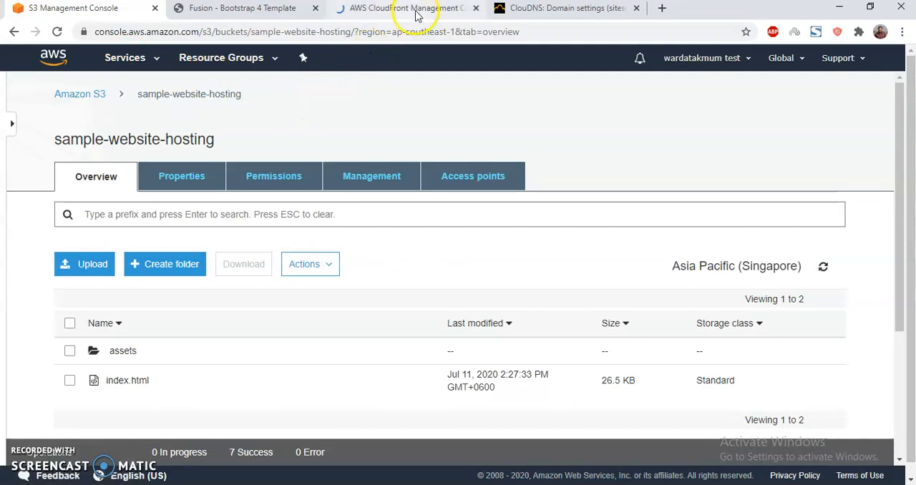
click(404, 9)
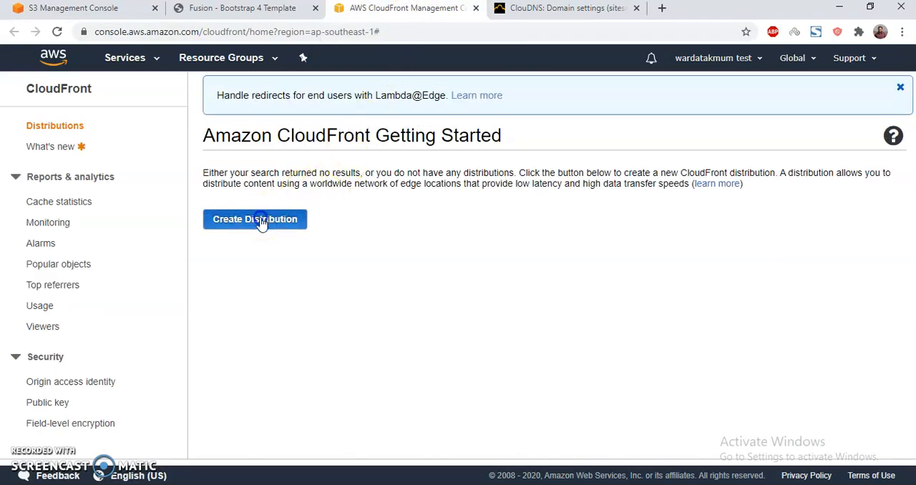
- Start a web distribution with the sample-website-hosting bucket as origin and automatic compression on
click(254, 219)
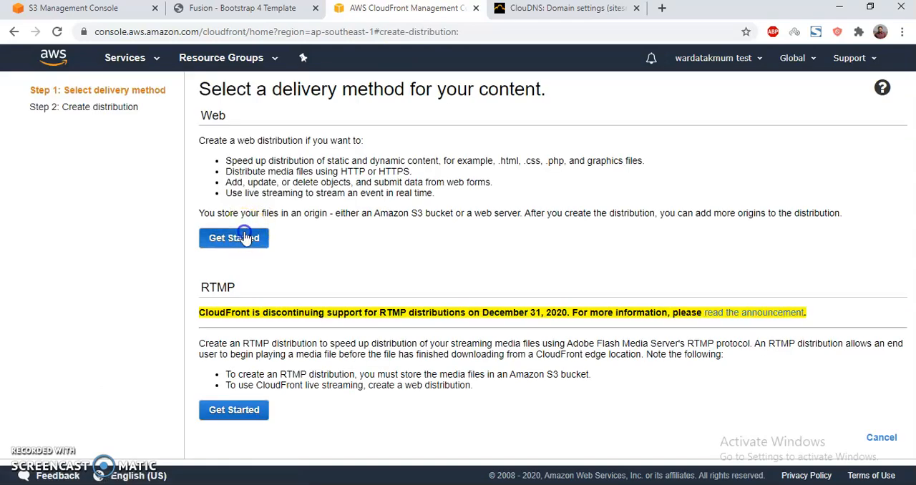
click(235, 237)
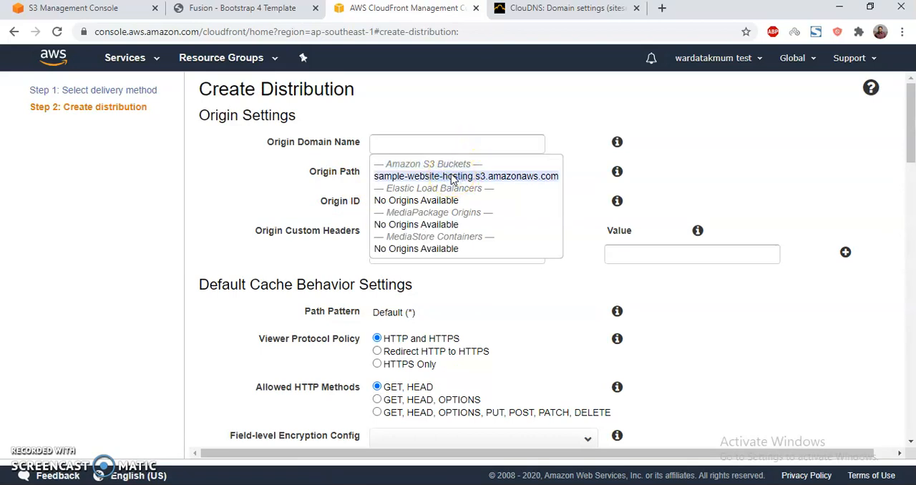
click(465, 176)
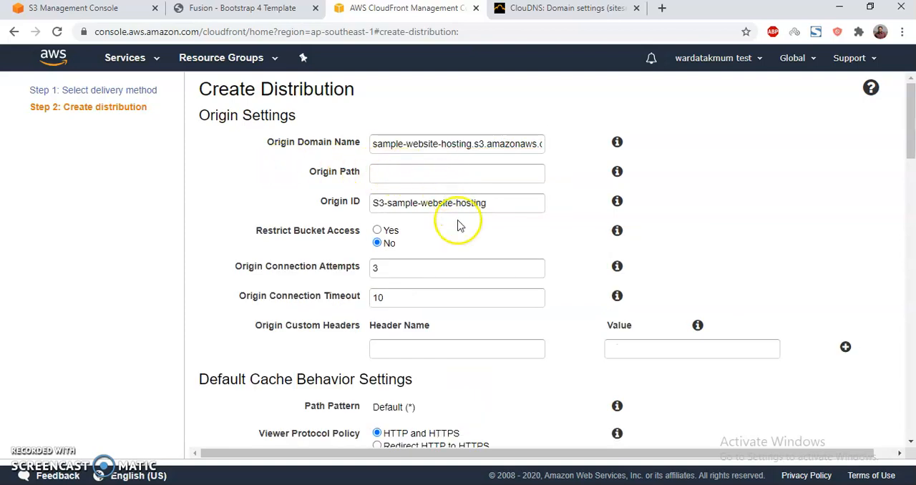
mouse_move(229, 265)
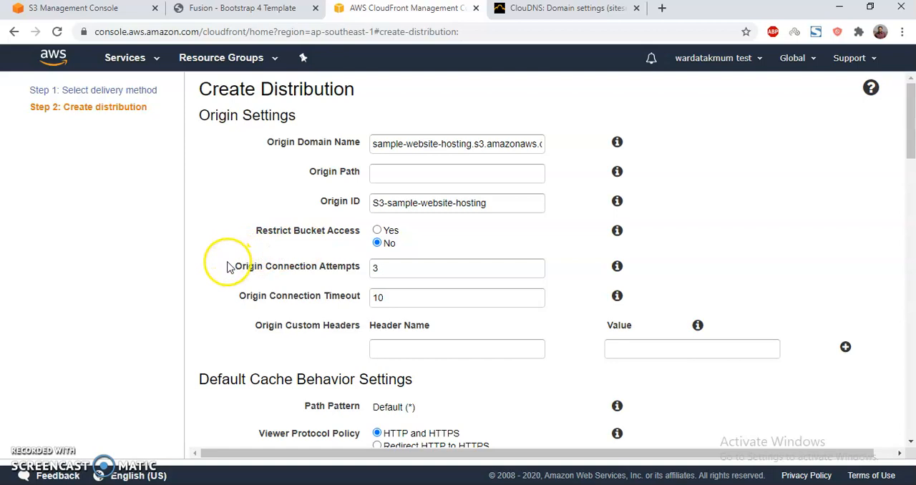
scroll(down, 3)
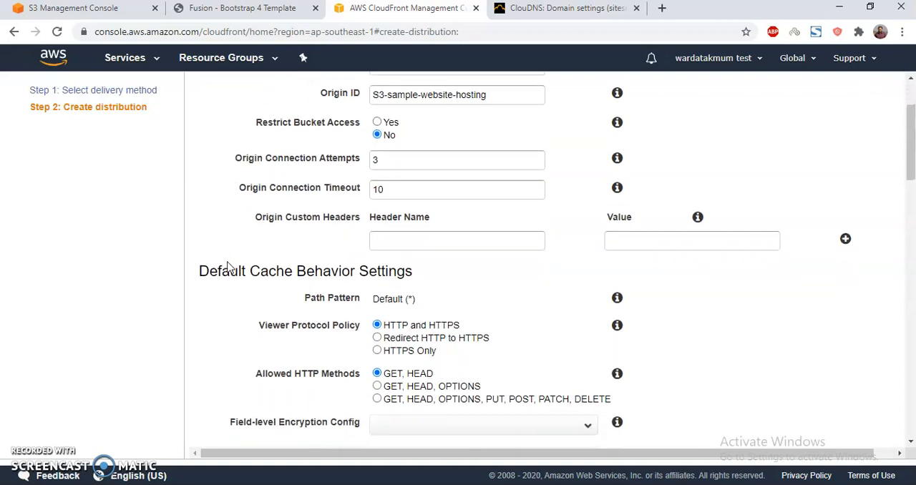
scroll(down, 3)
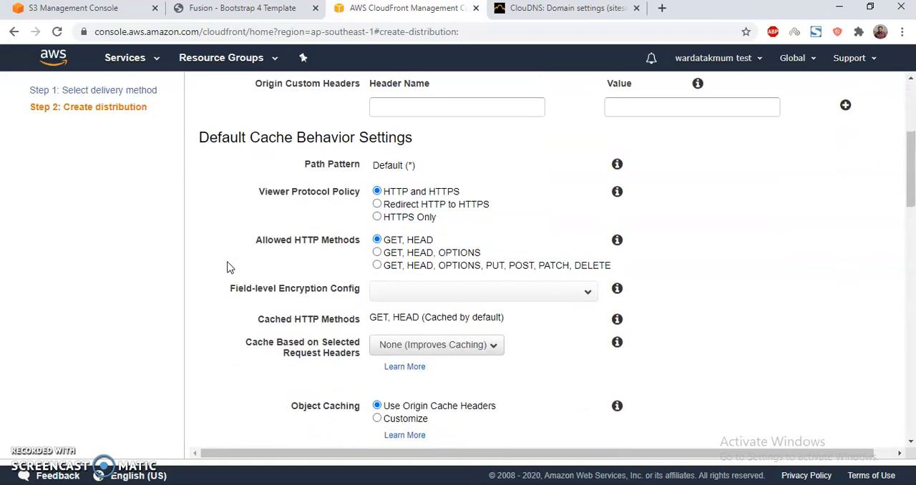
scroll(down, 3)
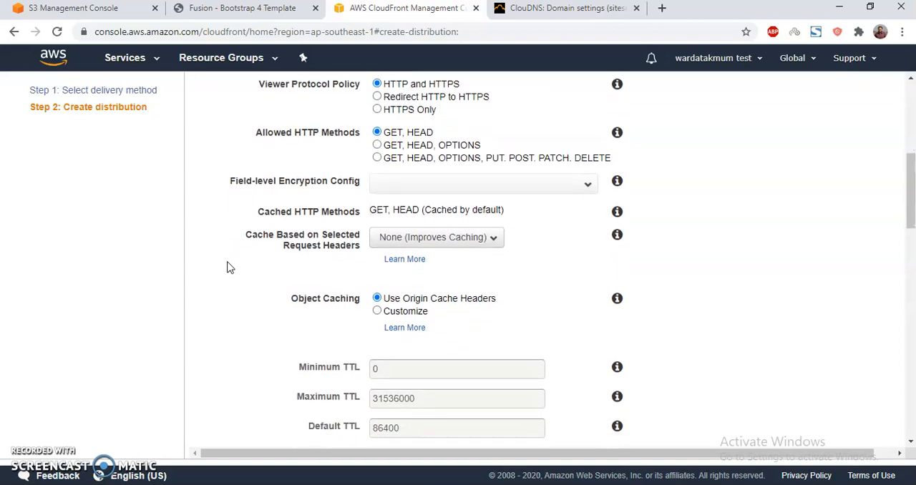
scroll(down, 3)
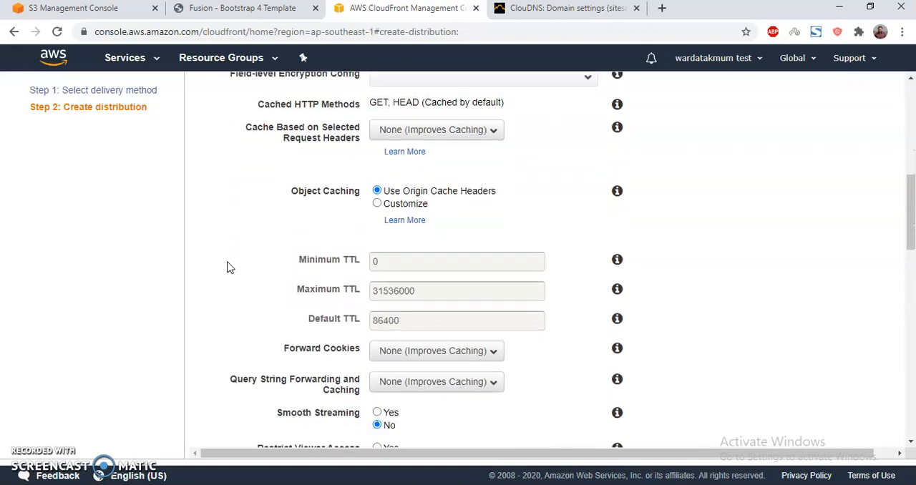
scroll(down, 3)
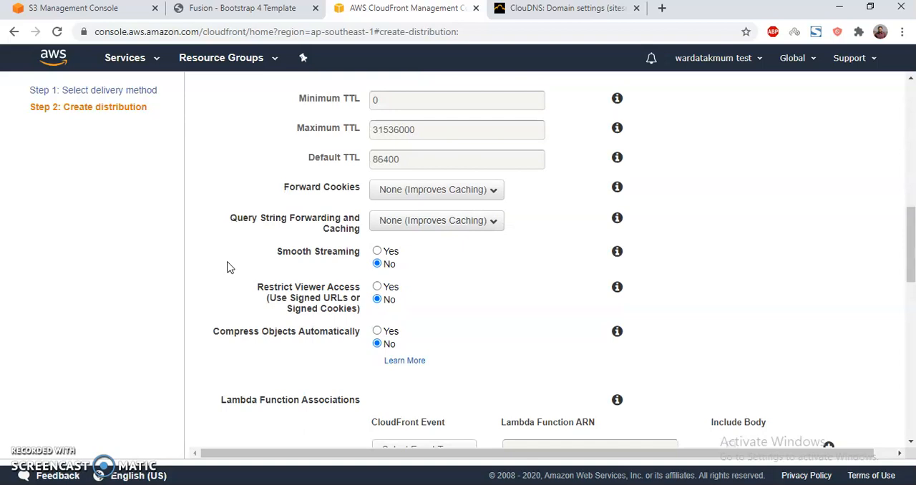
scroll(down, 3)
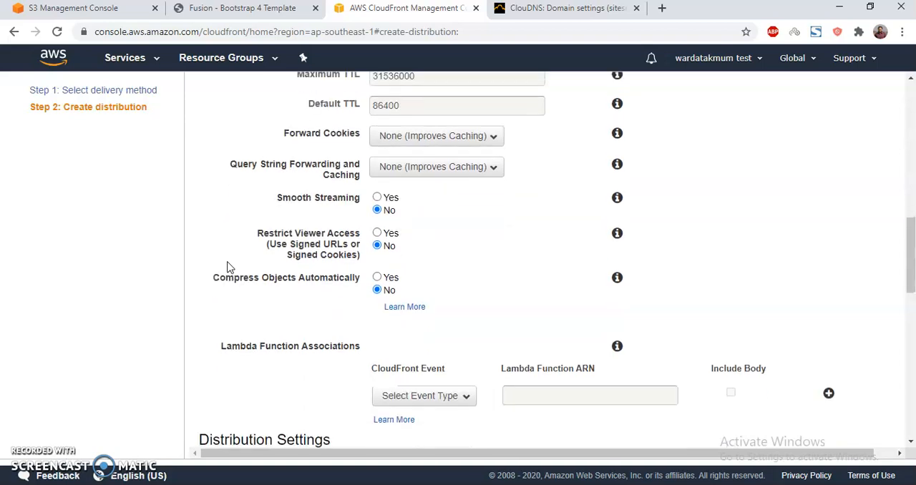
click(378, 278)
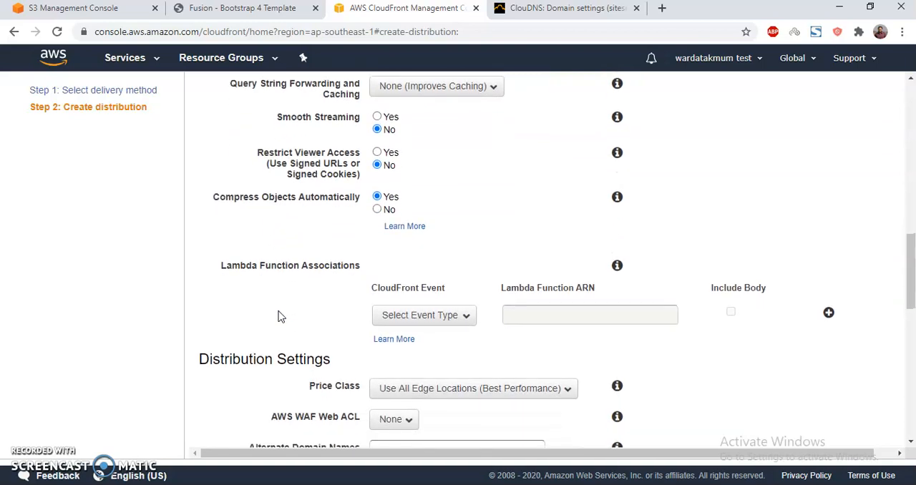
- Set index.html as Default Root Object, keep the state Enabled, and create the distribution
scroll(down, 3)
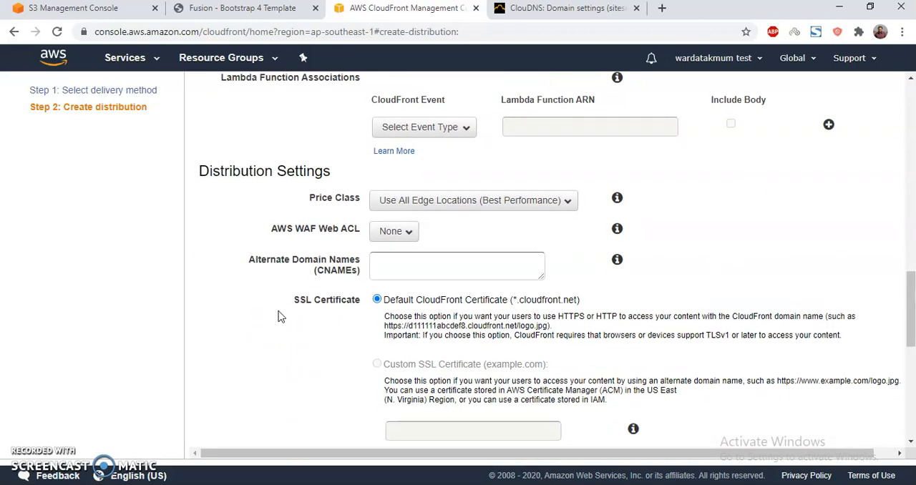
scroll(down, 3)
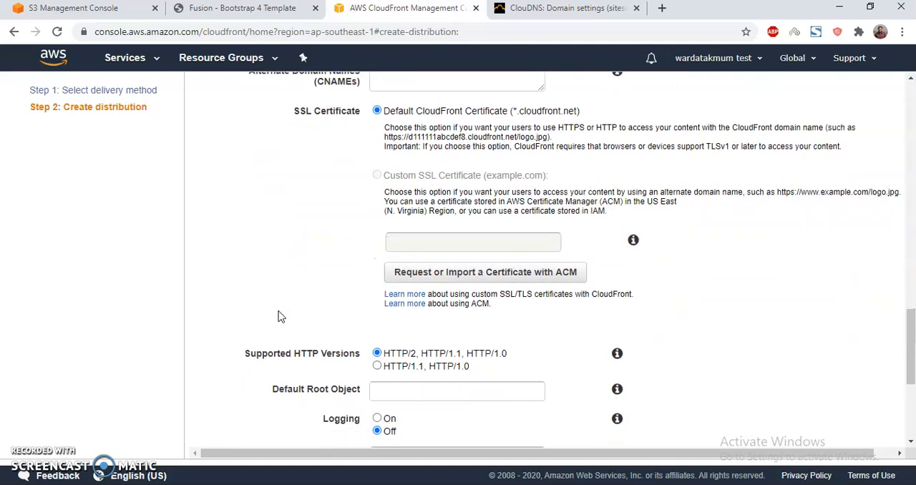
scroll(down, 3)
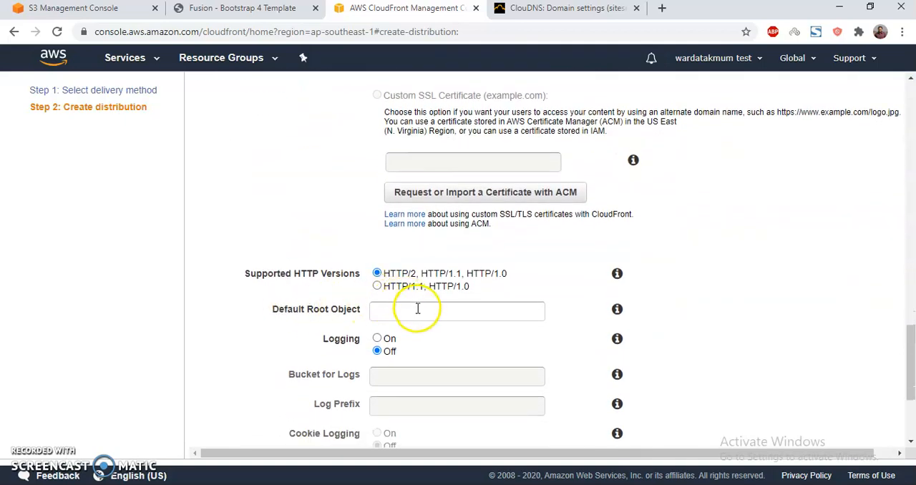
text(index.html)
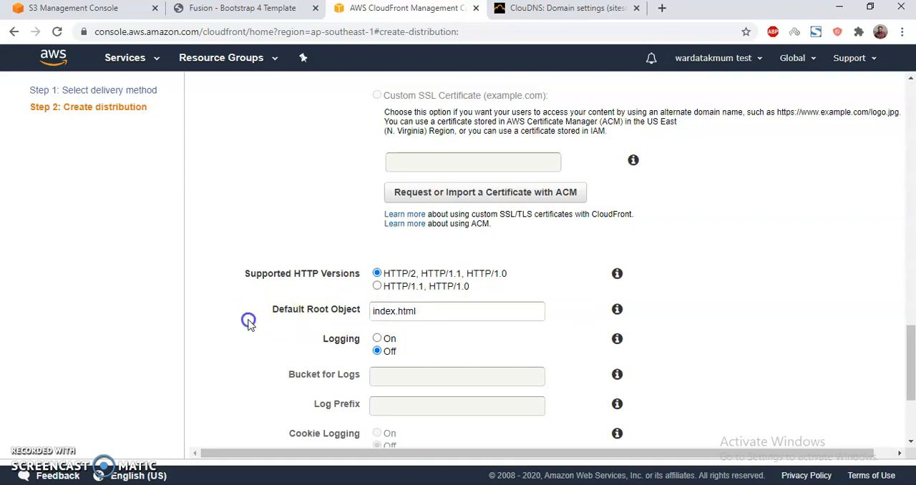
scroll(down, 3)
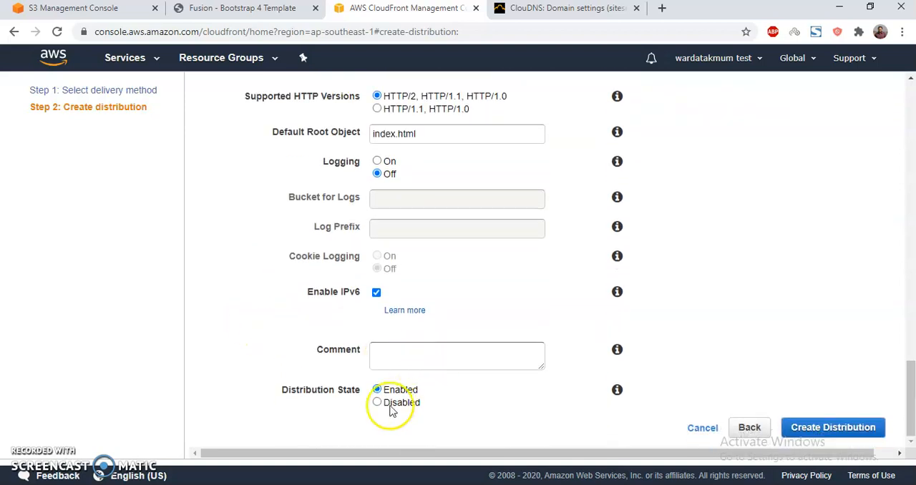
click(833, 426)
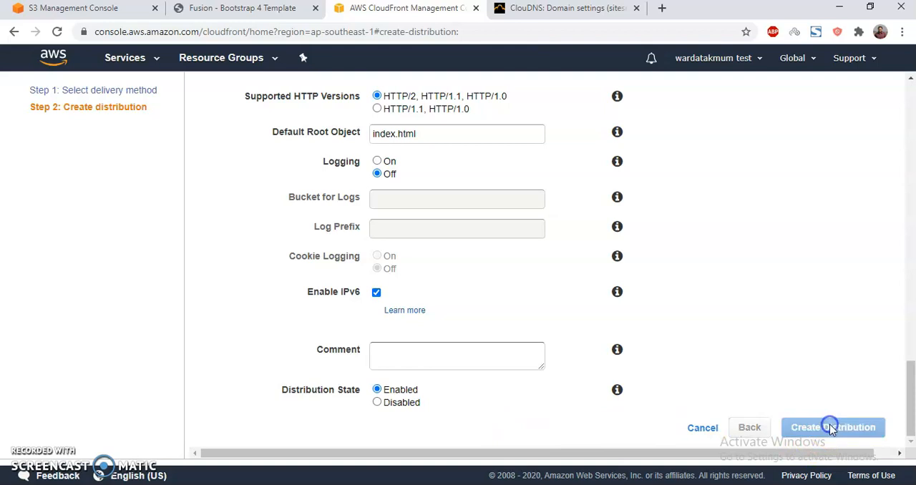
click(833, 427)
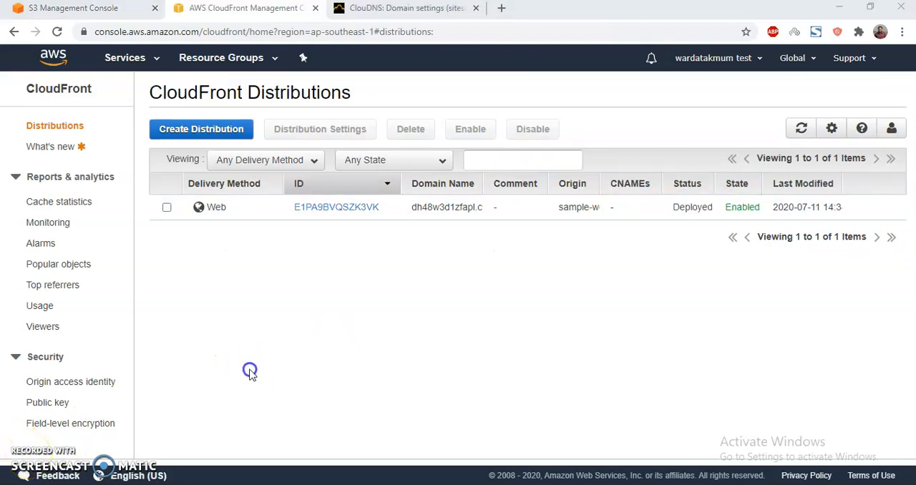
mouse_move(718, 201)
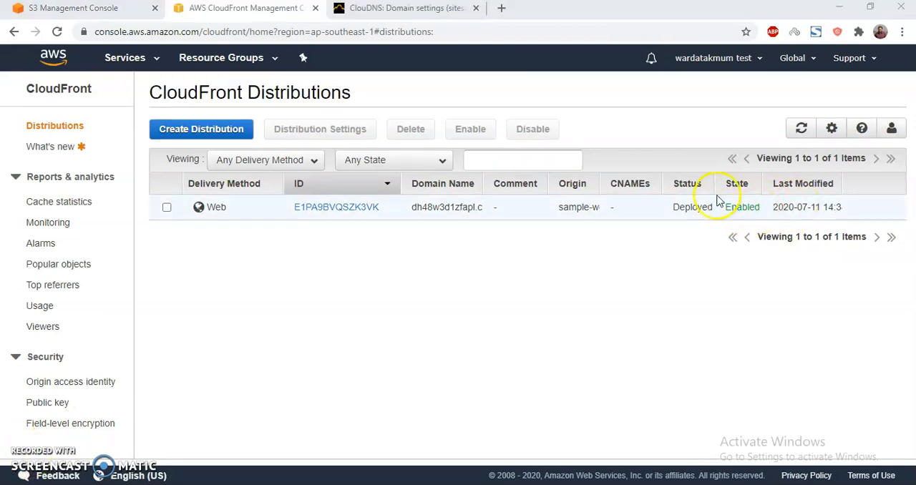
- Edit the deployed distribution to add s3.sitesnshops.com as an alternate domain name
click(336, 206)
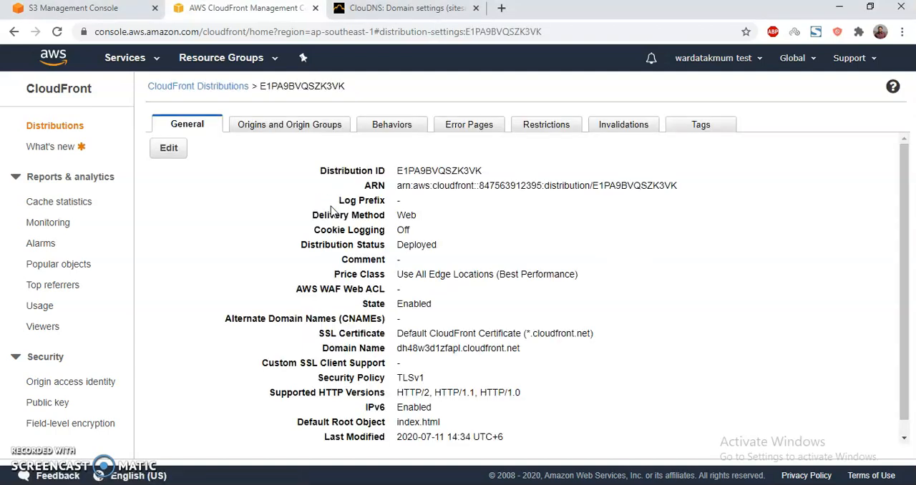
click(169, 148)
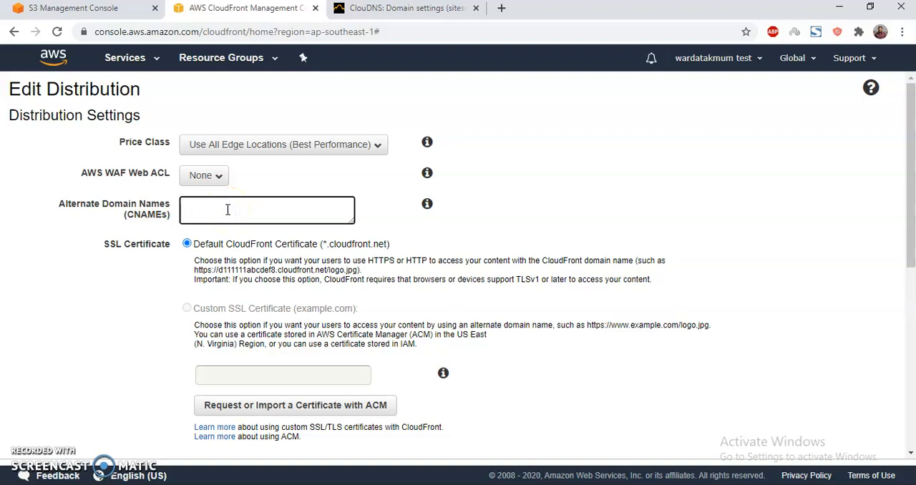
text(s3.)
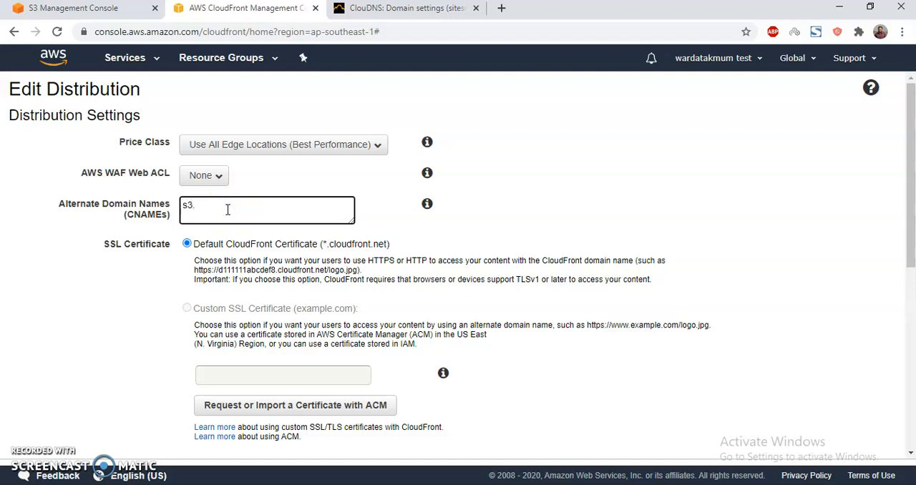
text(sitesnshops.com)
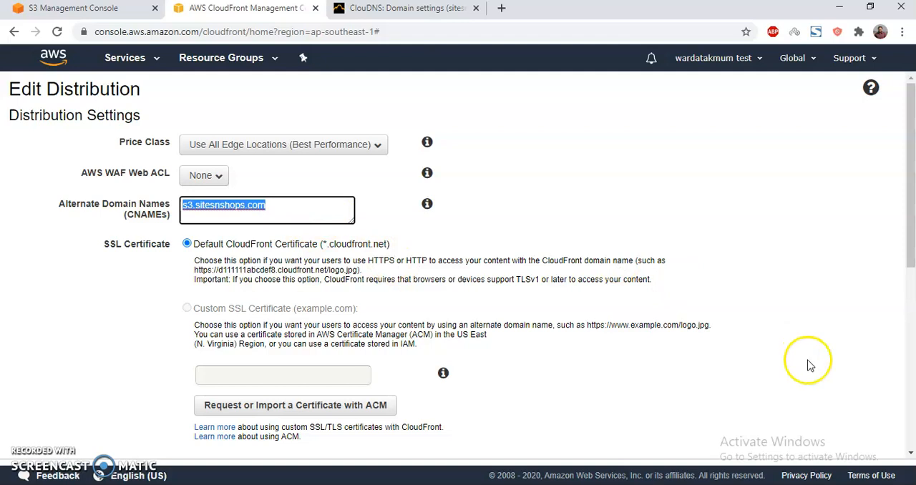
scroll(down, 3)
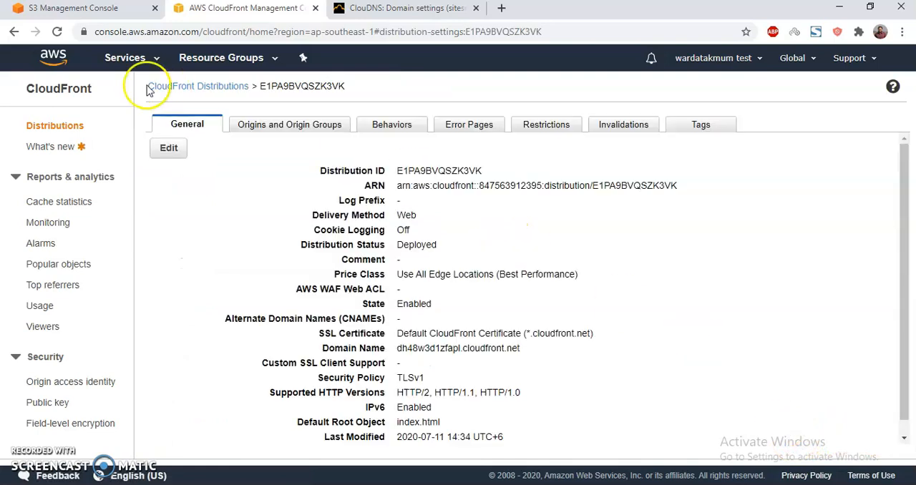
- Find Certificate Manager via the Services search 'cm' and bring it up in its own tab
click(124, 57)
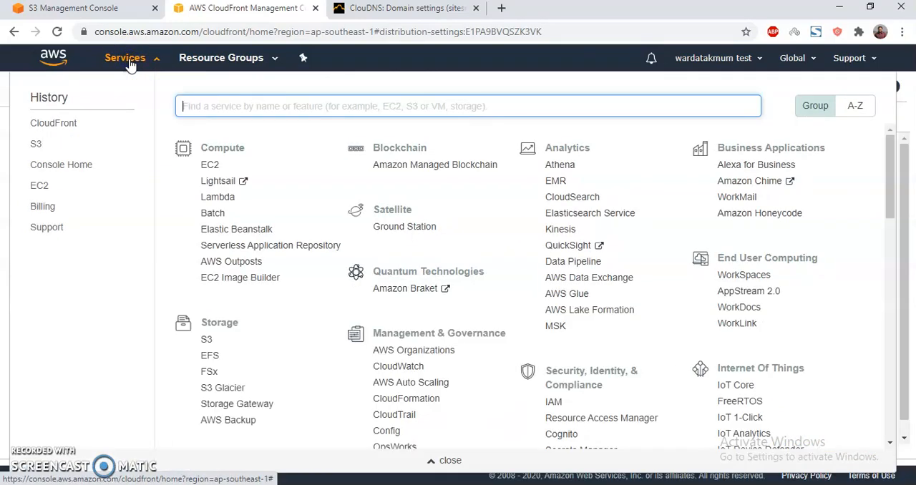
text(cm)
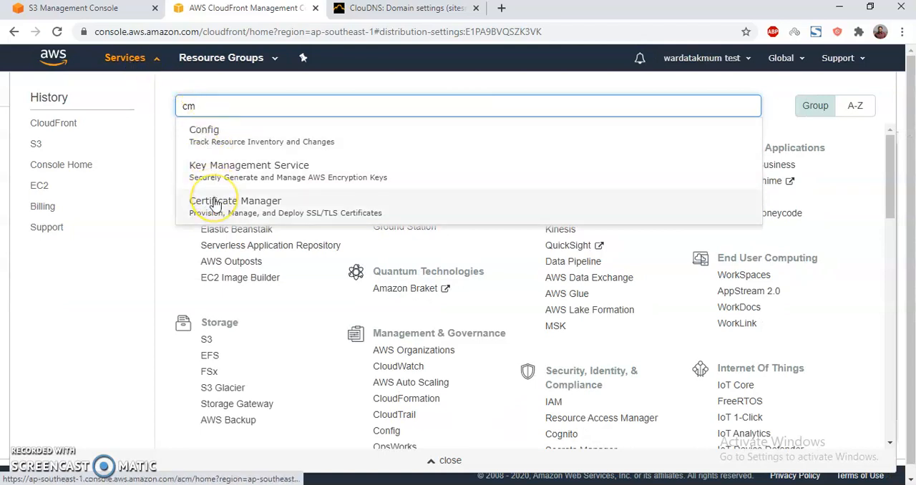
right_click(214, 203)
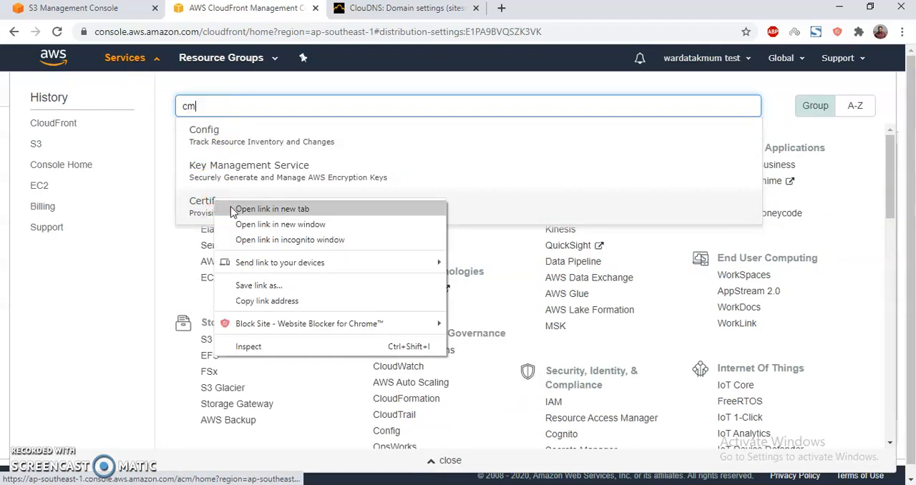
click(272, 209)
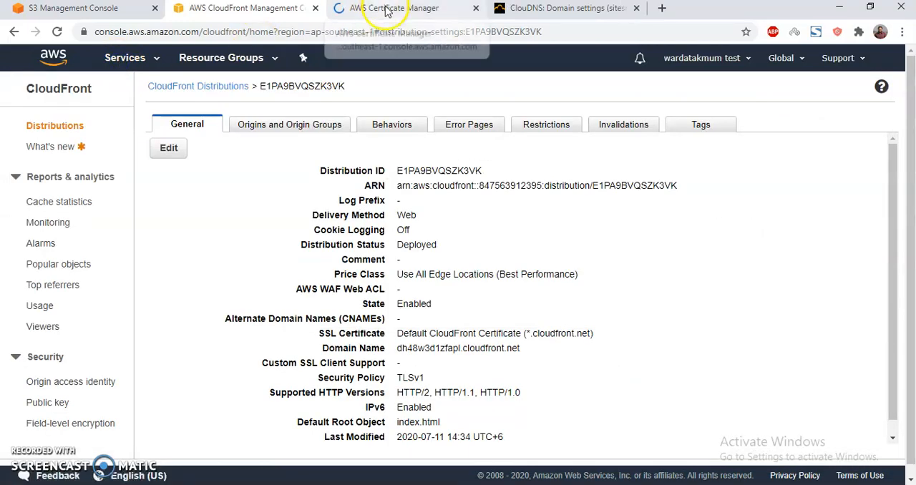
click(392, 9)
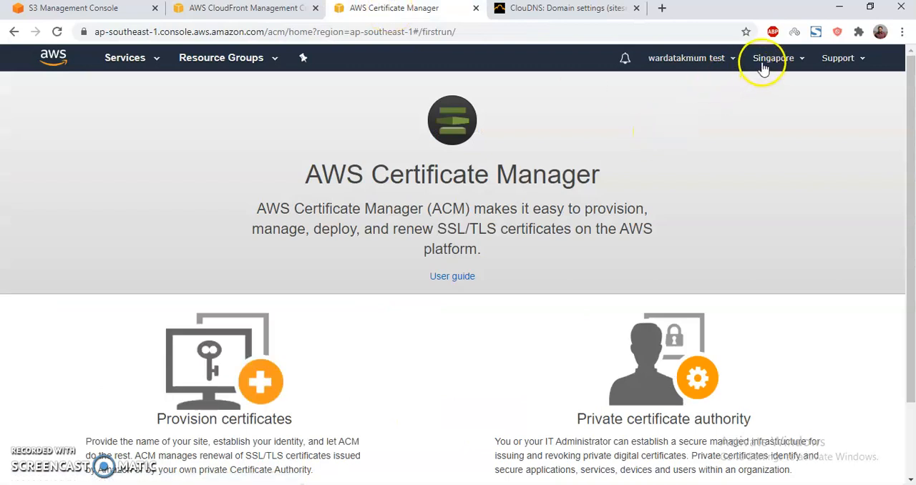
- Switch Certificate Manager to the US East (N. Virginia) region
click(773, 57)
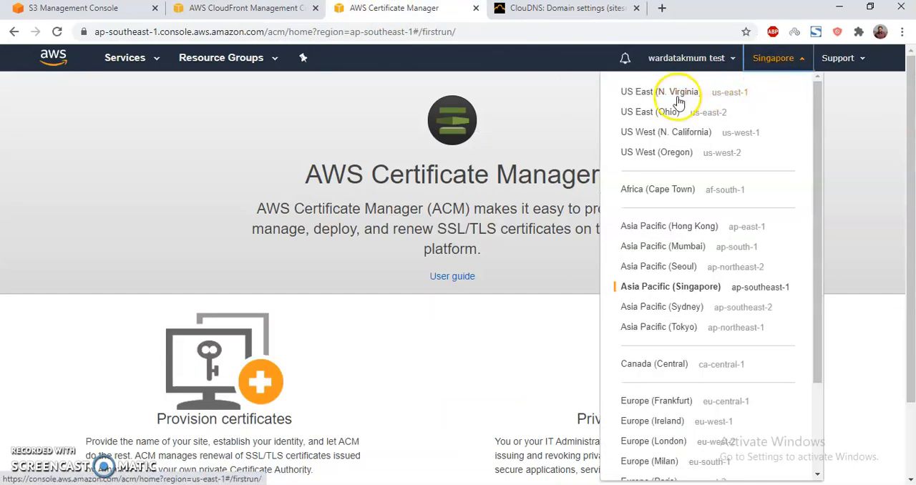
click(658, 92)
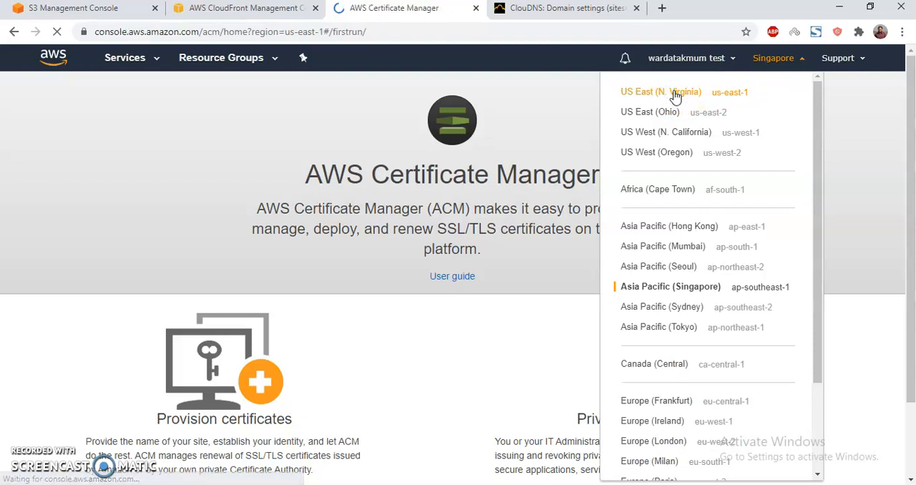
click(662, 91)
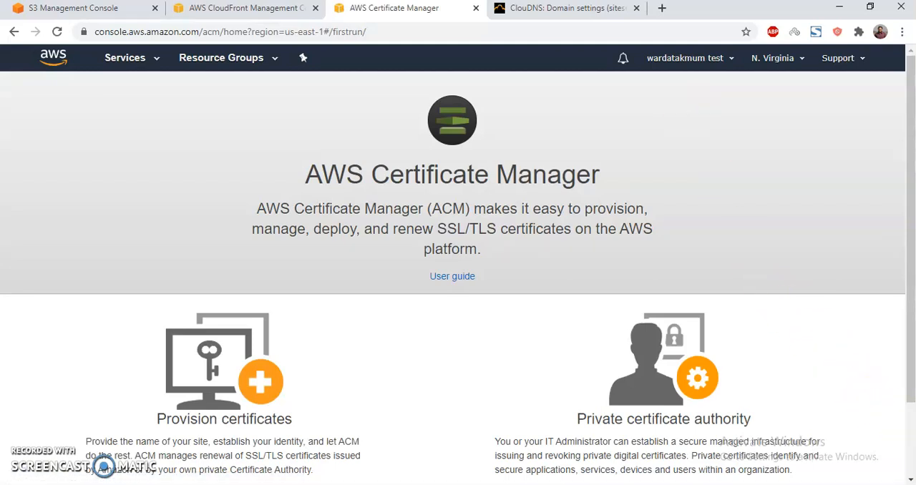
scroll(down, 3)
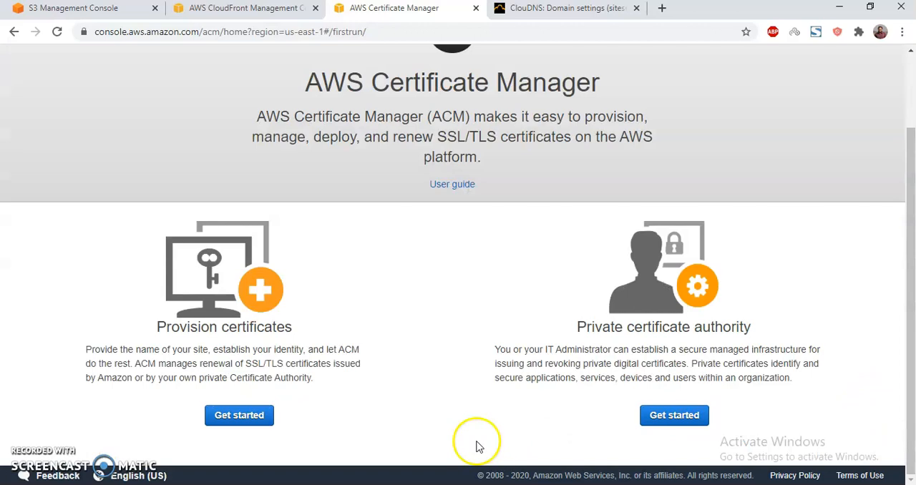
mouse_move(157, 328)
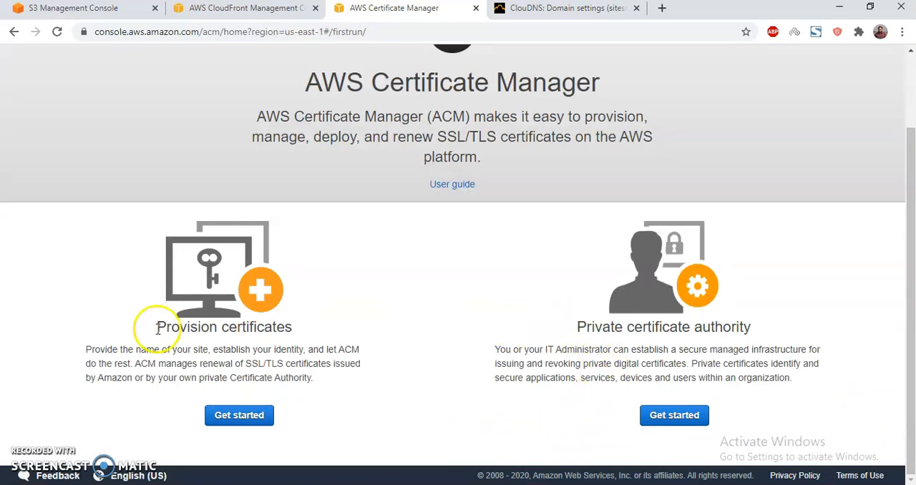
- Start a public certificate request for the domain s3.sitesnshops.com
click(239, 415)
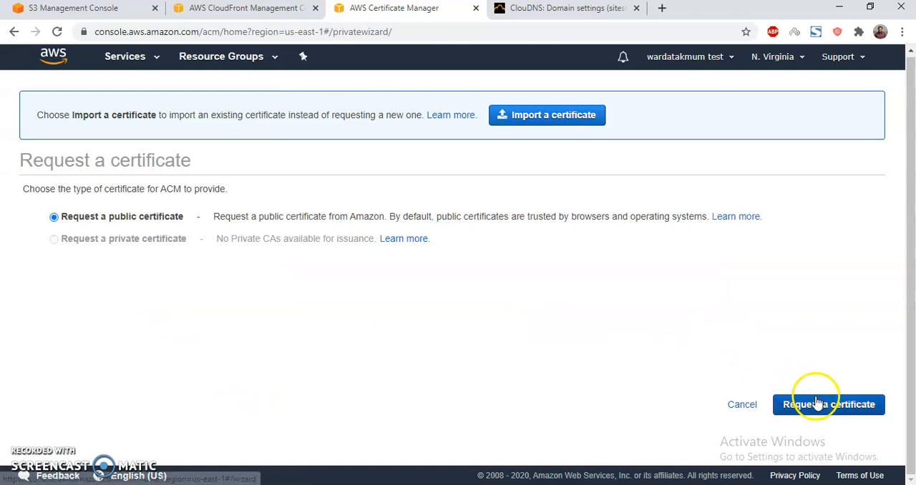
click(829, 404)
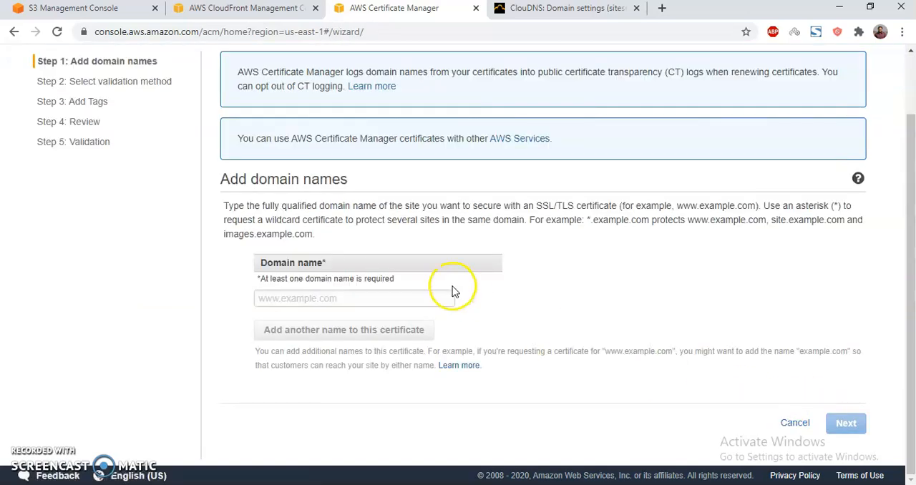
text(s3.sitesnshops.com)
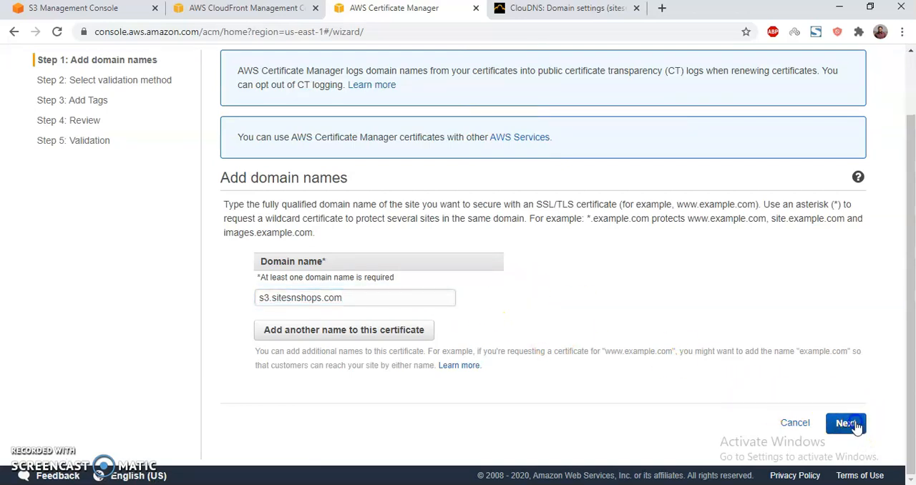
click(846, 423)
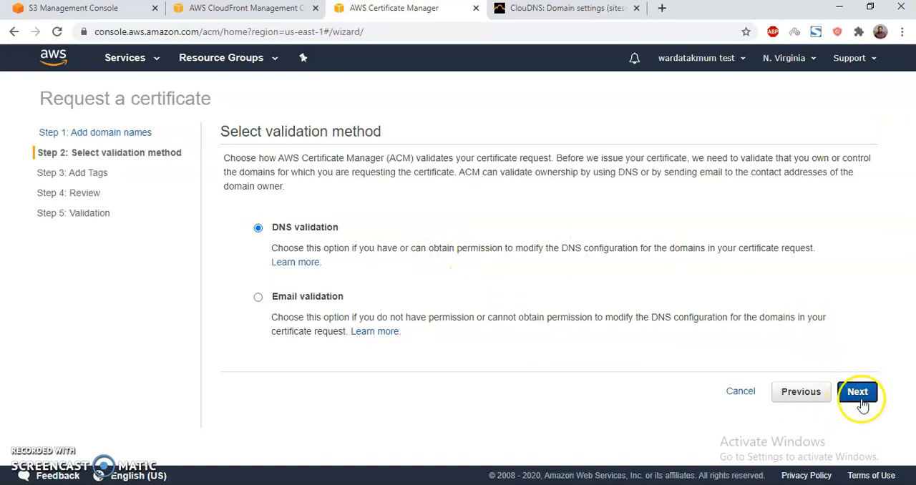
- Choose DNS validation, skip tags, and confirm the certificate request
click(858, 392)
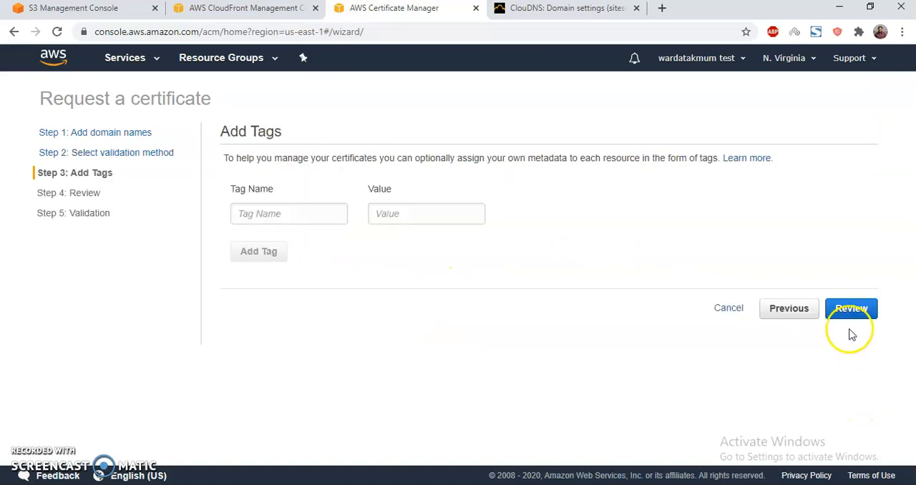
click(850, 310)
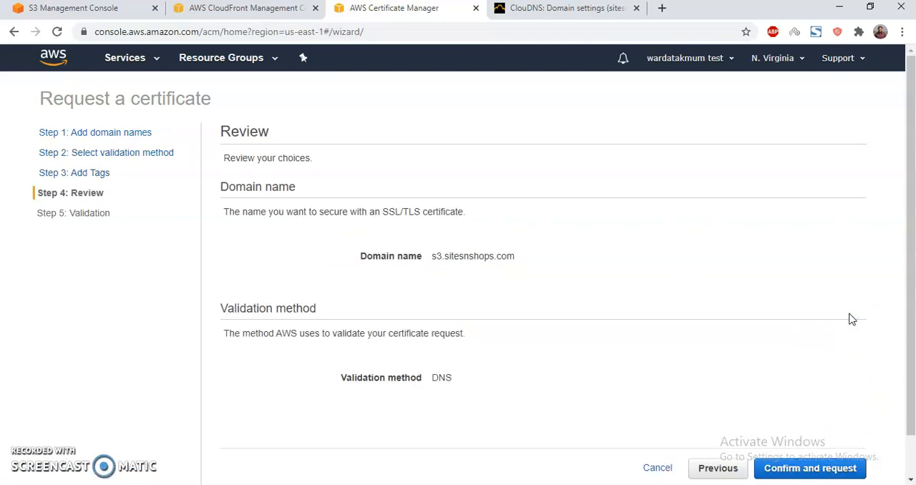
click(810, 468)
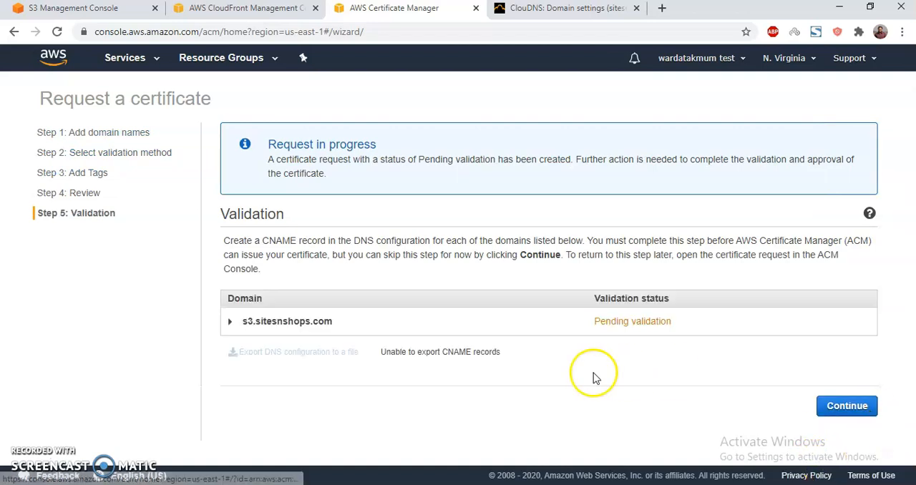
- Expand the s3.sitesnshops.com validation details to get the CNAME name, then go to the ClouDNS records
click(229, 320)
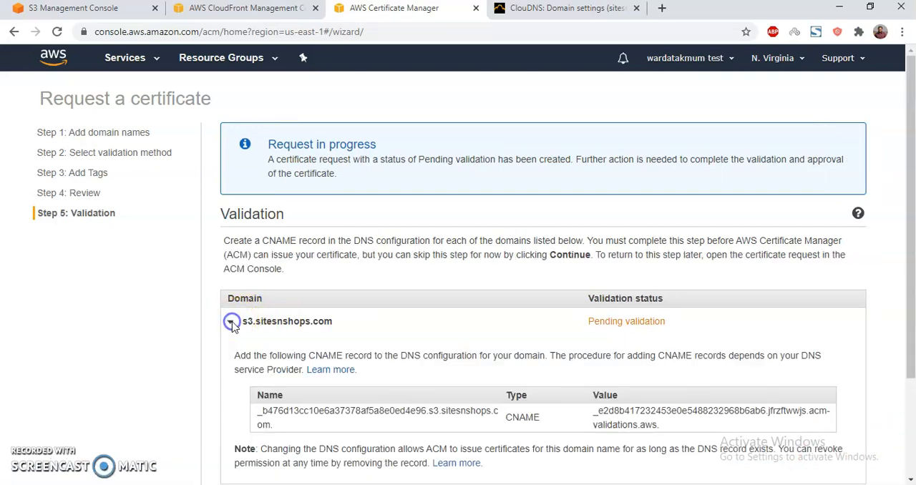
click(230, 320)
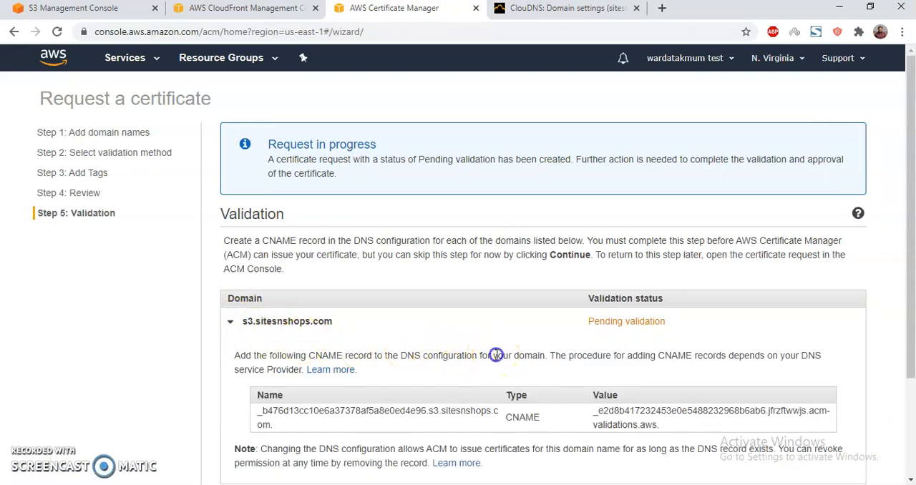
scroll(down, 3)
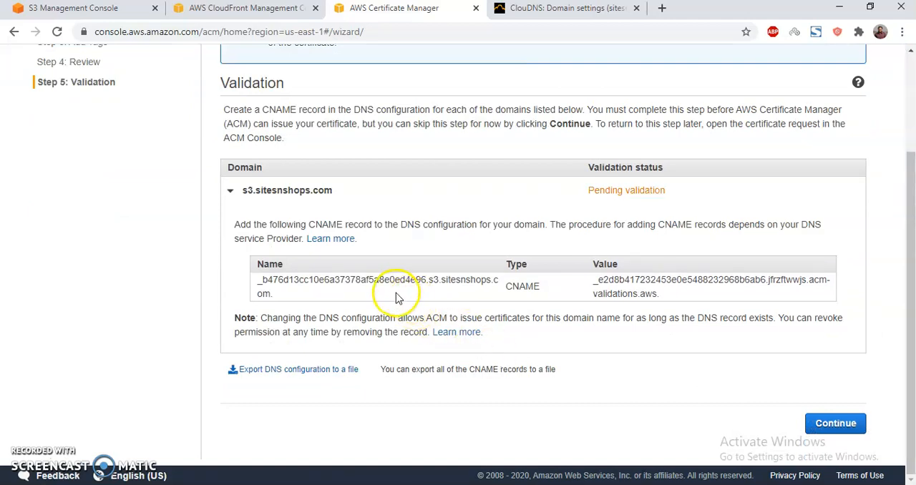
mouse_move(329, 292)
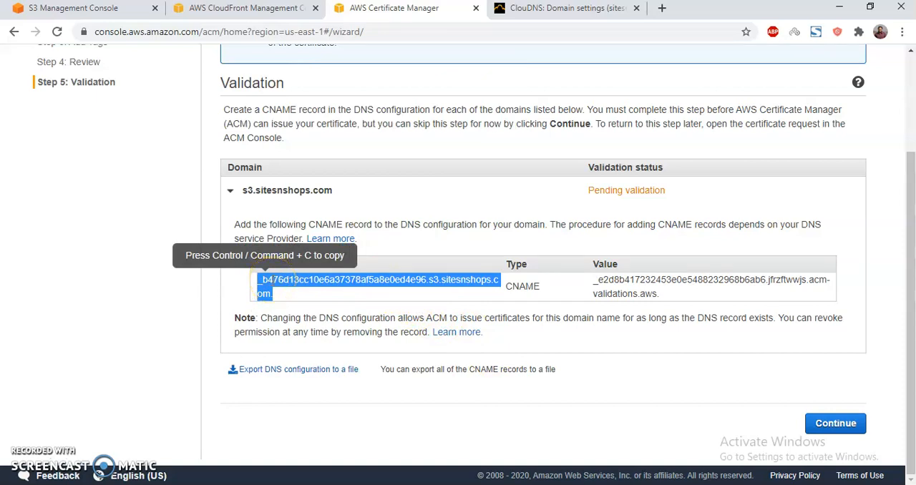
click(565, 9)
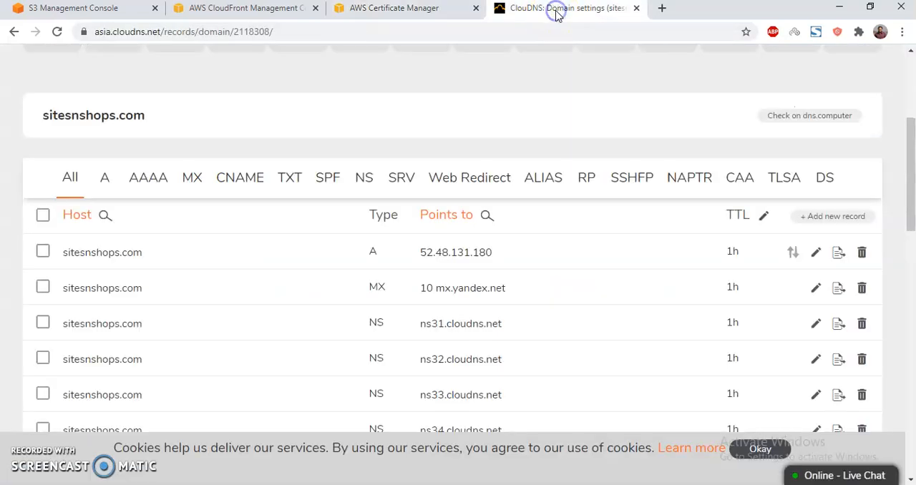
- Start a new CNAME record with host 3cc10e6a37378af5a8e0d4e96.s3, trimming the duplicated domain
click(240, 177)
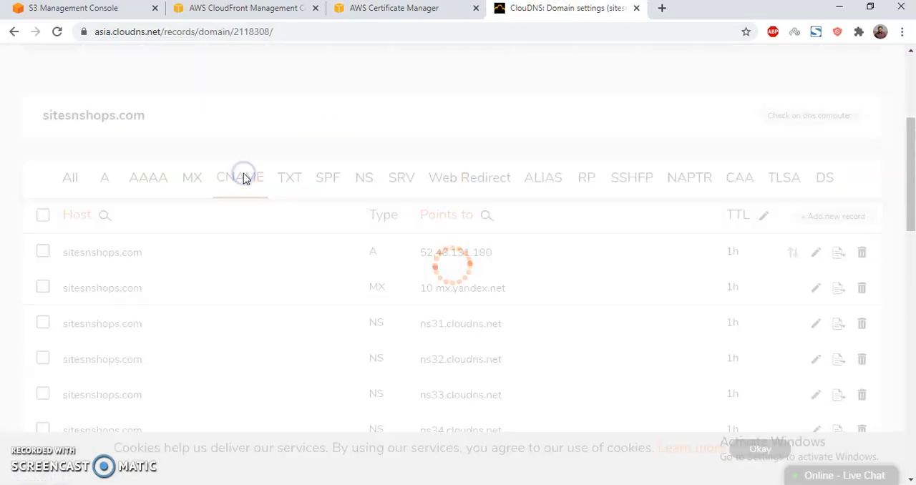
click(240, 178)
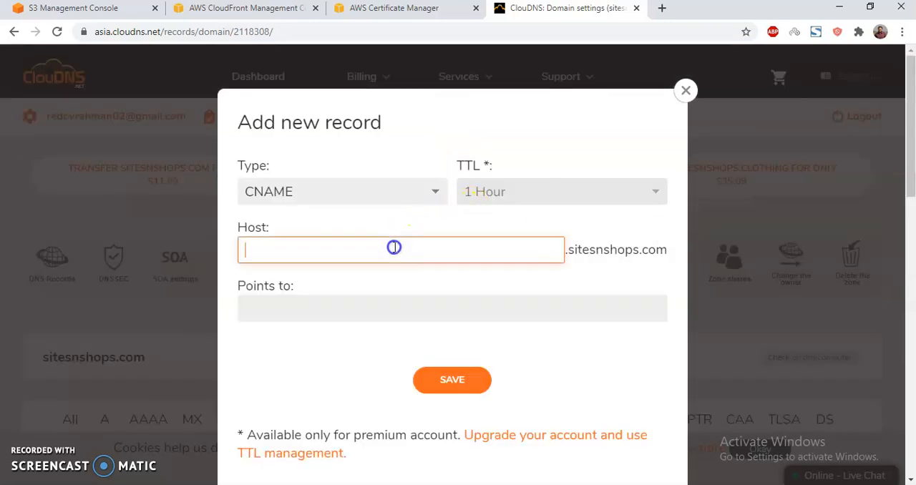
text(3cc10e6a37378af5a8e0d4e96.s3.sitesnshops.com)
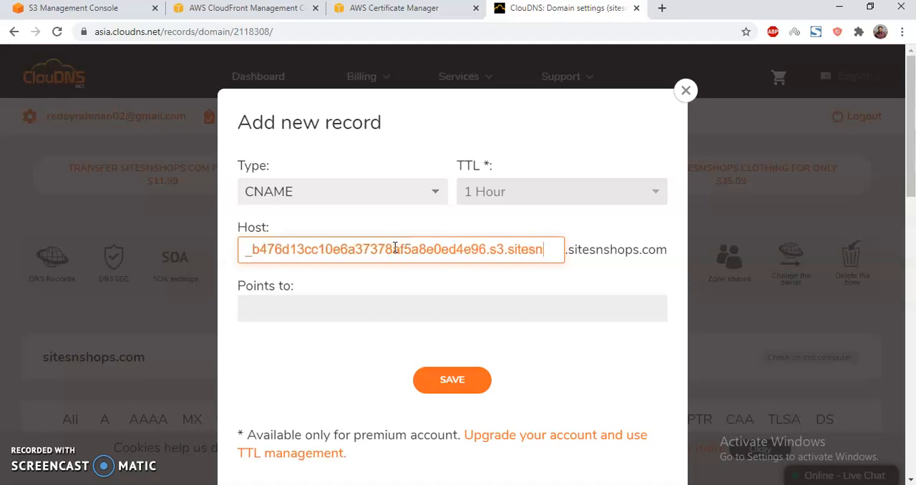
key(Backspace)
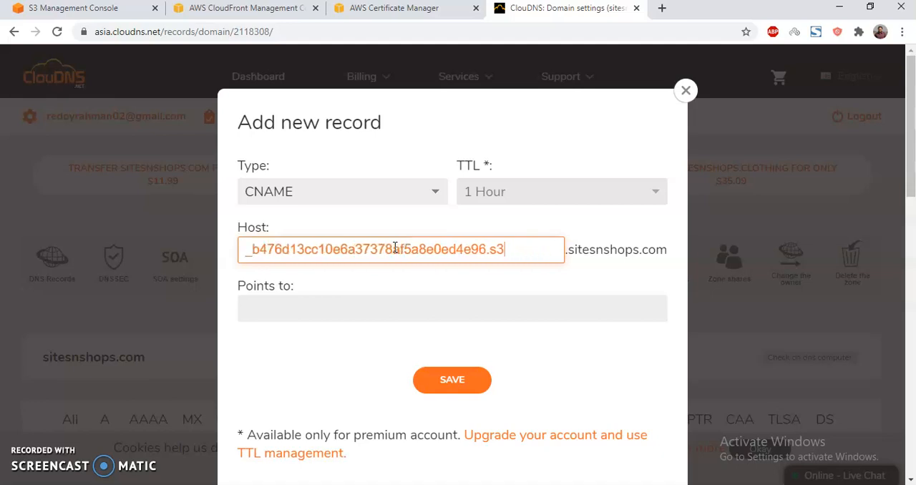
click(394, 8)
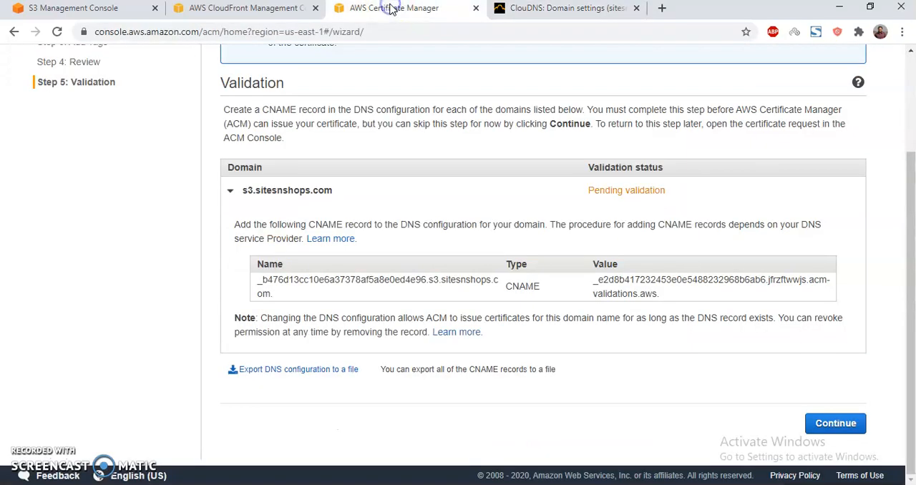
click(710, 286)
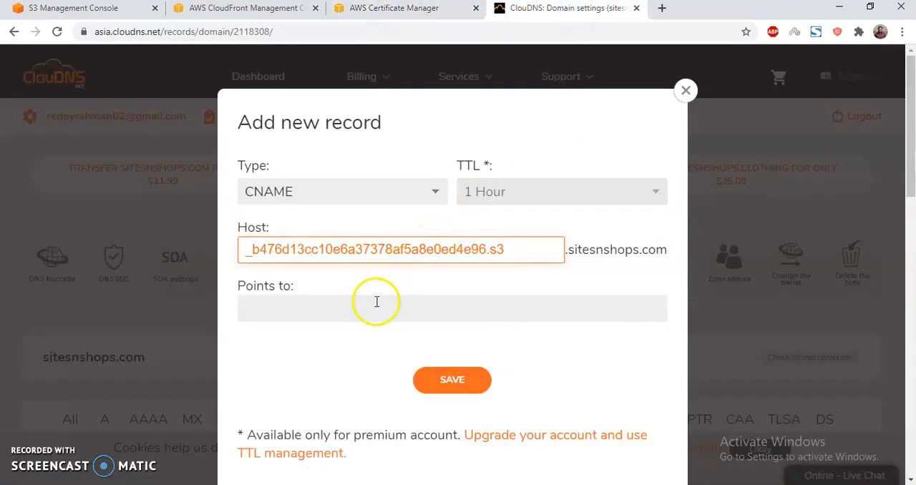
text(_d8b417232453e0e5488232968b6ab6.jfrzftwwjs.acm-validations.aws.)
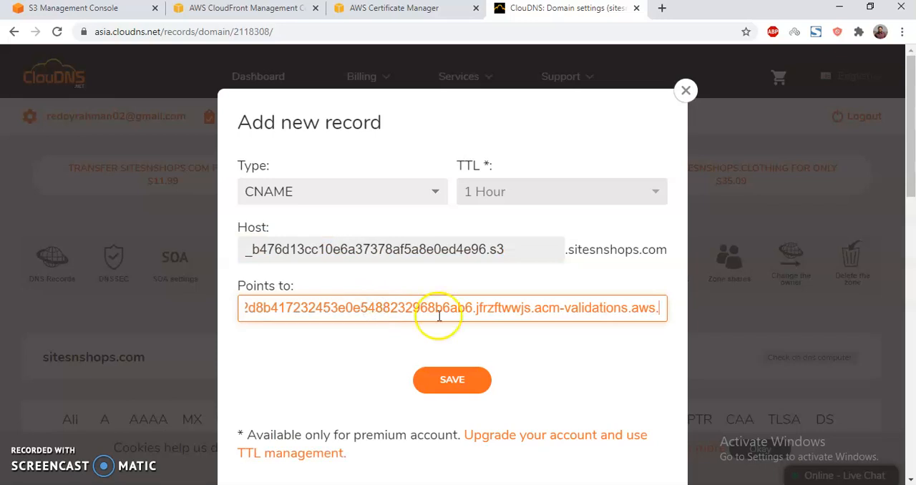
click(453, 379)
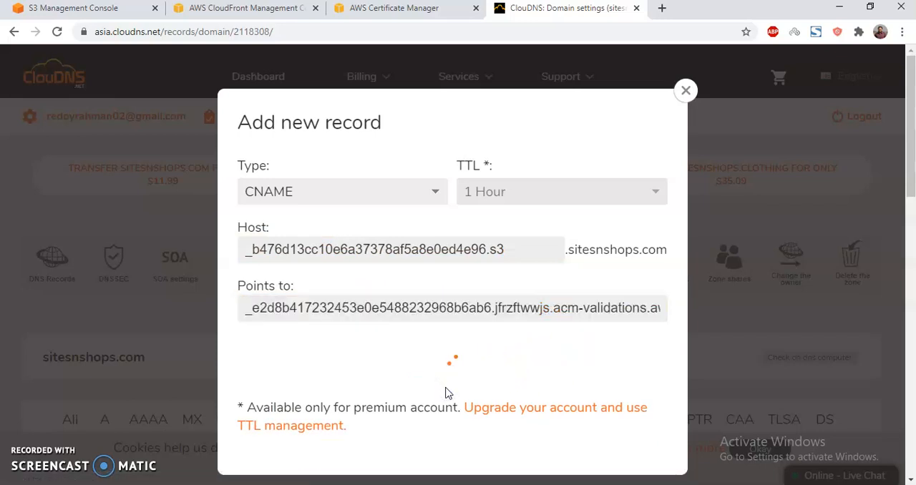
- Review the saved record and return to Certificate Manager to check the certificate status
click(684, 90)
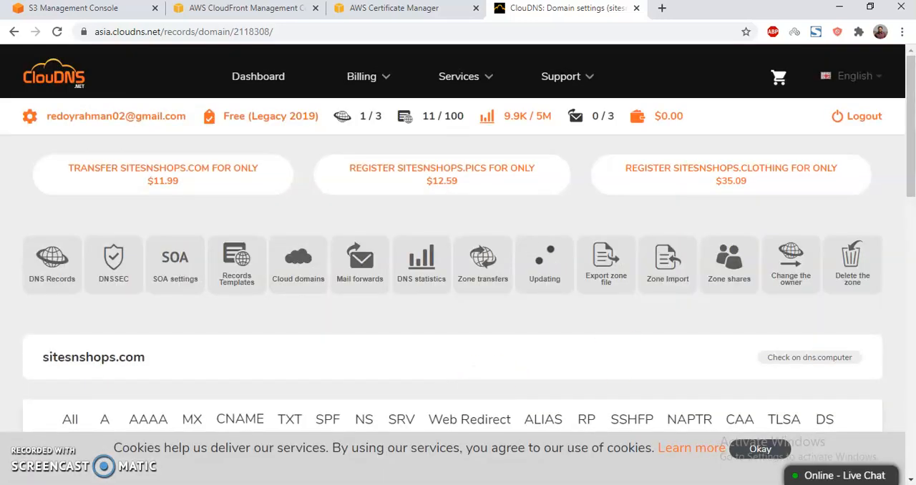
scroll(down, 3)
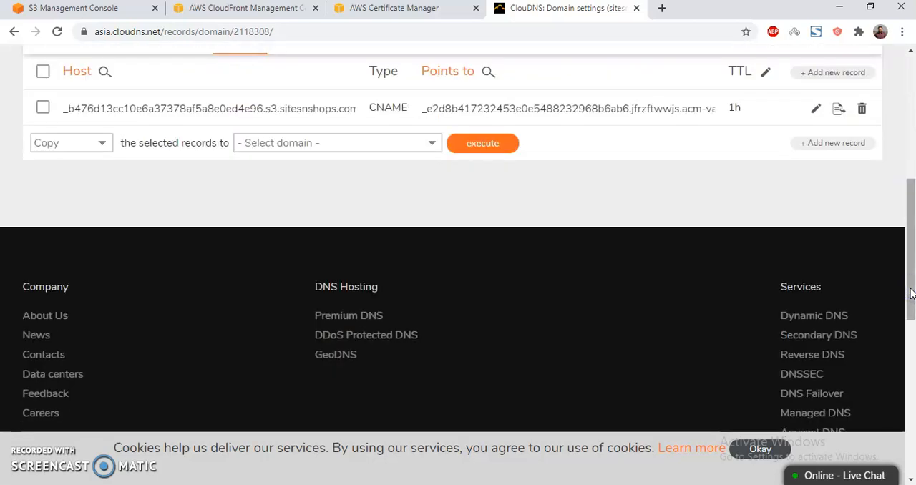
mouse_move(447, 109)
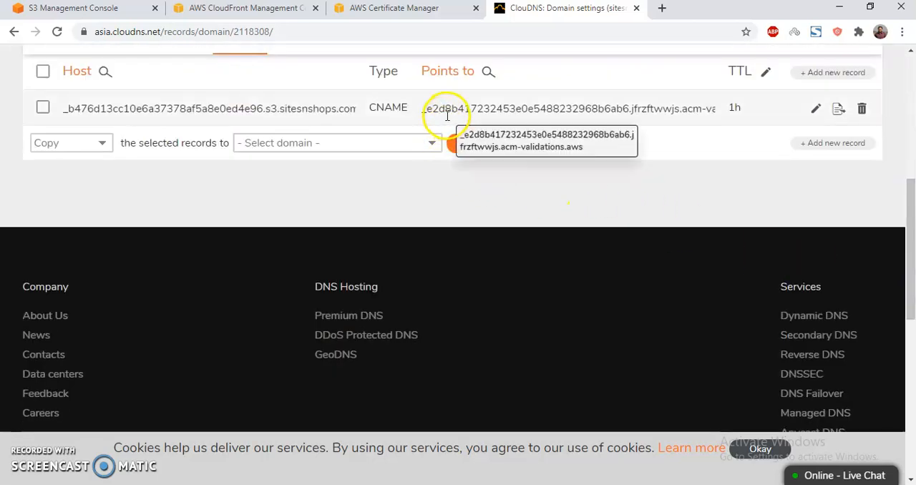
click(394, 8)
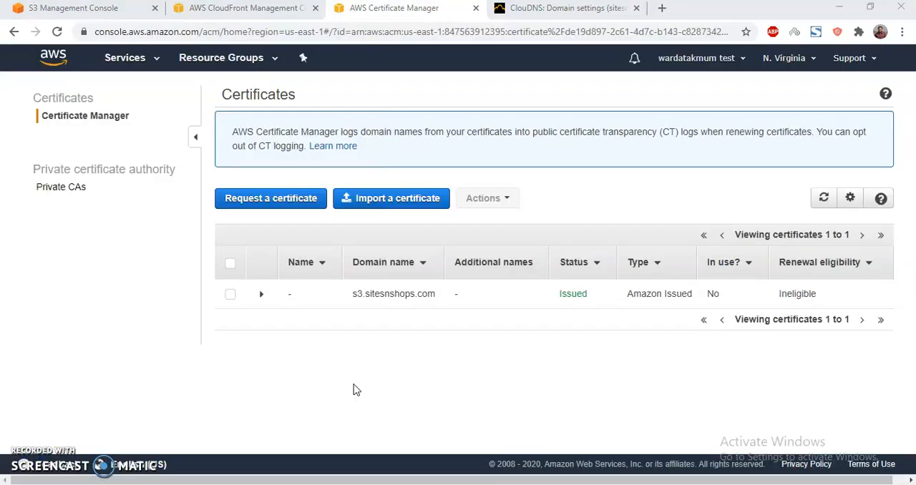
mouse_move(609, 120)
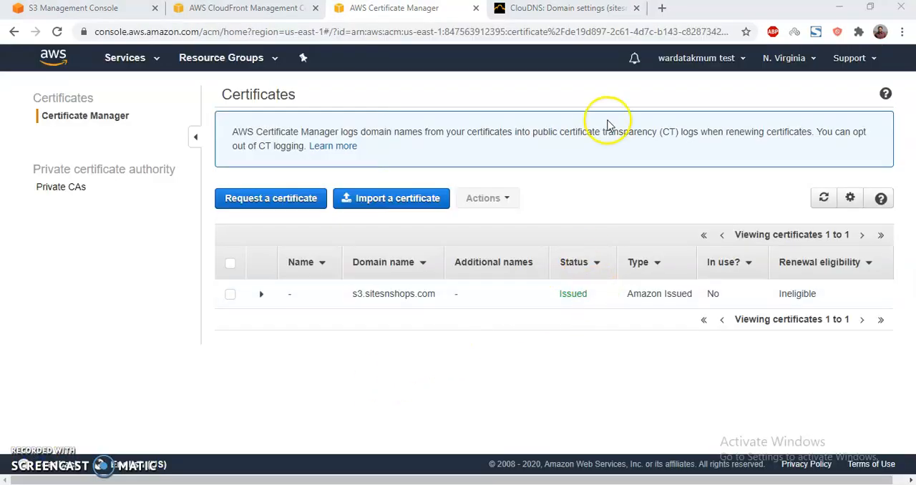
mouse_move(798, 156)
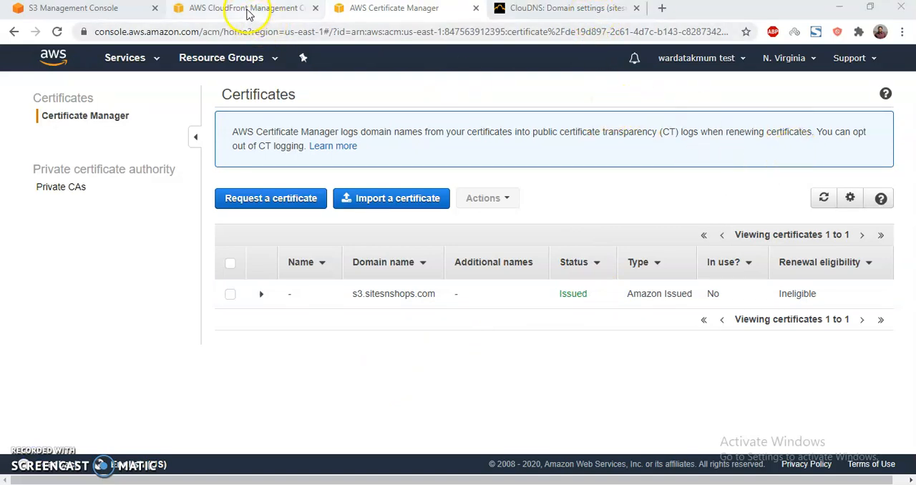
- Return to CloudFront and start editing distribution E1PA9BVQSZK3VK
click(243, 8)
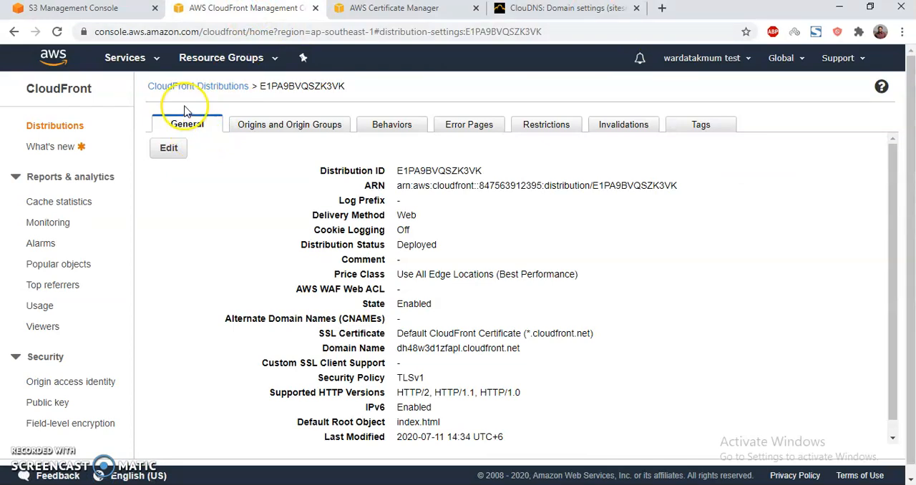
click(198, 85)
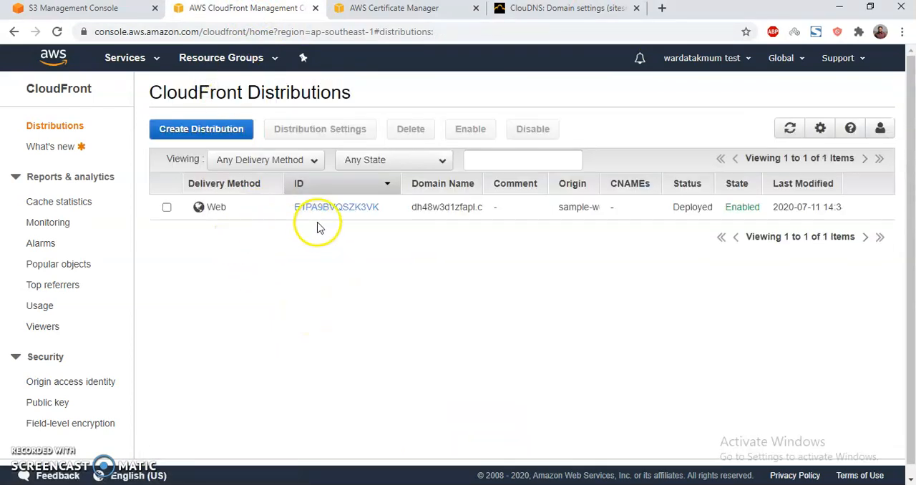
click(336, 206)
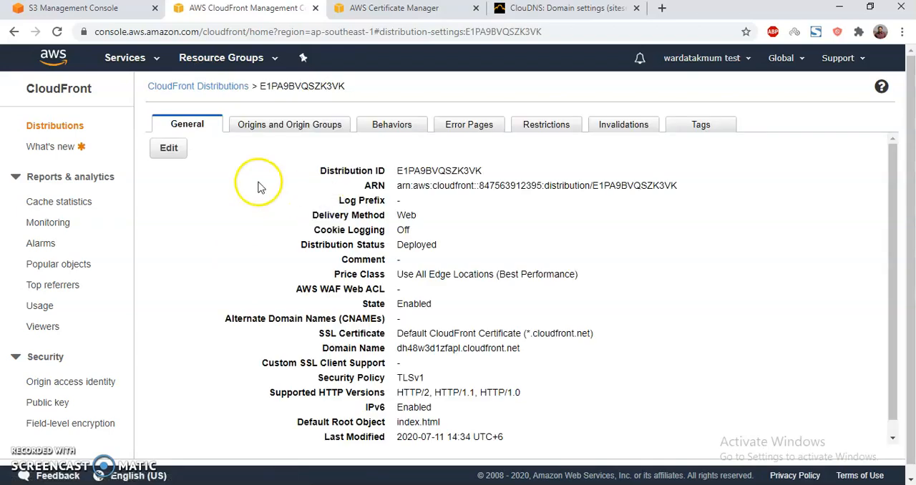
click(169, 147)
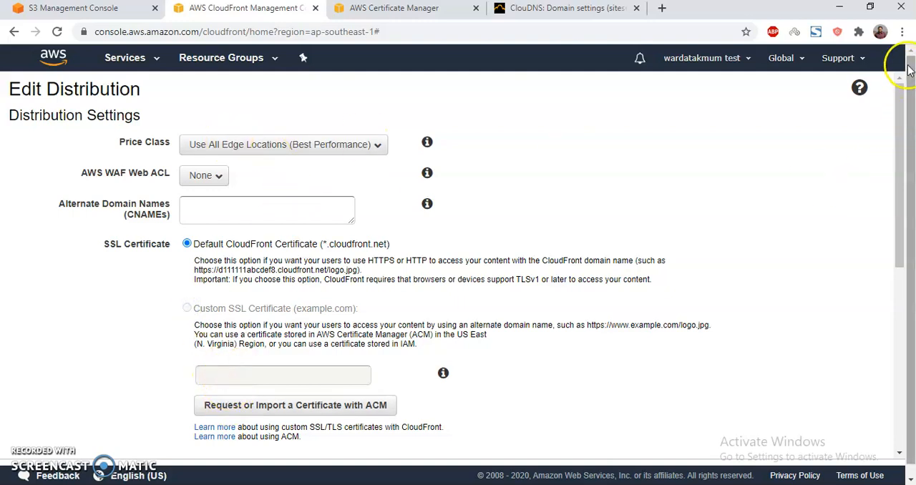
- Submit the distribution settings unchanged and go back to the distributions list
scroll(down, 3)
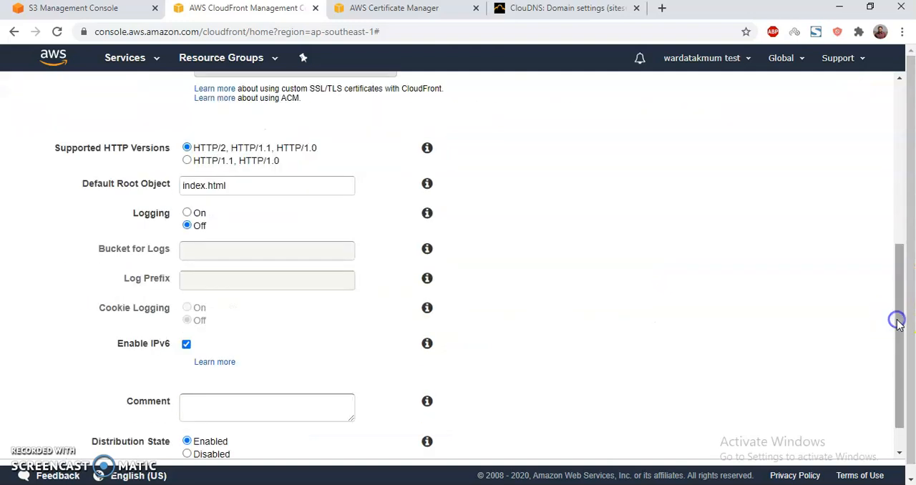
scroll(down, 3)
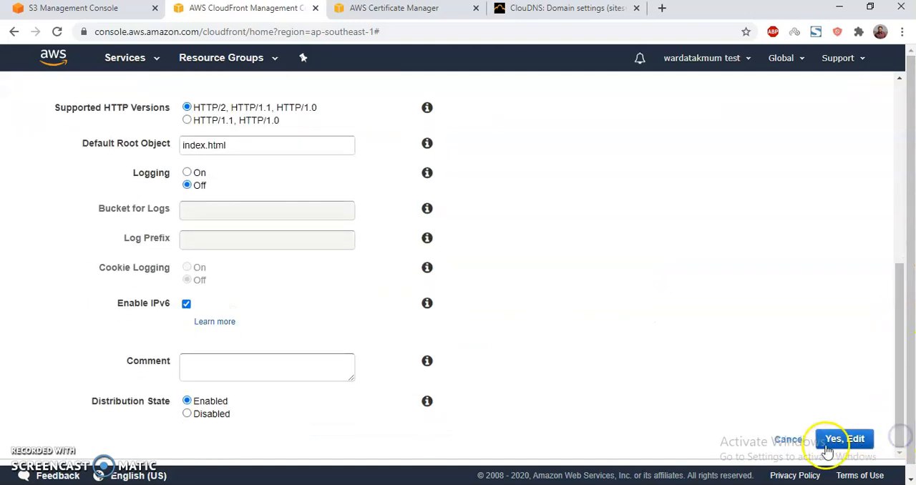
click(844, 438)
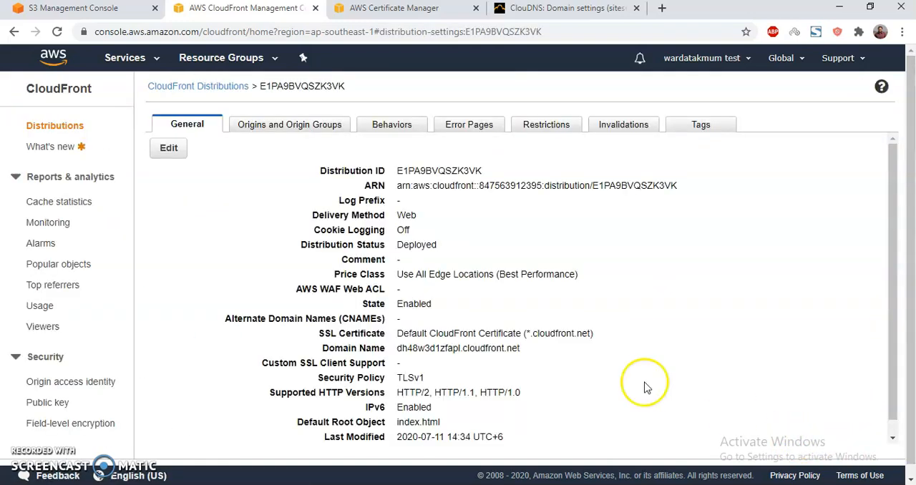
click(198, 86)
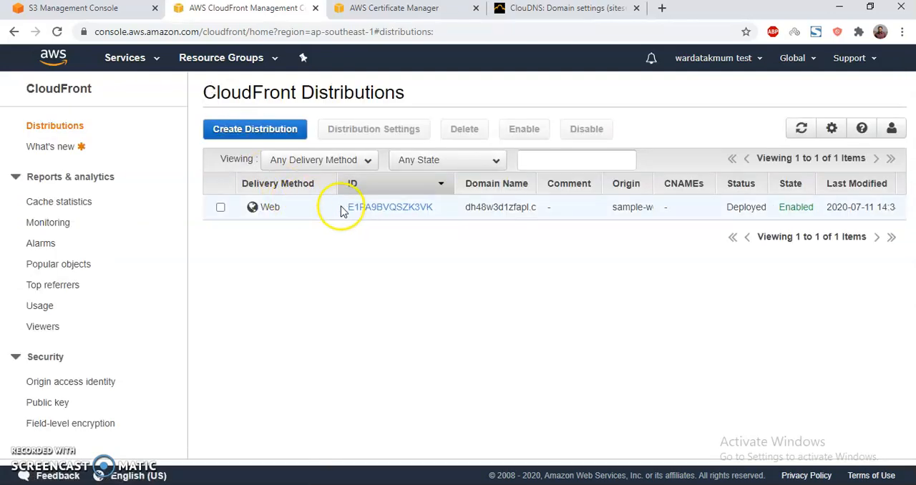
- Edit the distribution and enter s3.sitesnshops.com as its alternate domain name
click(390, 206)
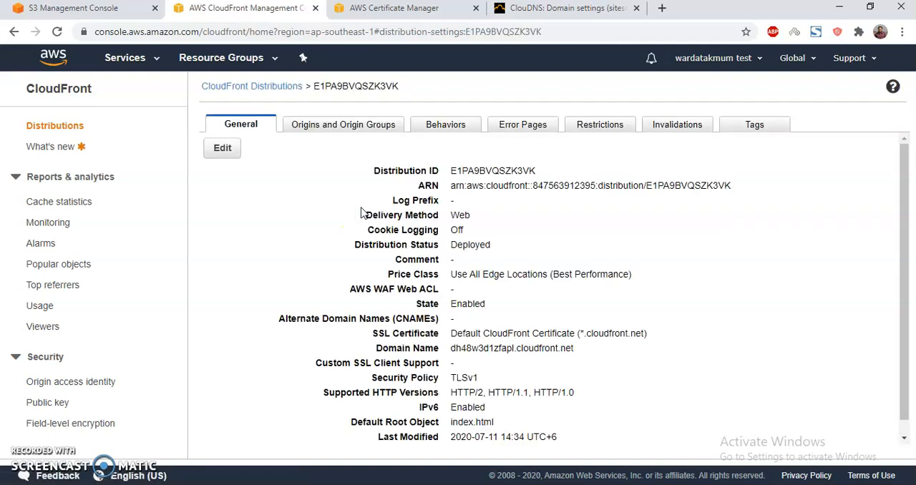
click(222, 147)
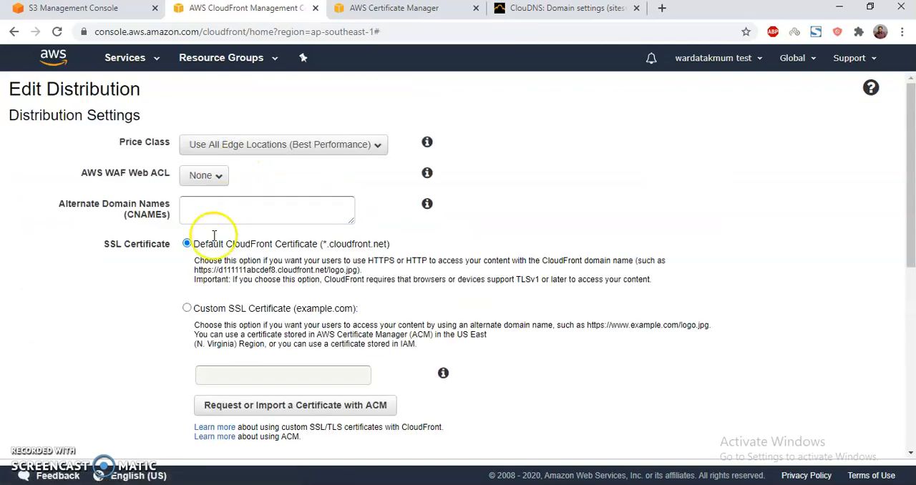
click(266, 209)
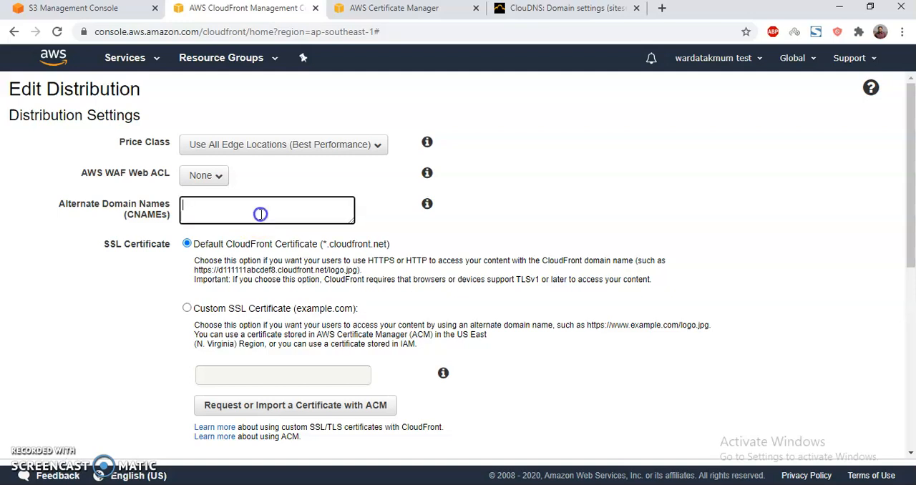
text(s3.)
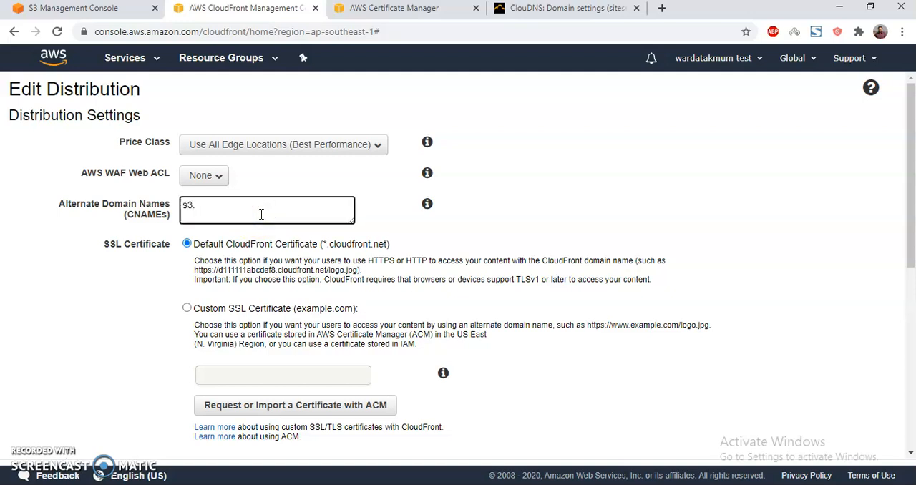
text(s)
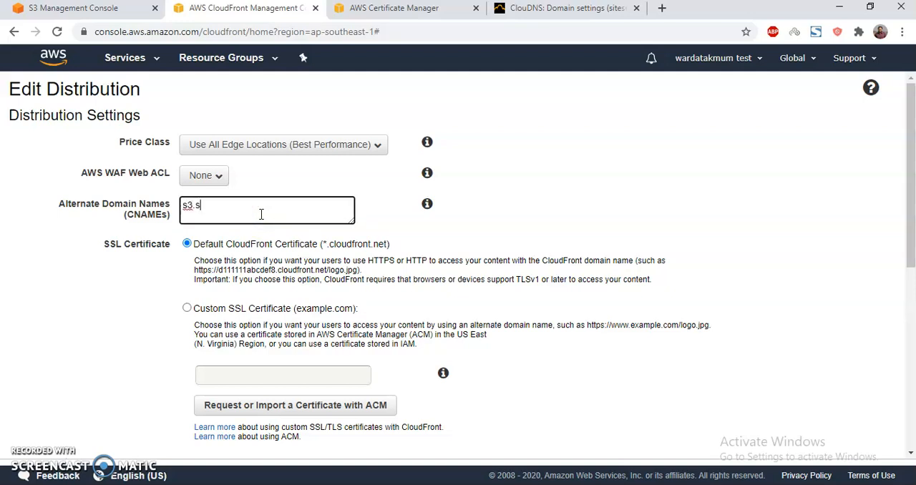
text(itesnshop)
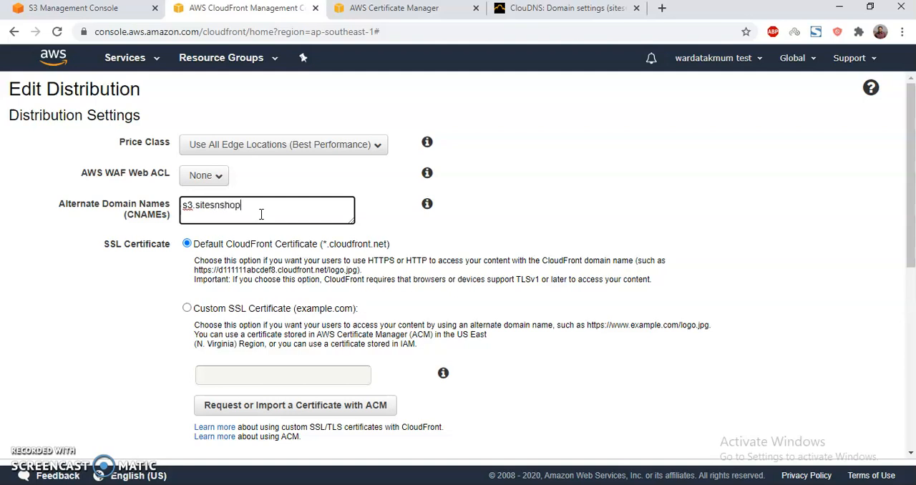
text(s.com)
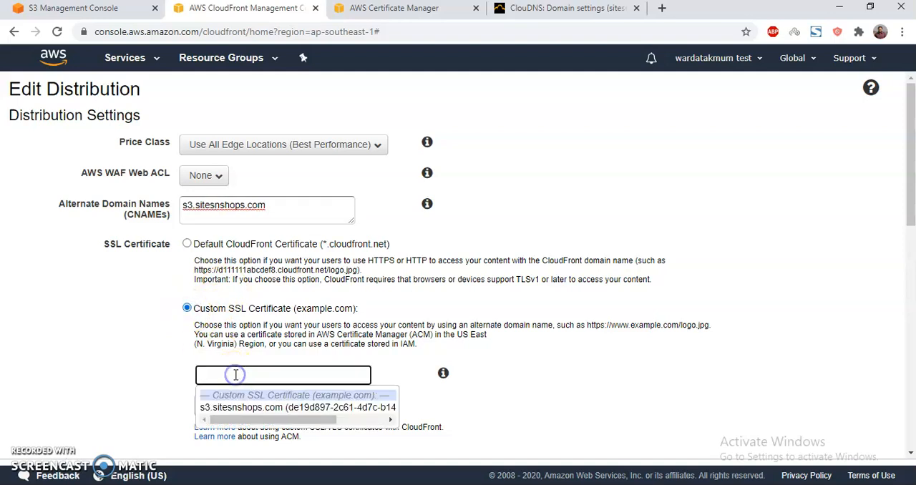
- Select the custom SSL certificate s3.sitesnshops.com and save the distribution changes
click(283, 406)
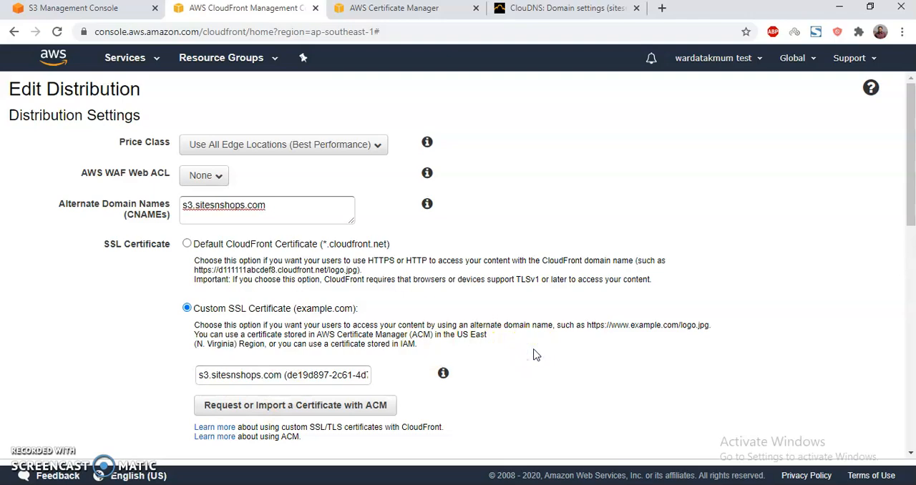
scroll(down, 3)
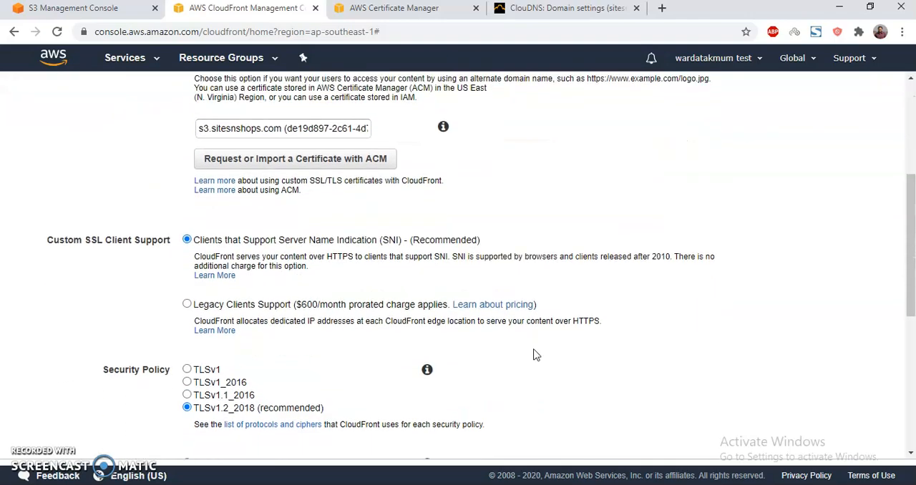
scroll(down, 3)
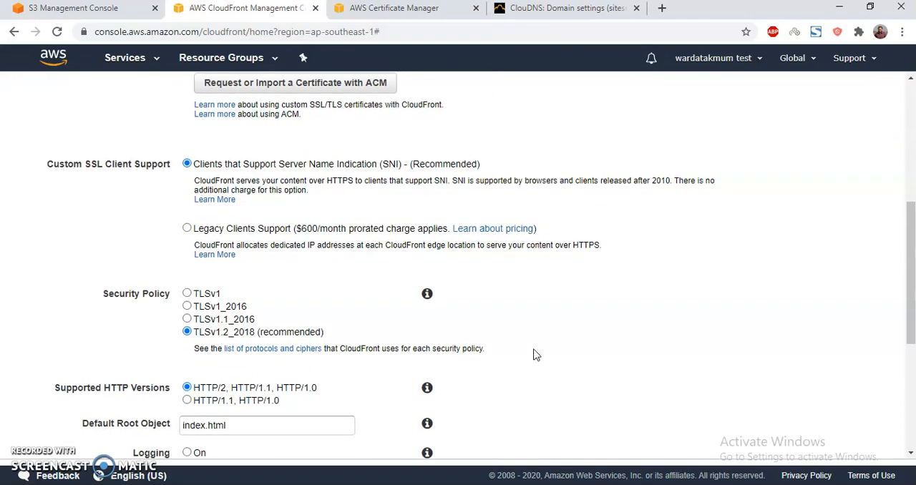
scroll(down, 3)
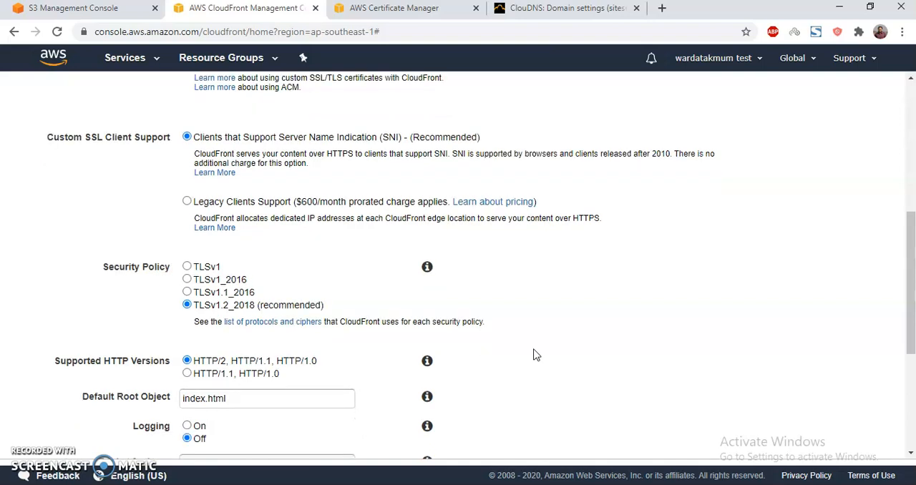
scroll(down, 3)
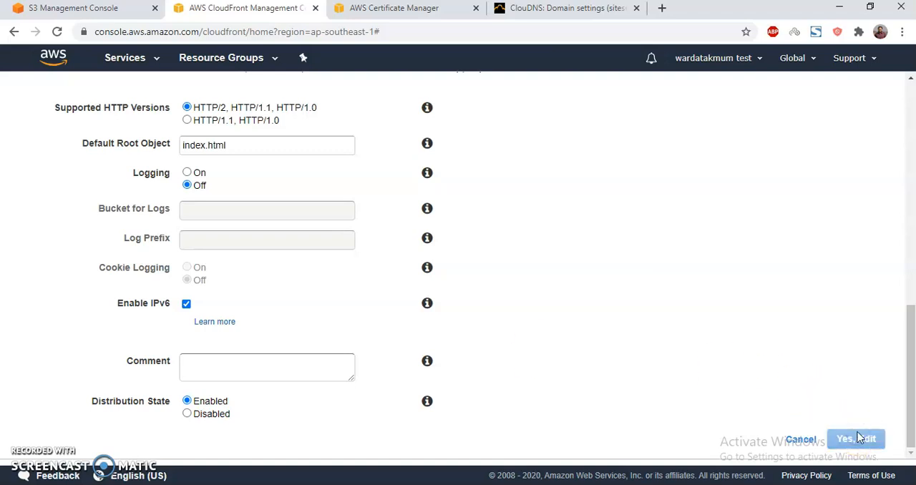
click(856, 438)
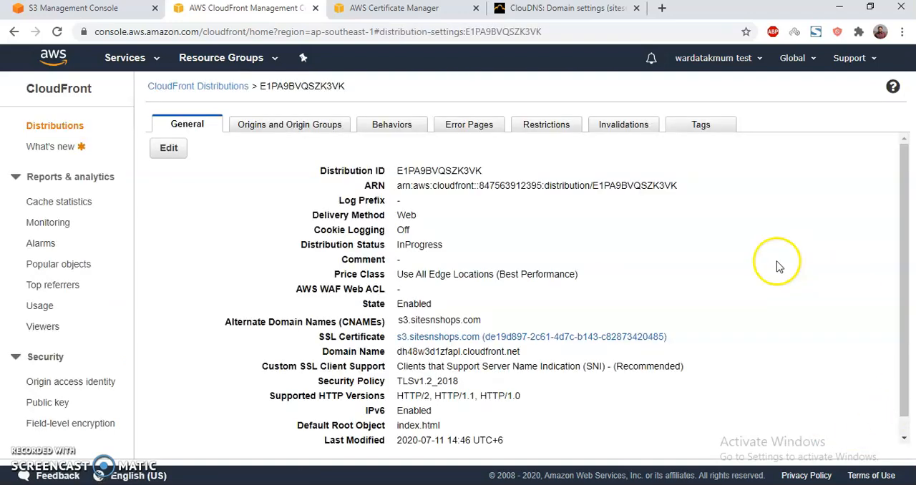
- Once the distribution shows Deployed, copy its cloudfront.net domain name and go to the ClouDNS records
click(198, 86)
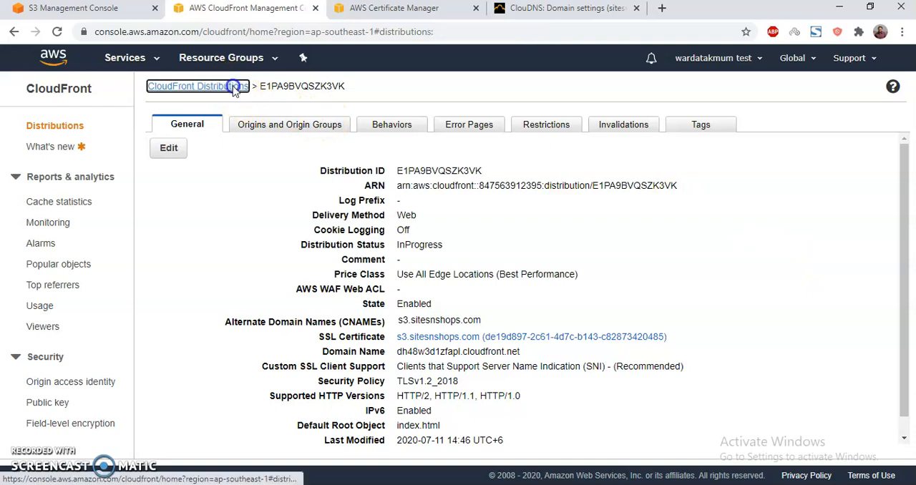
click(193, 86)
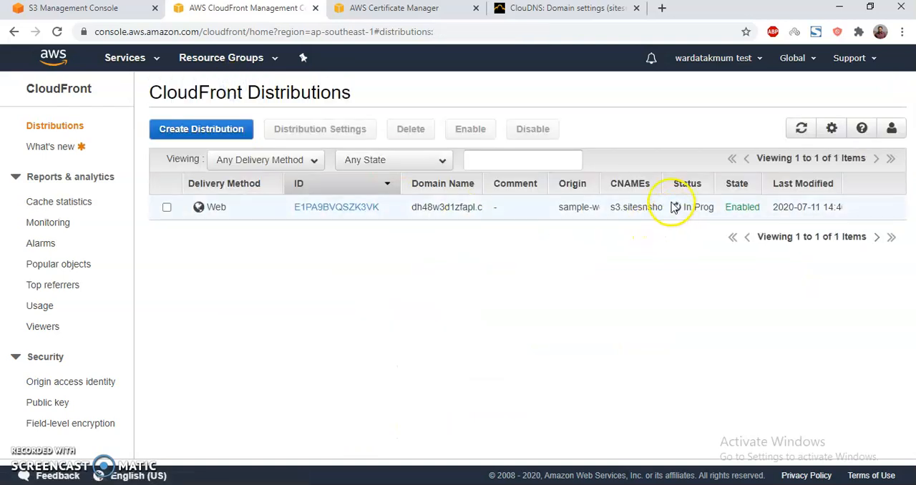
mouse_move(218, 393)
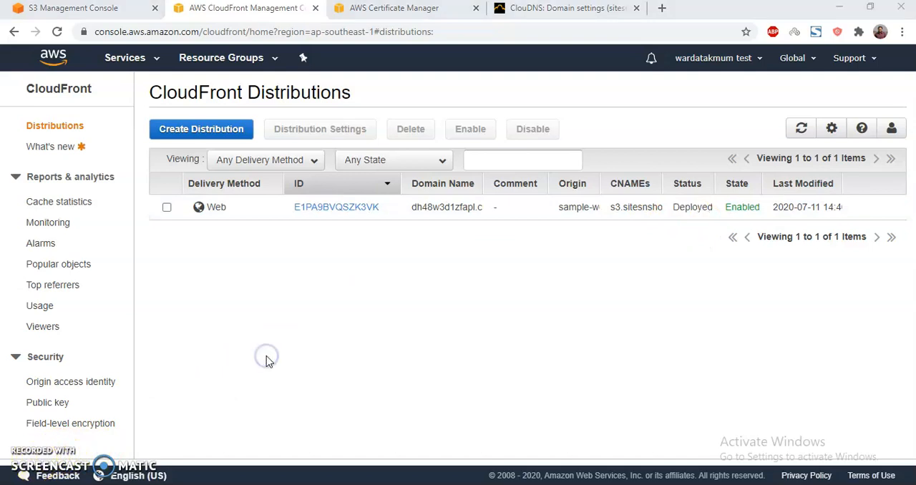
mouse_move(614, 211)
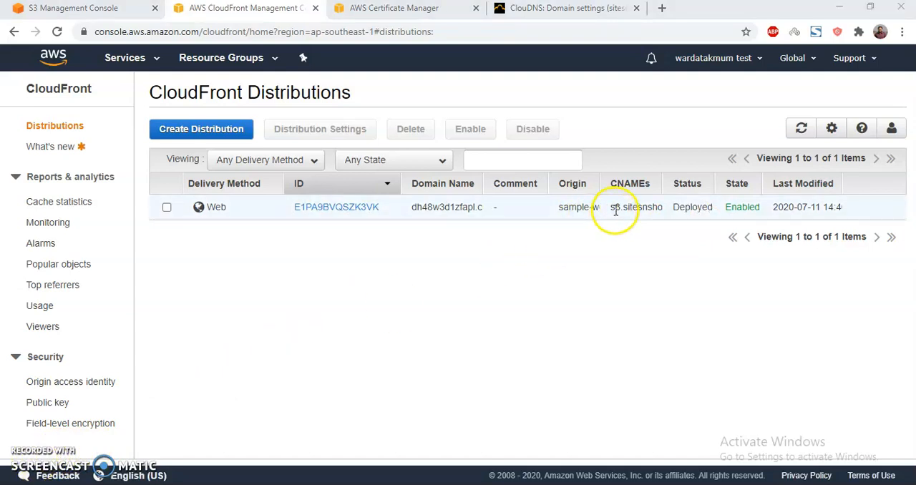
click(337, 206)
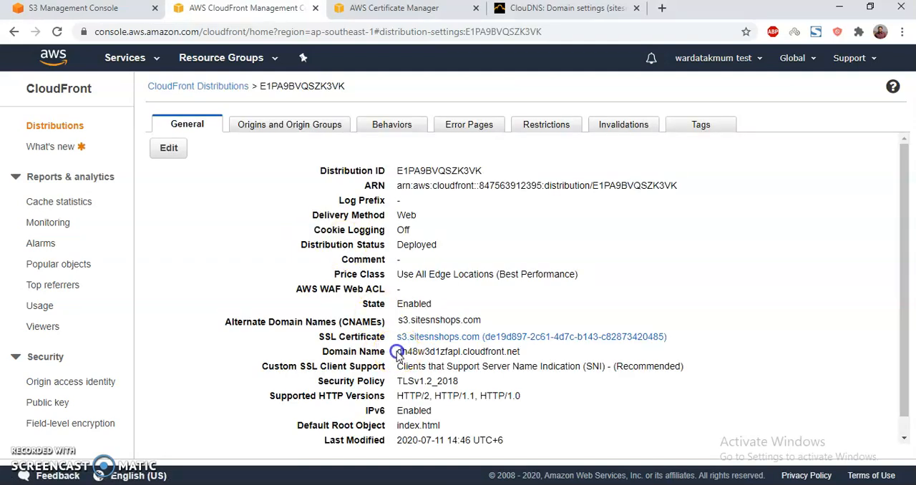
double_click(458, 352)
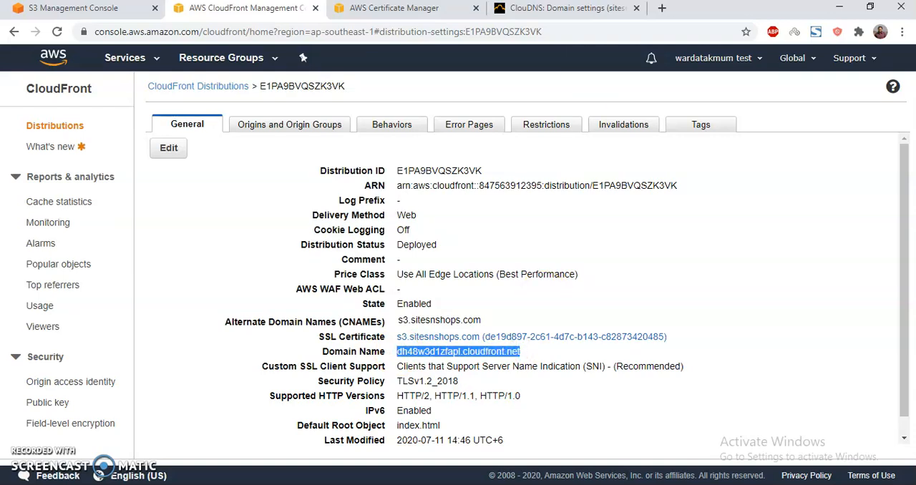
click(565, 8)
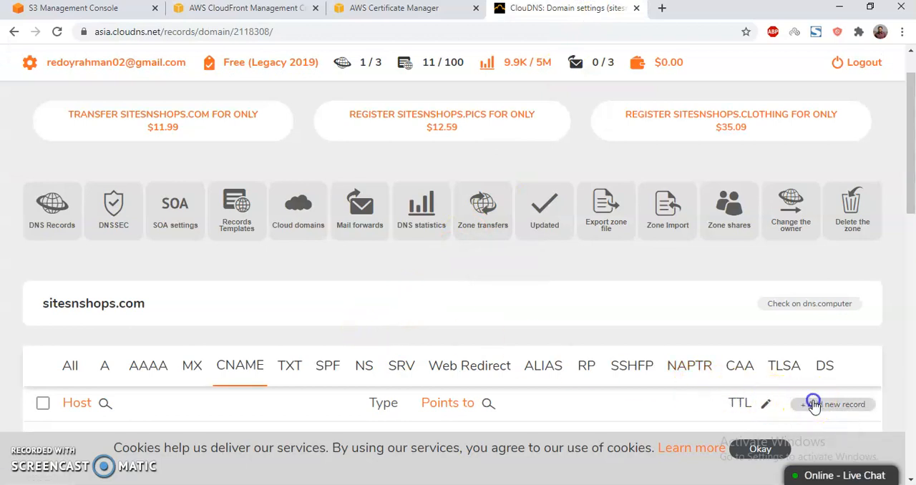
- Add a CNAME record with host s3 pointing to dh48w3d1zfapl.cloudfront.net and save it
click(833, 404)
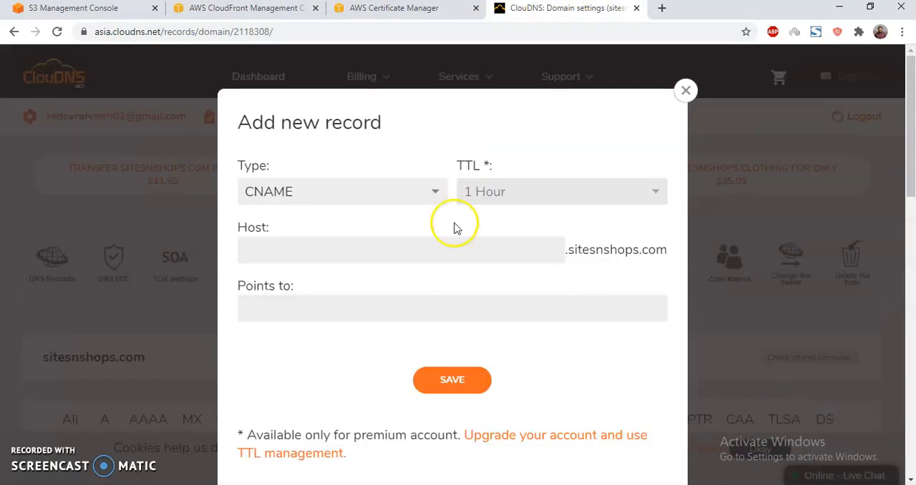
text(s3)
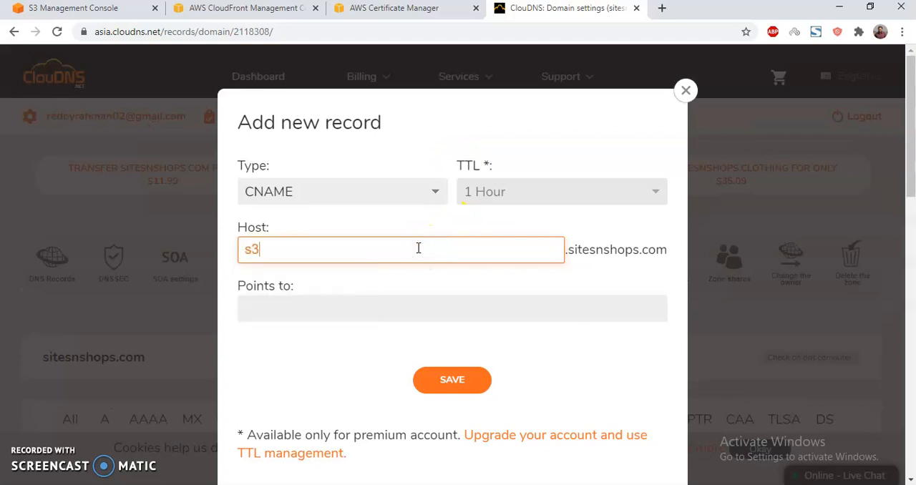
text(dh48w3d1zfapl.cloudfront.net)
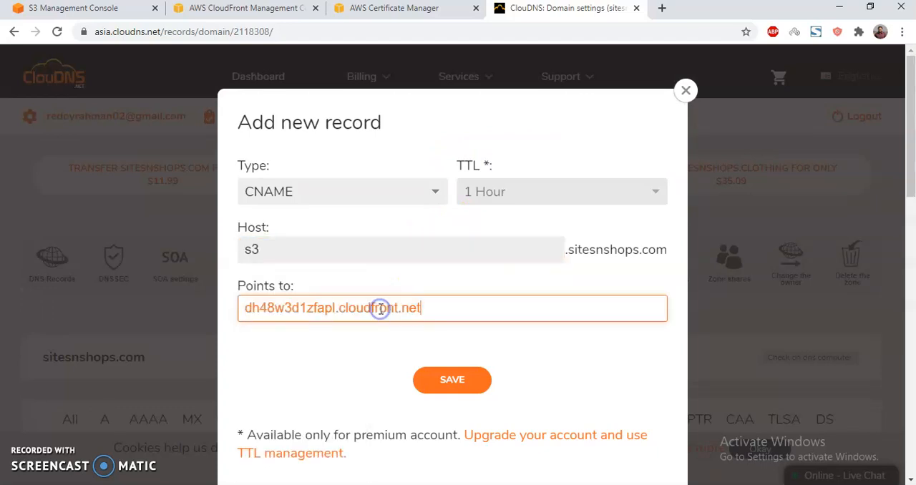
click(452, 379)
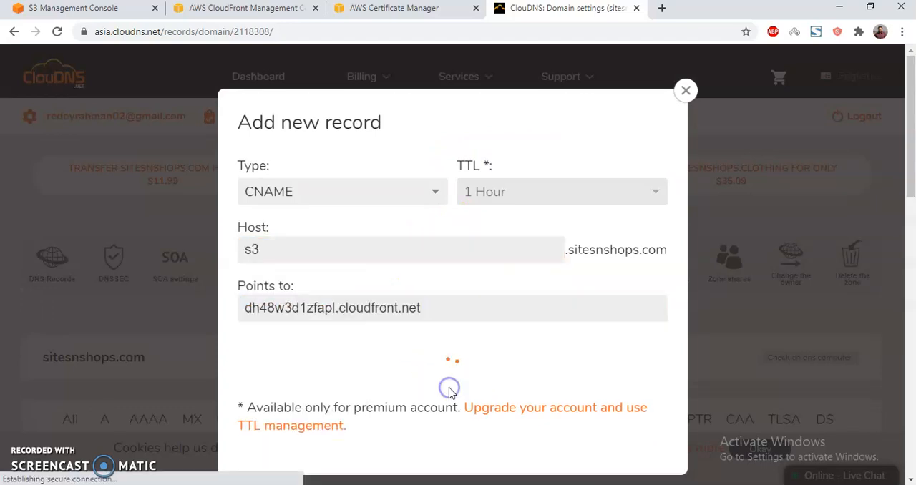
click(684, 90)
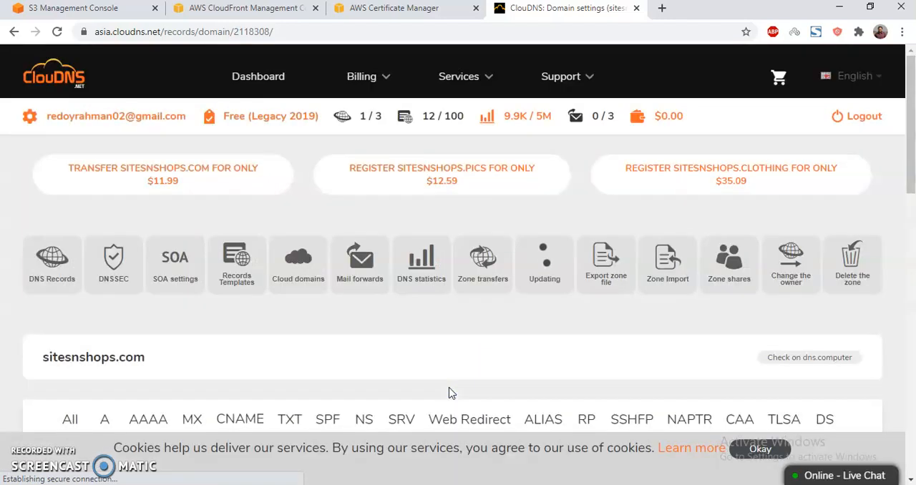
scroll(down, 3)
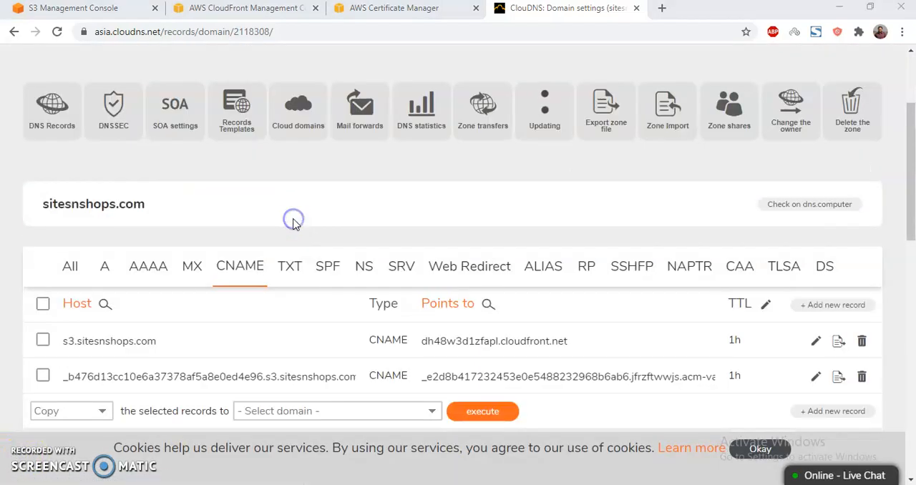
mouse_move(297, 224)
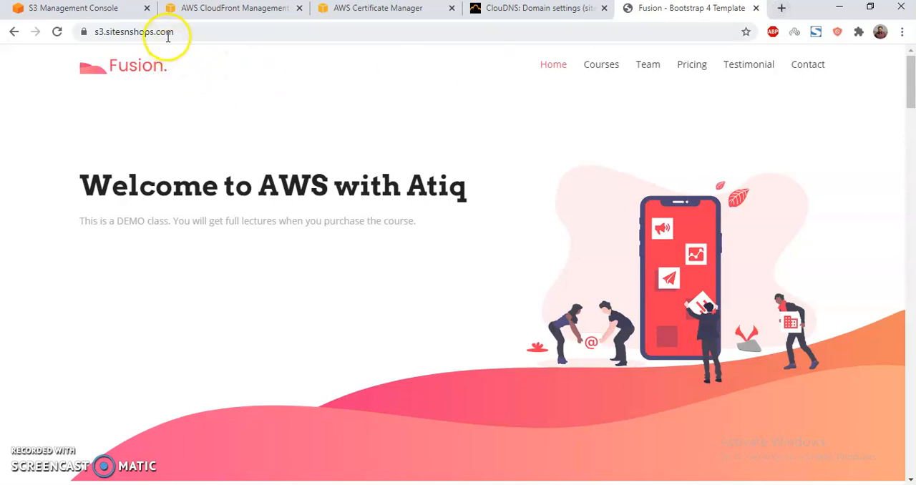
mouse_move(249, 186)
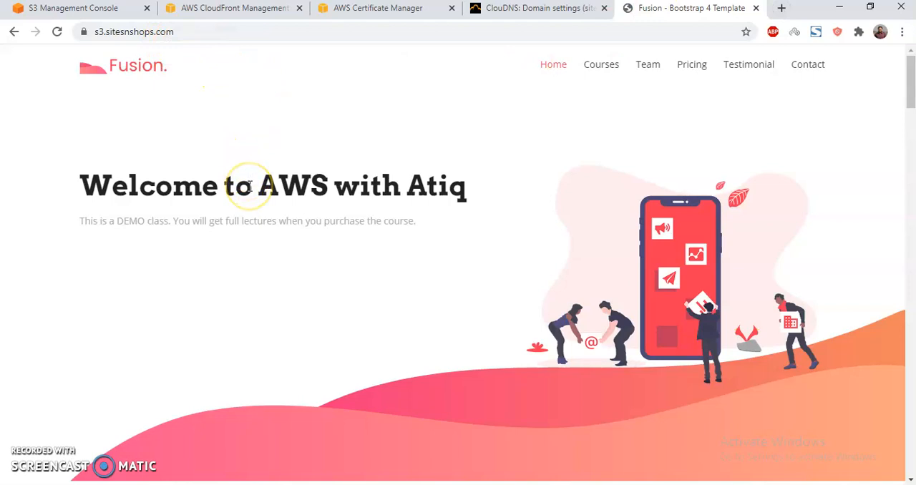